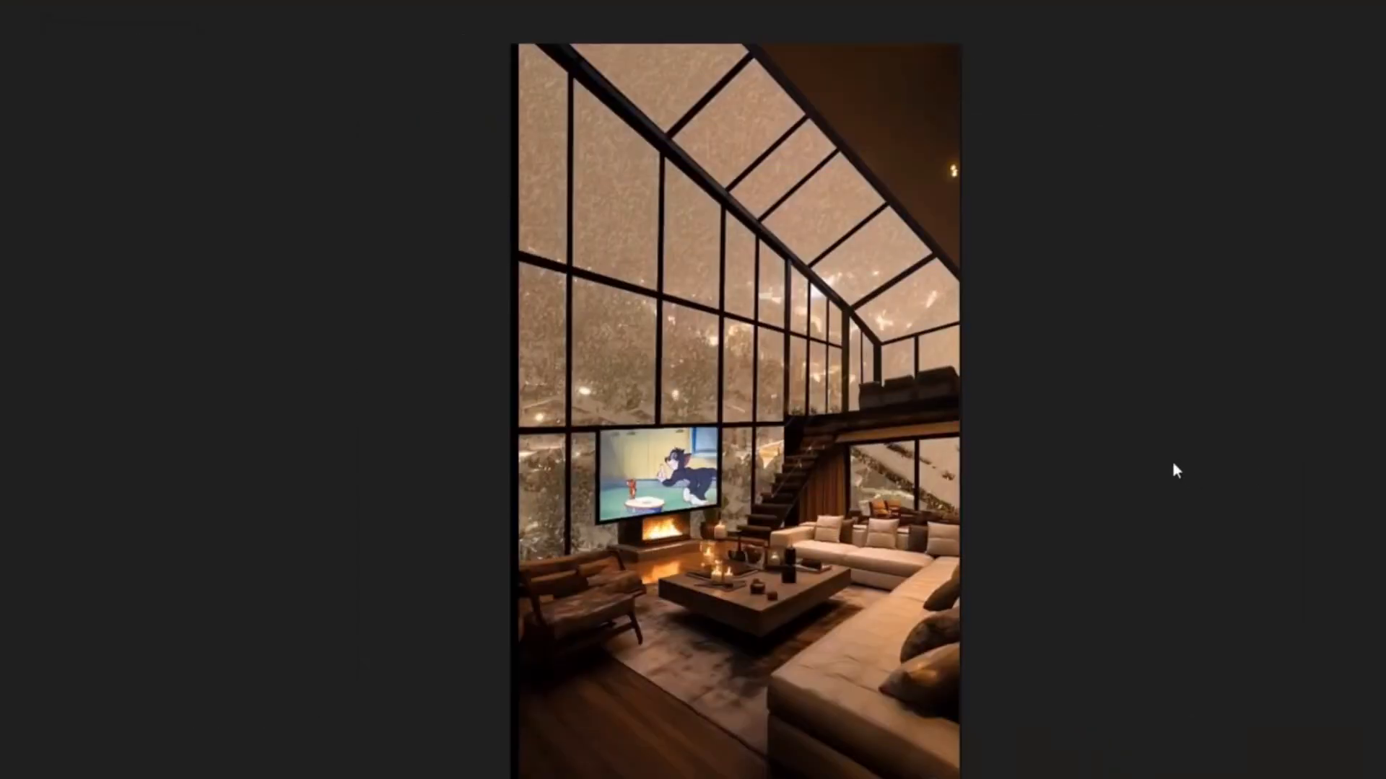
- Run Midjourney's /describe on 1111.png to get four text prompt descriptions
{"action": "type", "text": "/"}
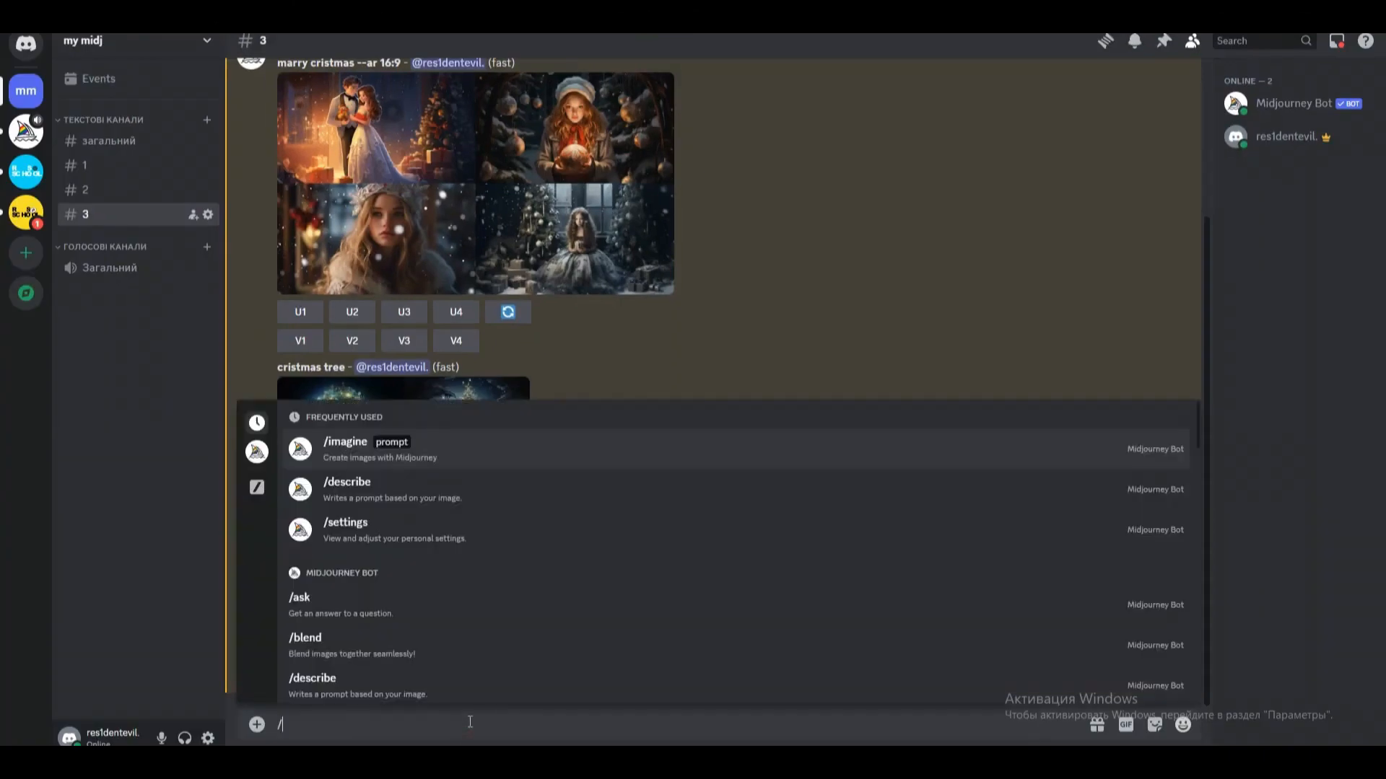
{"action": "type", "text": "de"}
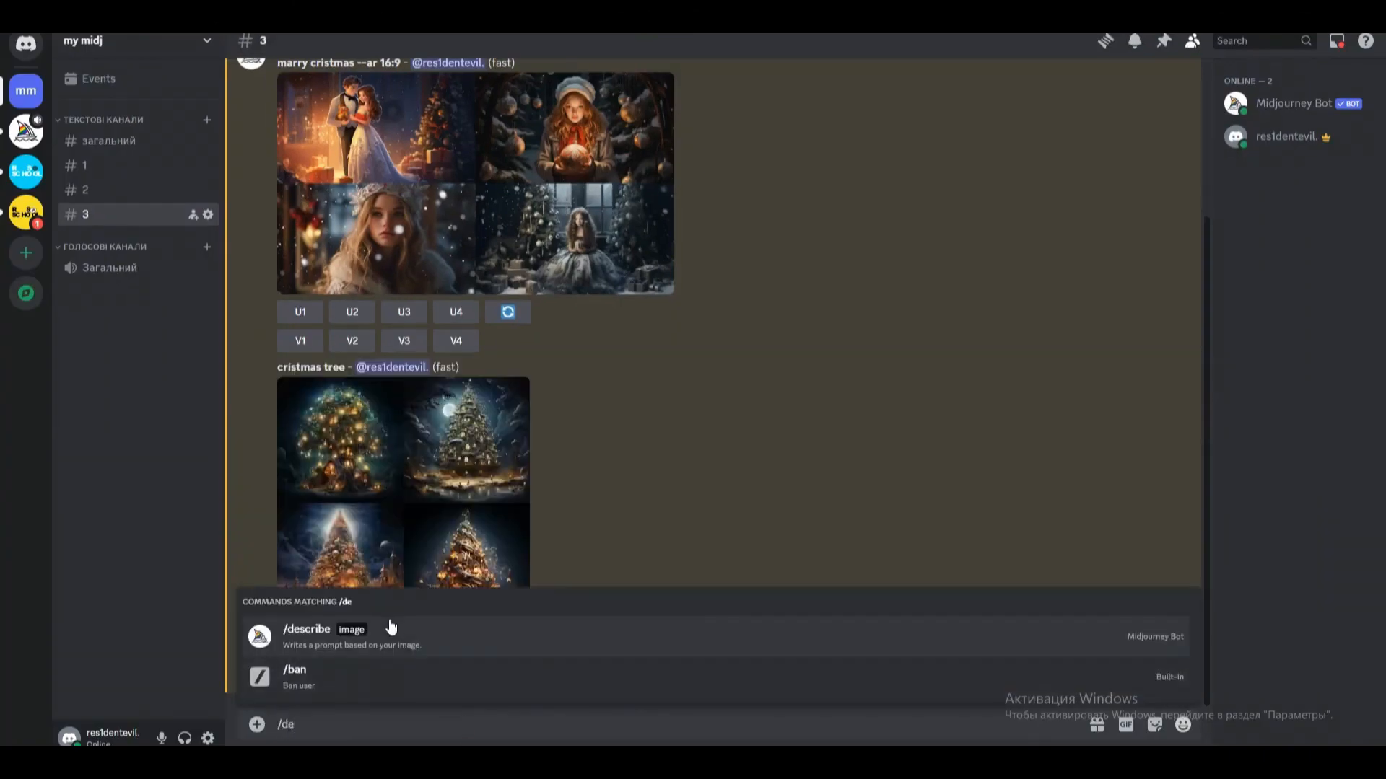
{"action": "left_click", "coordinate": [306, 629]}
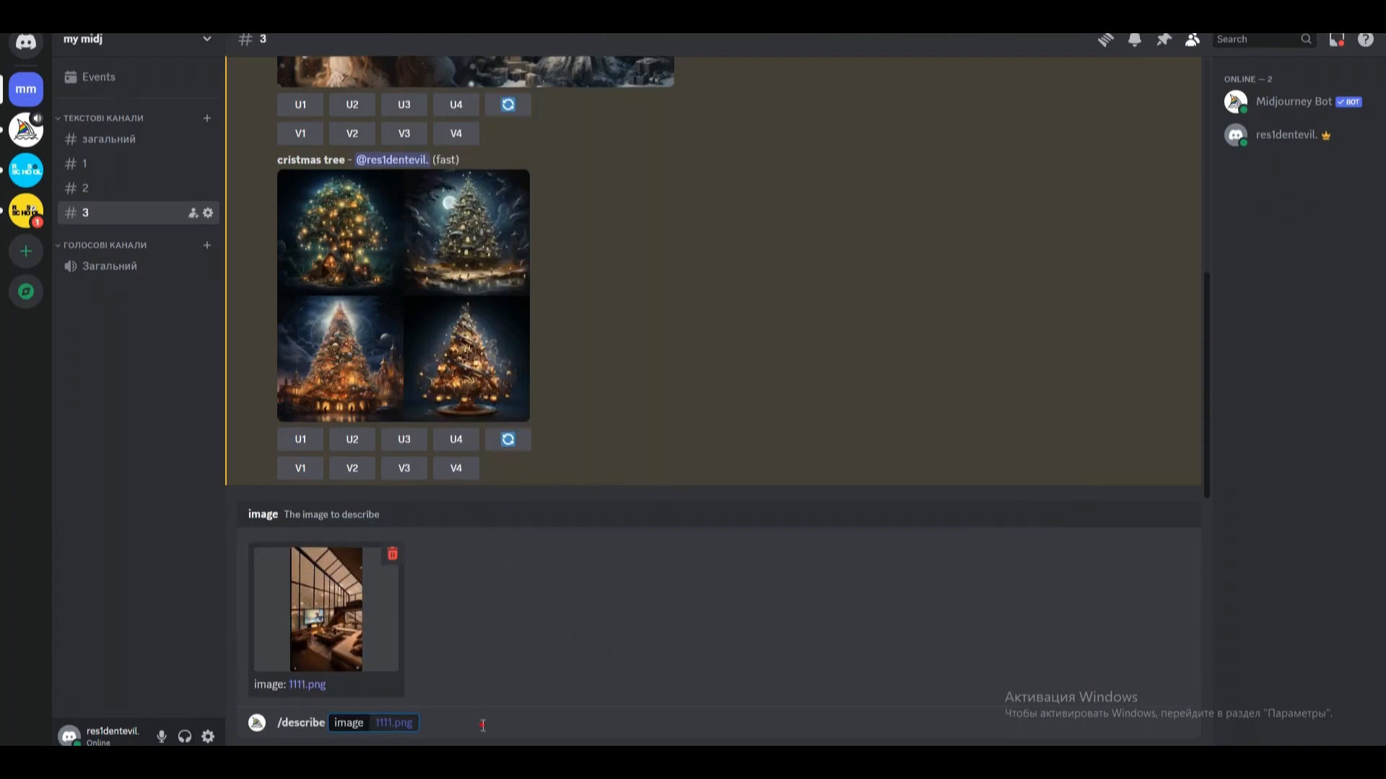
{"action": "key", "text": "Enter"}
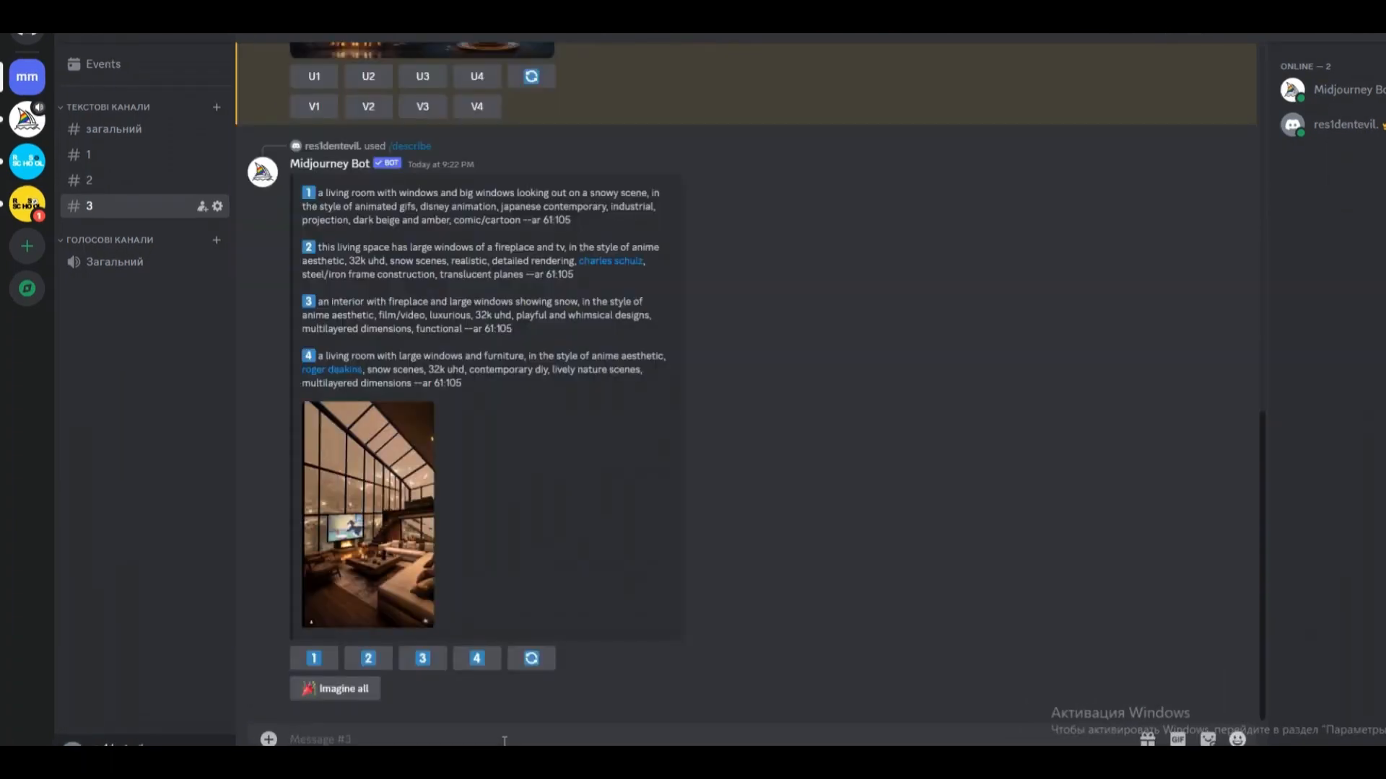
{"action": "left_click", "coordinate": [334, 689]}
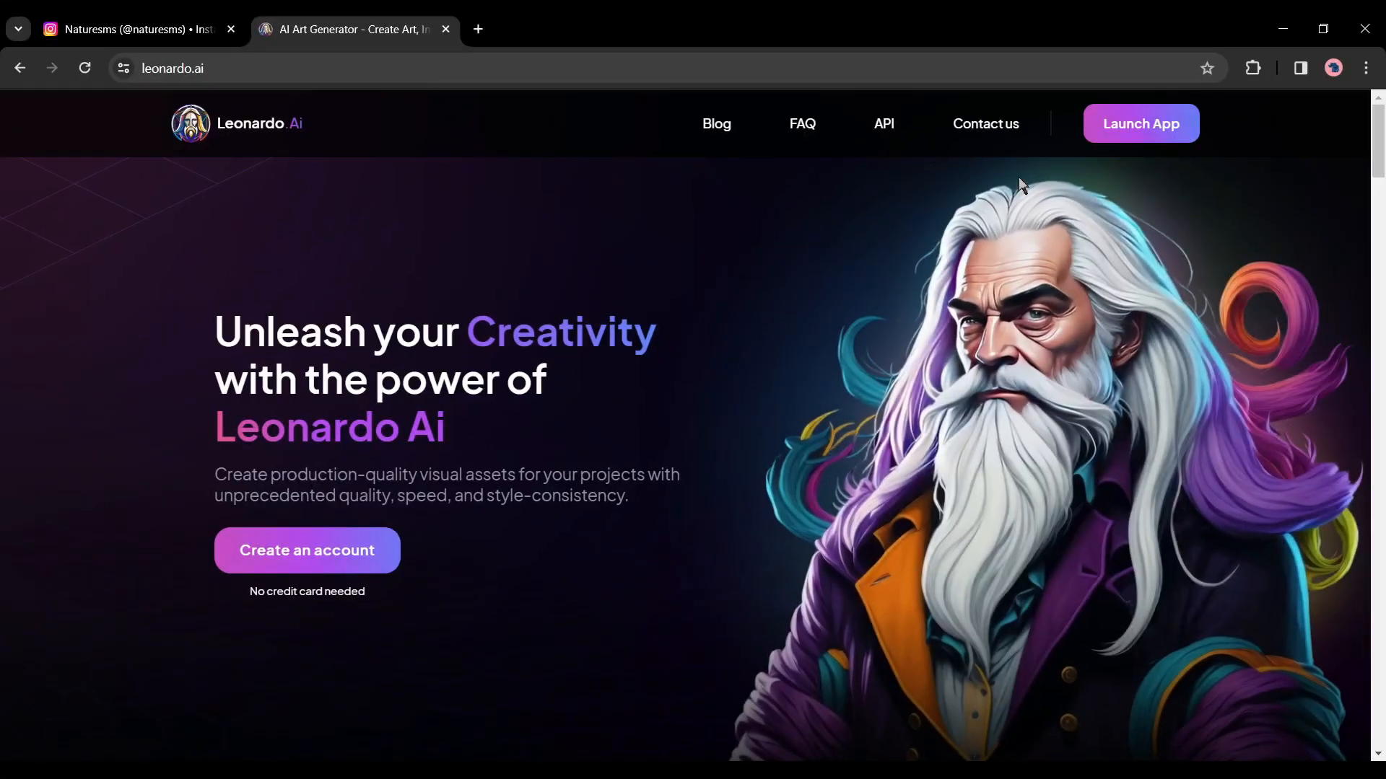
- Launch the Leonardo.Ai app, enable Alchemy, and show the Prompt Generation tool
{"action": "left_click", "coordinate": [1140, 123]}
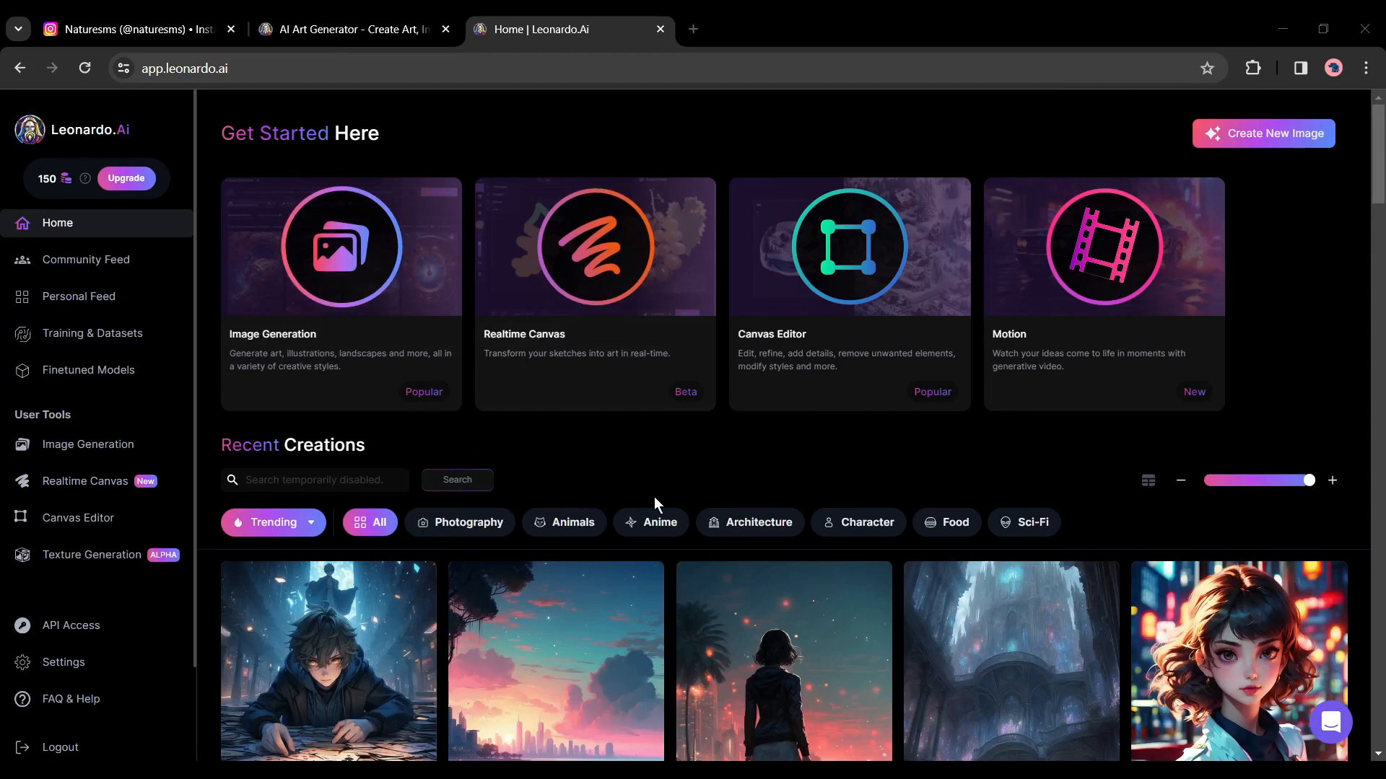
{"action": "mouse_move", "coordinate": [340, 353]}
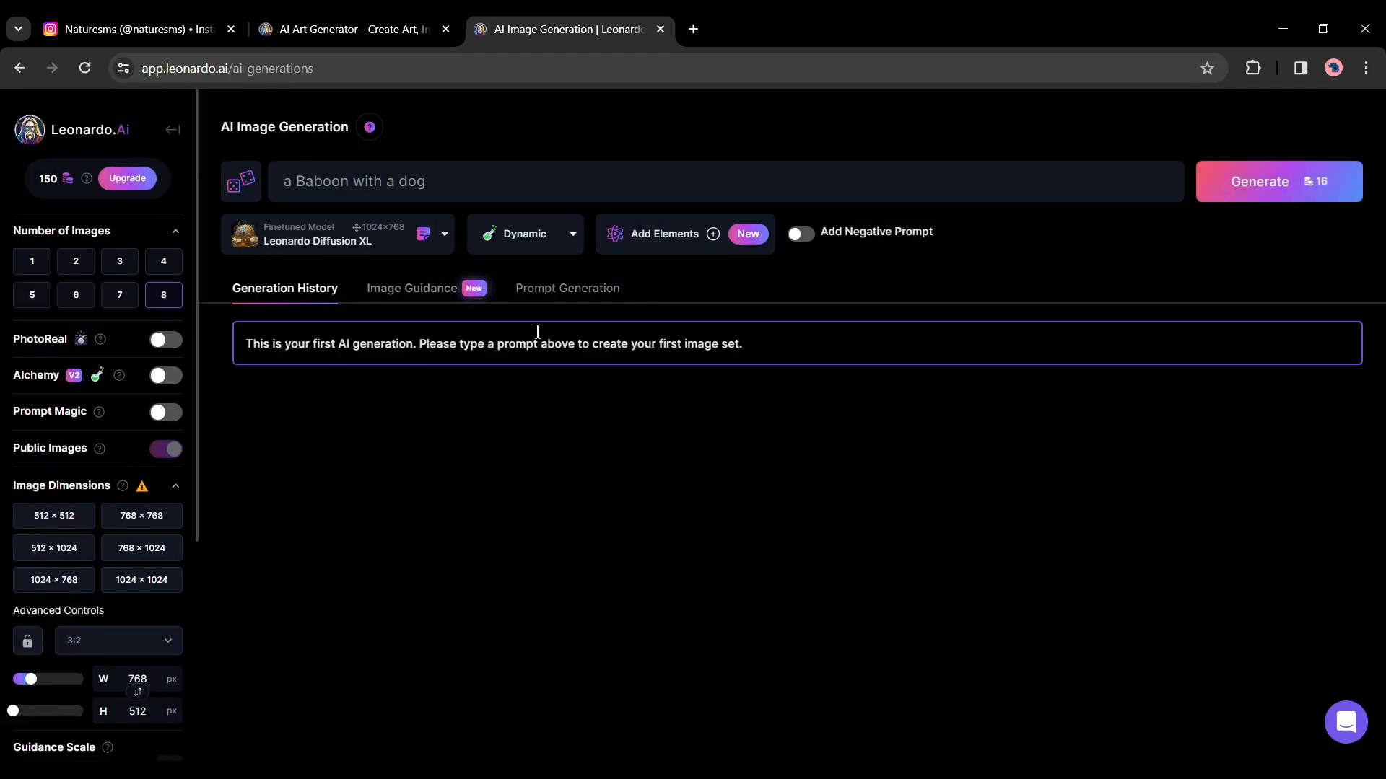
{"action": "left_click", "coordinate": [165, 378]}
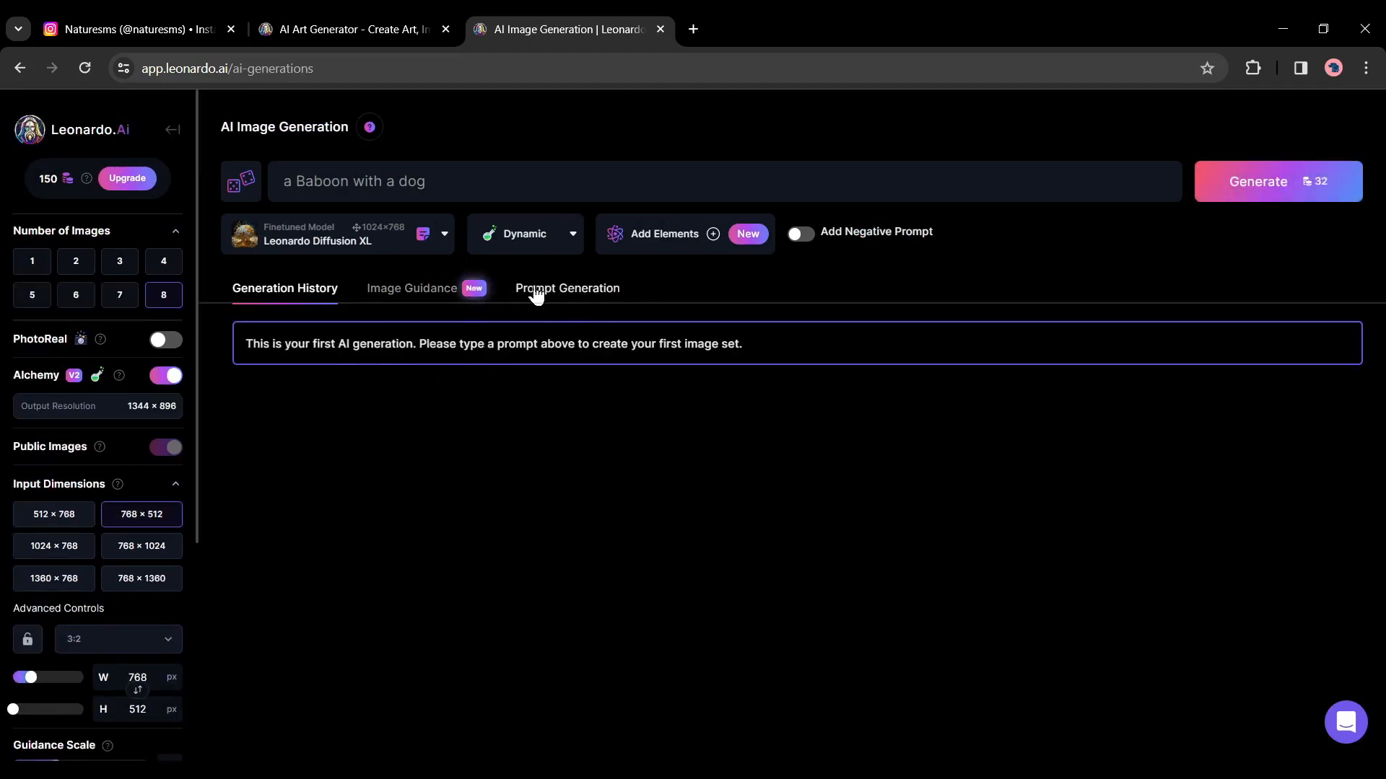
{"action": "left_click", "coordinate": [566, 288]}
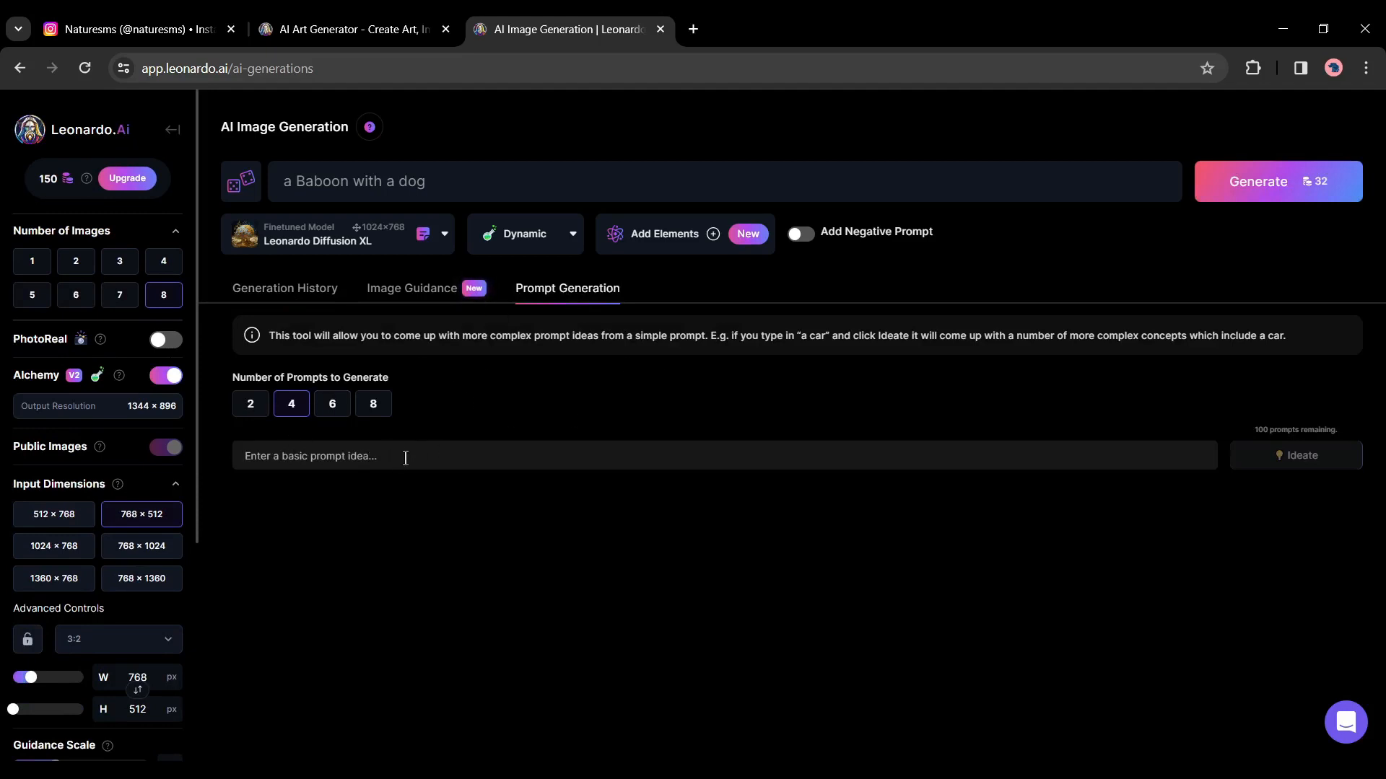
- Ideate four prompts from 'a cozy living room with large window, winter season' and edit the third
{"action": "type", "text": "a cozy living room with large window, winter season"}
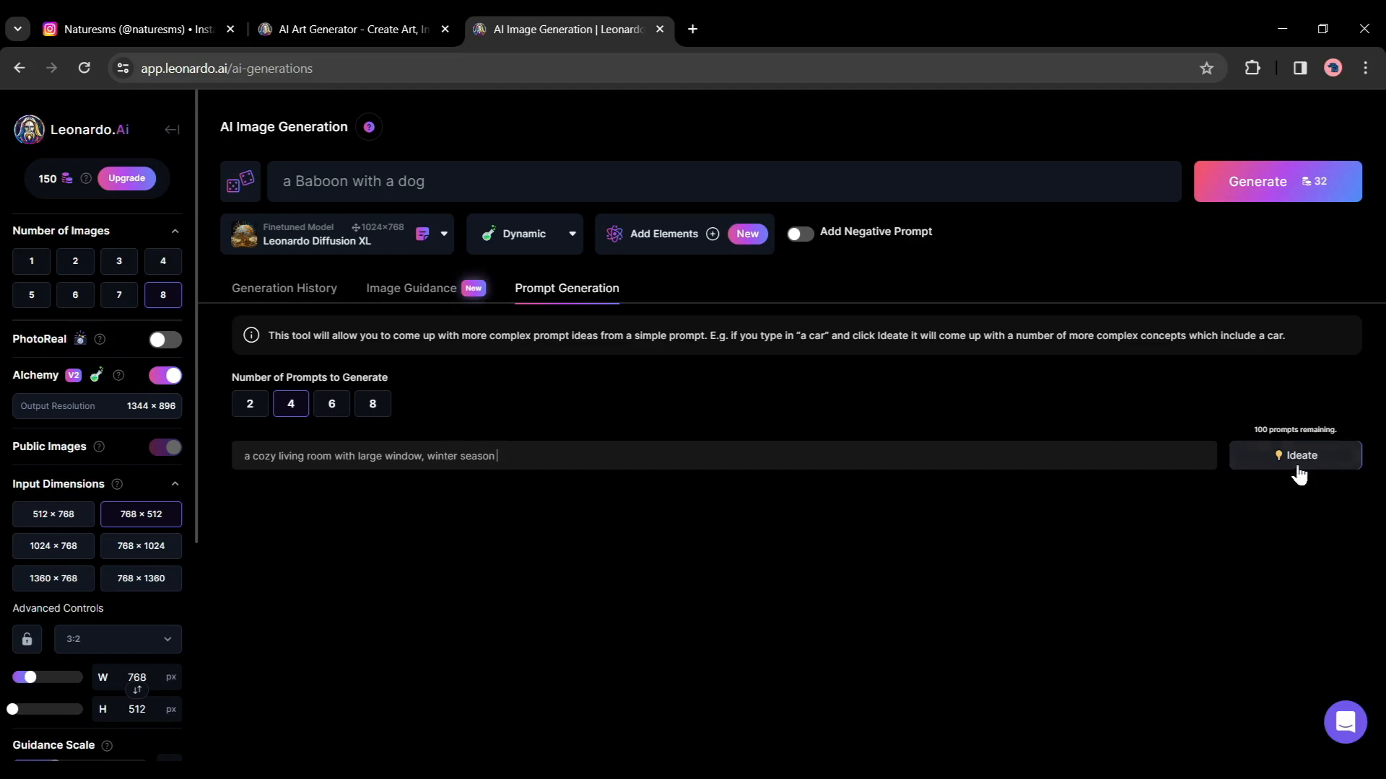
{"action": "left_click", "coordinate": [1294, 456]}
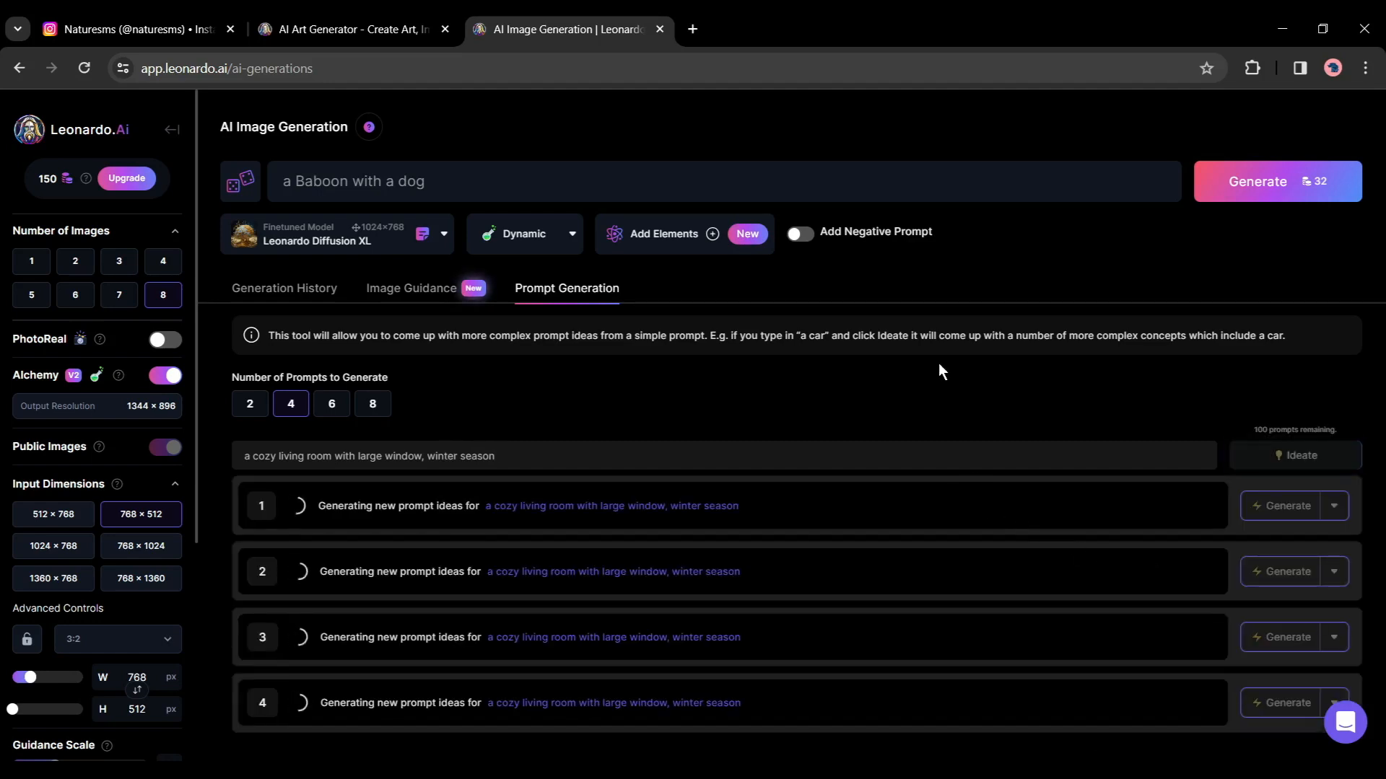
{"action": "left_click", "coordinate": [1297, 456]}
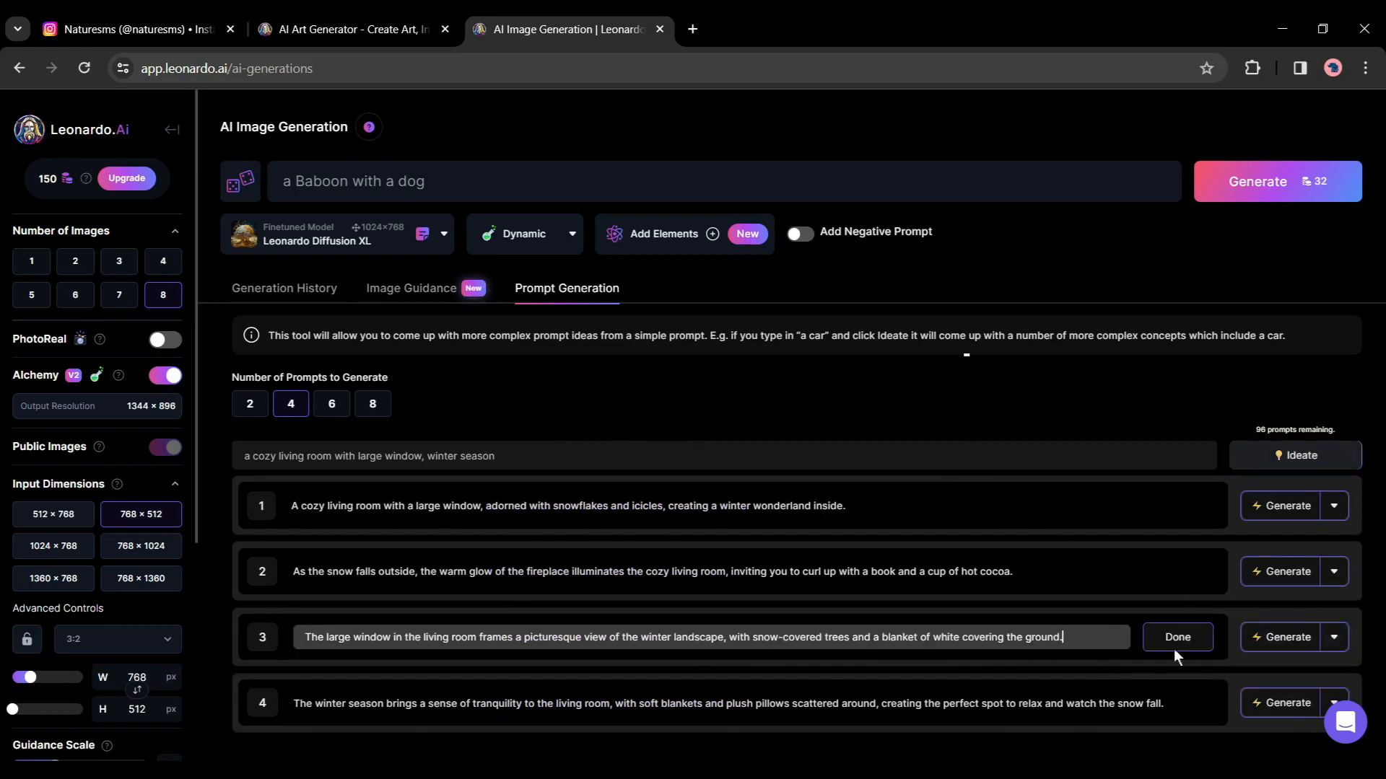
{"action": "left_click", "coordinate": [336, 233]}
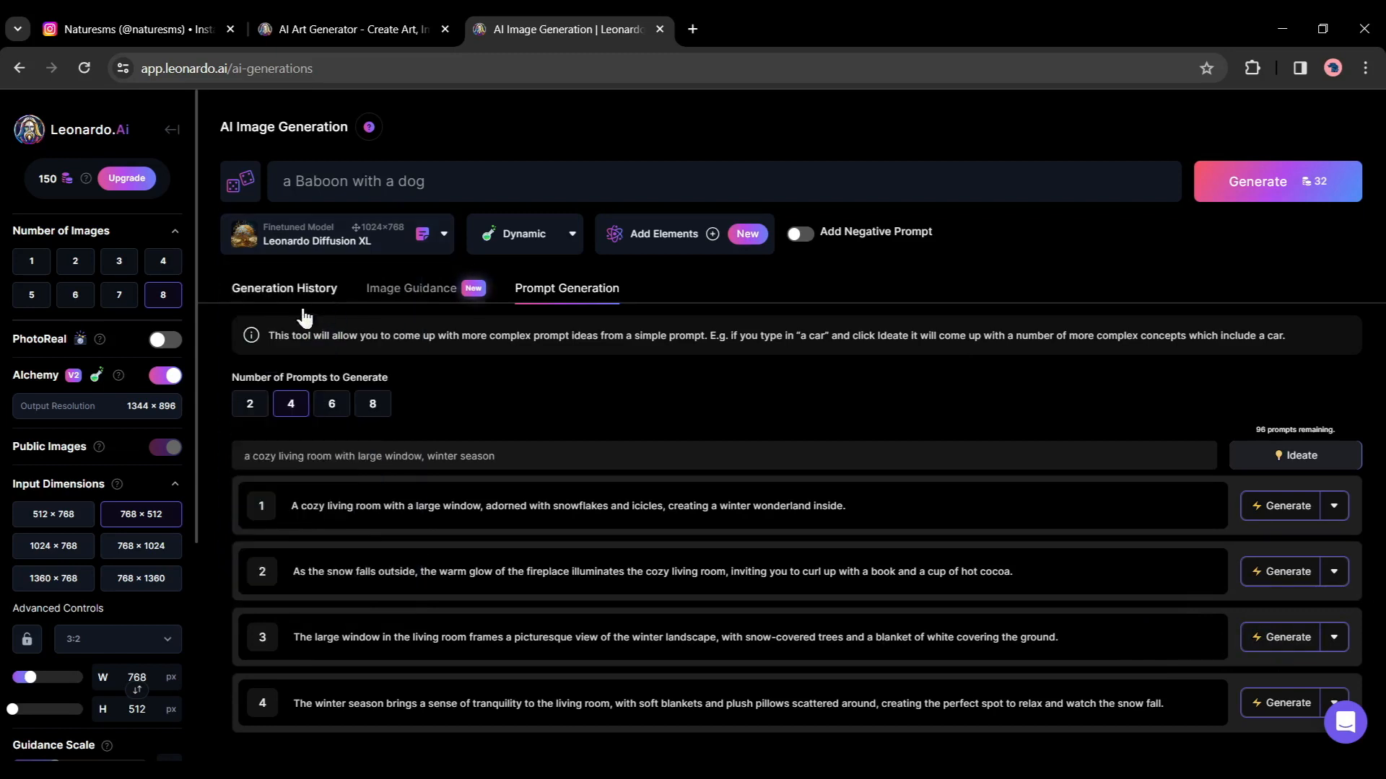
{"action": "mouse_move", "coordinate": [1287, 642]}
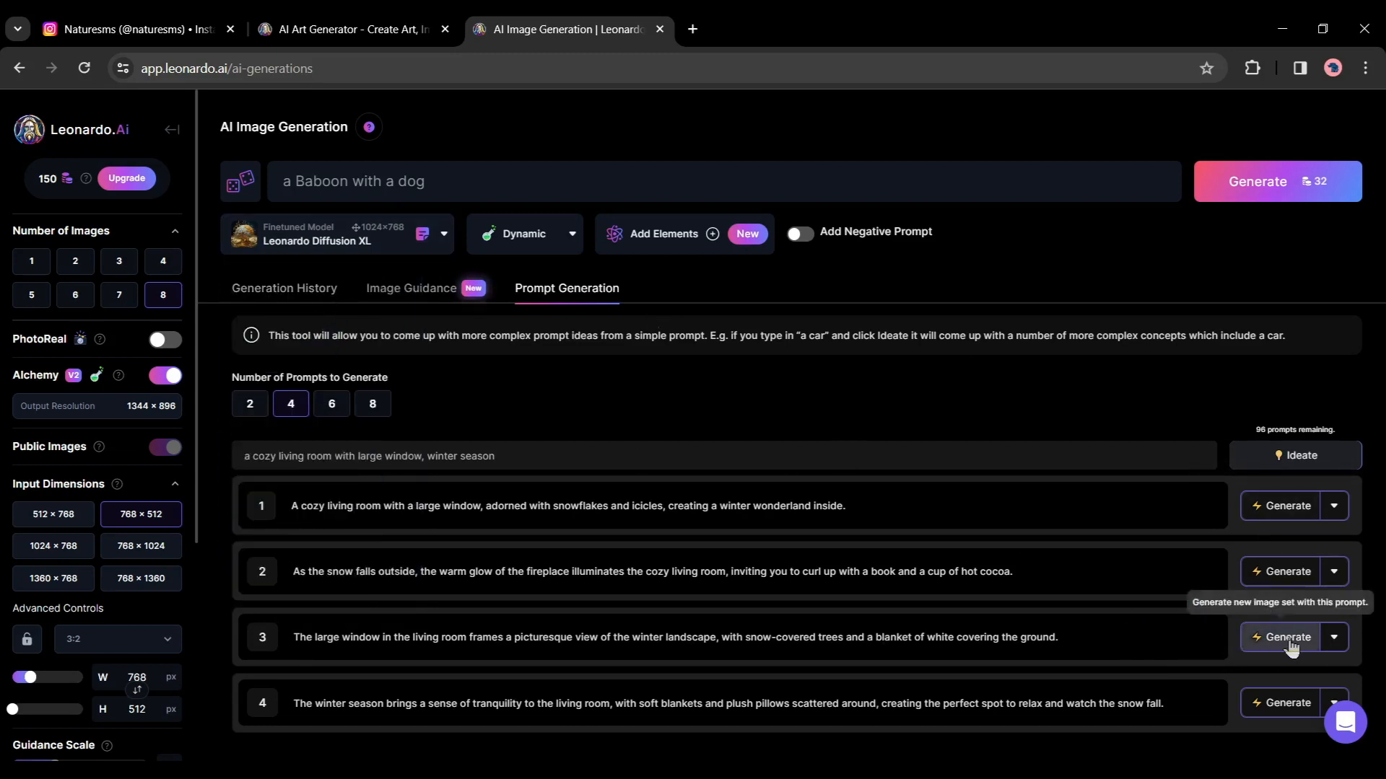
- Generate images from the third winter prompt and download the upscaled snowy cabin render
{"action": "left_click", "coordinate": [1283, 643]}
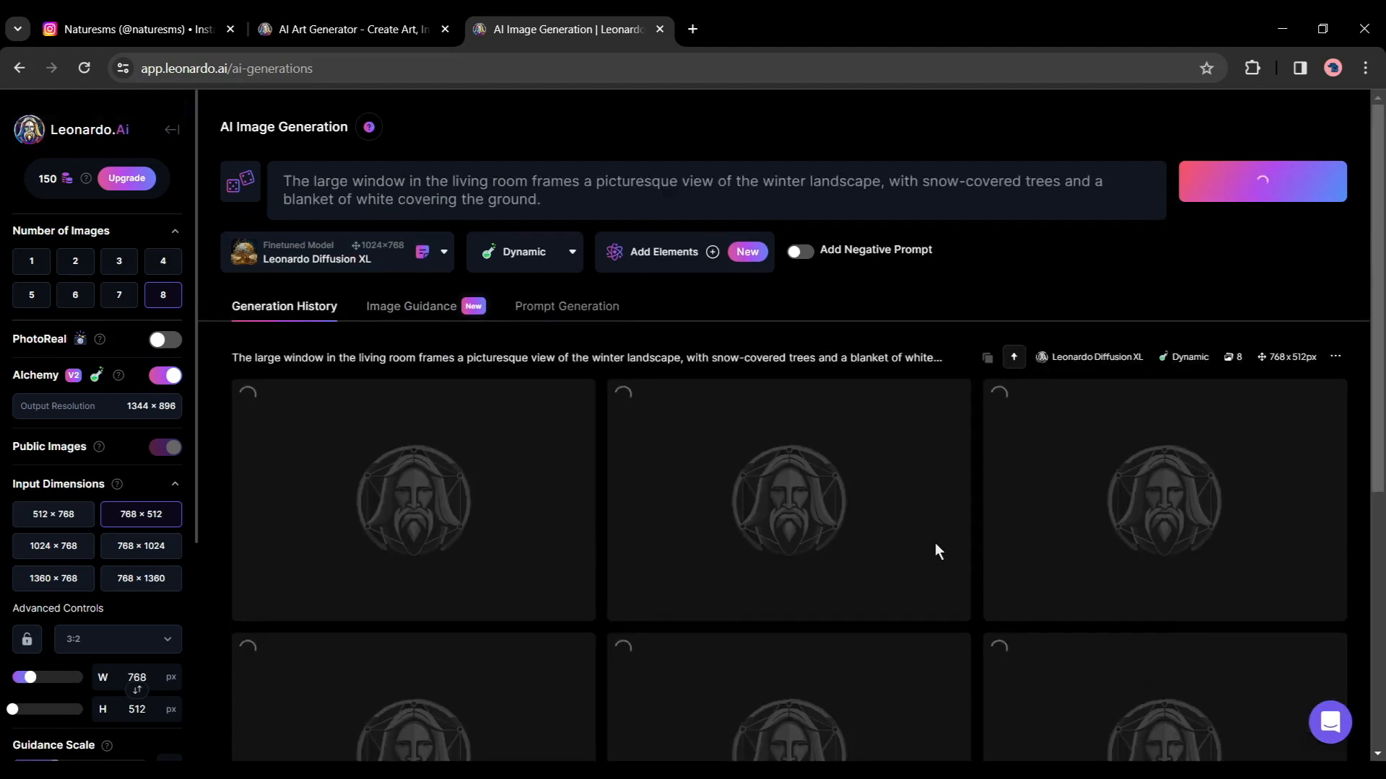
{"action": "left_click", "coordinate": [567, 306]}
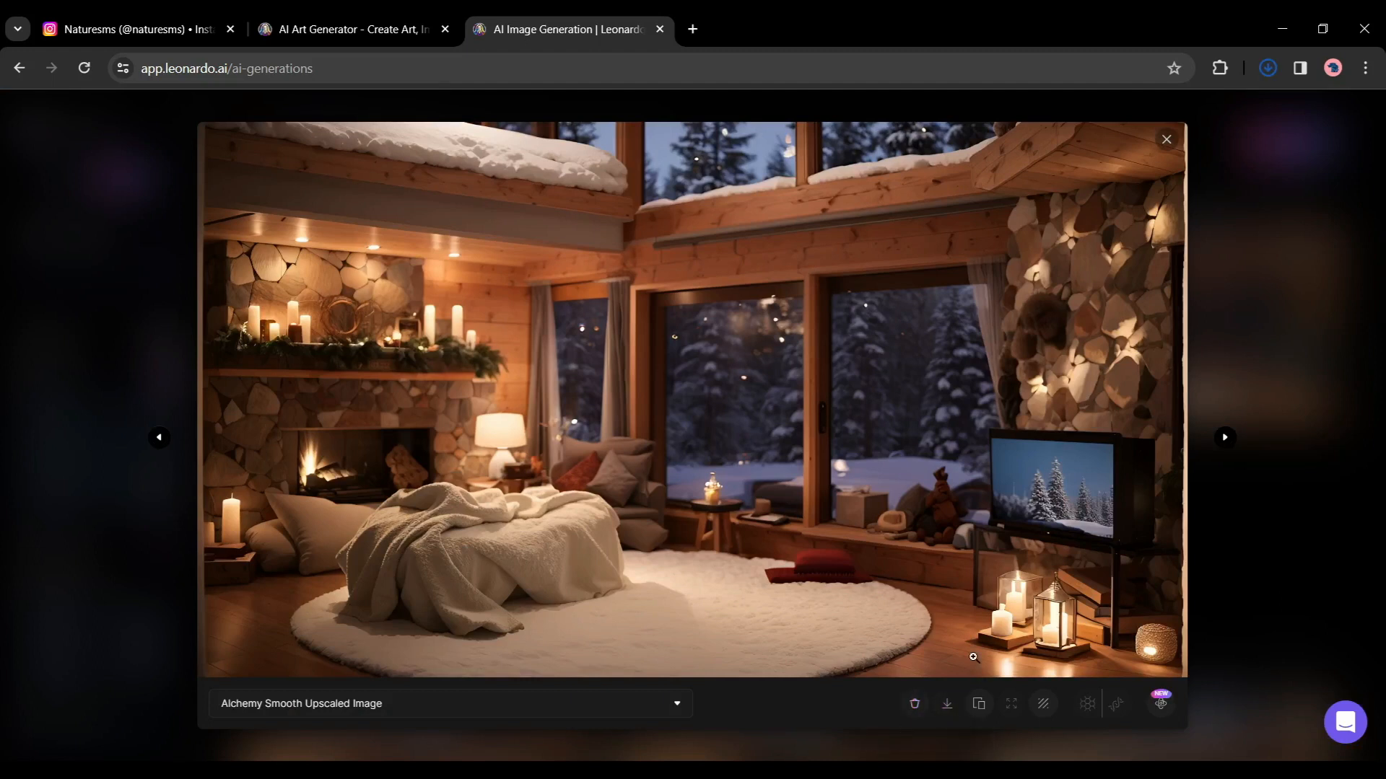
{"action": "left_click", "coordinate": [945, 703]}
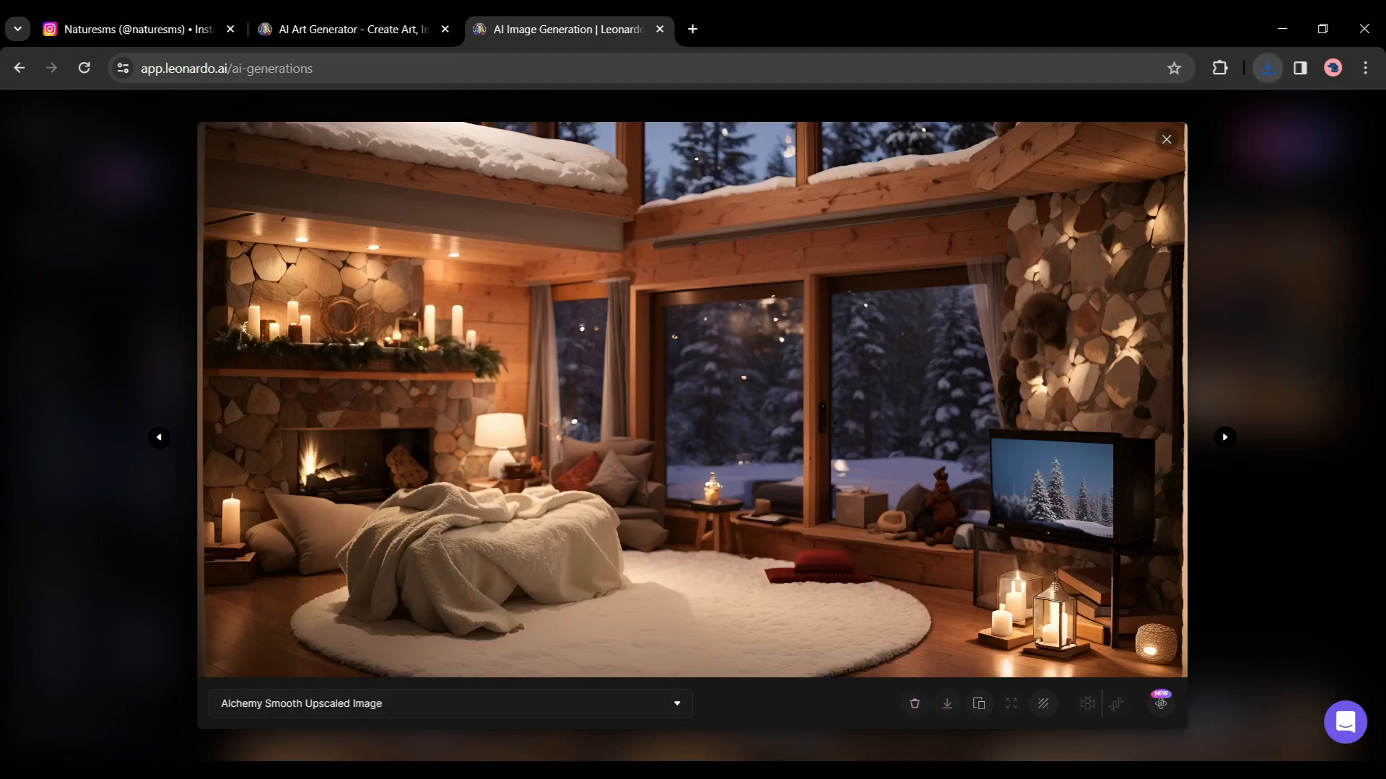
{"action": "left_click", "coordinate": [945, 704]}
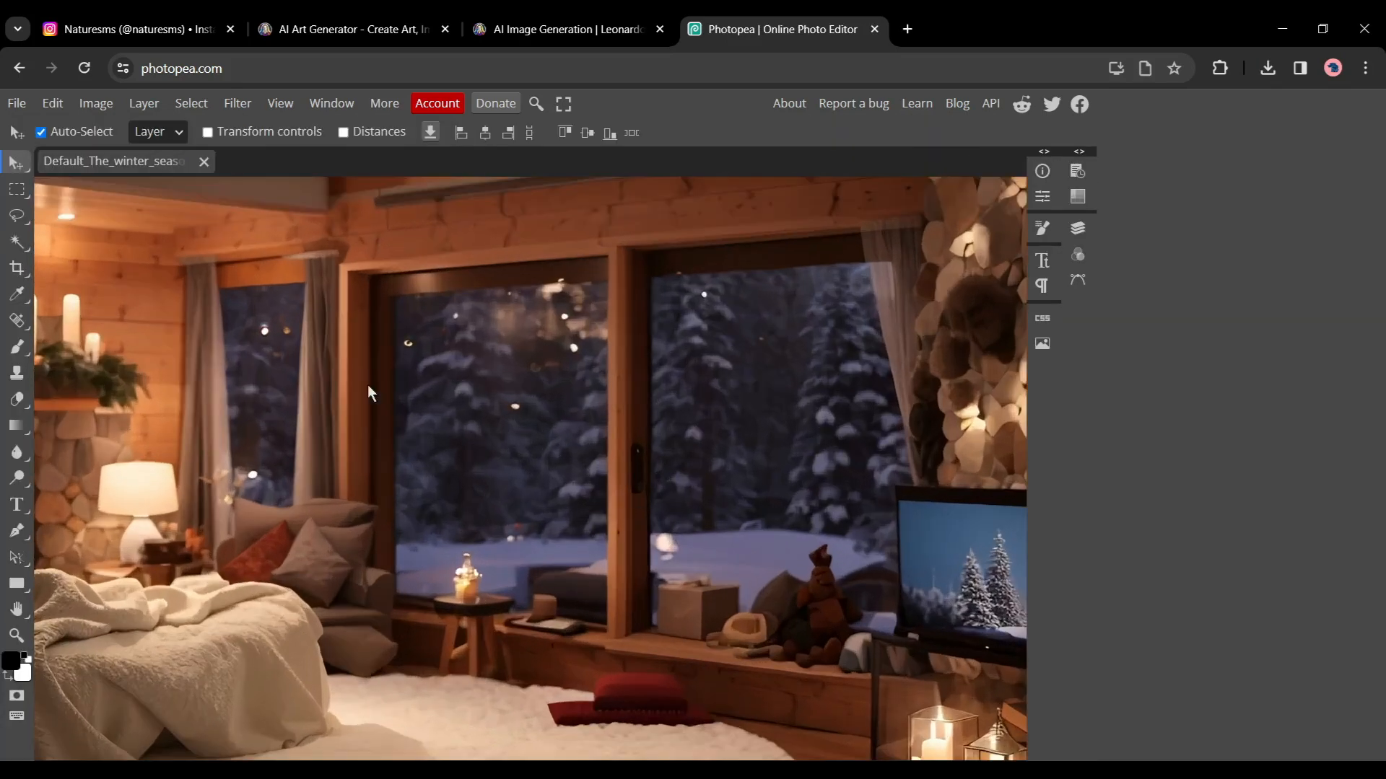
- Outline the window glass with the Polygonal Lasso and delete it to transparency
{"action": "left_click", "coordinate": [16, 216]}
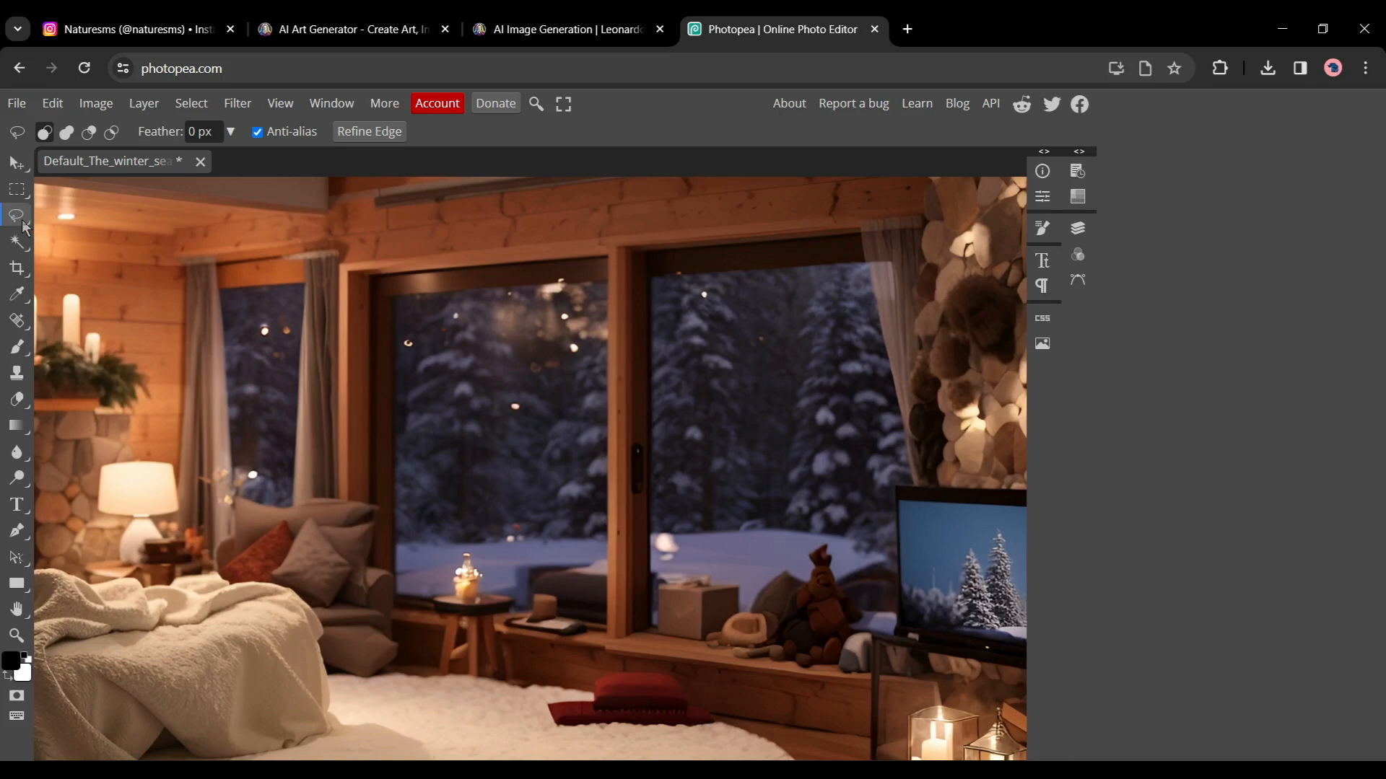
{"action": "left_click", "coordinate": [16, 215]}
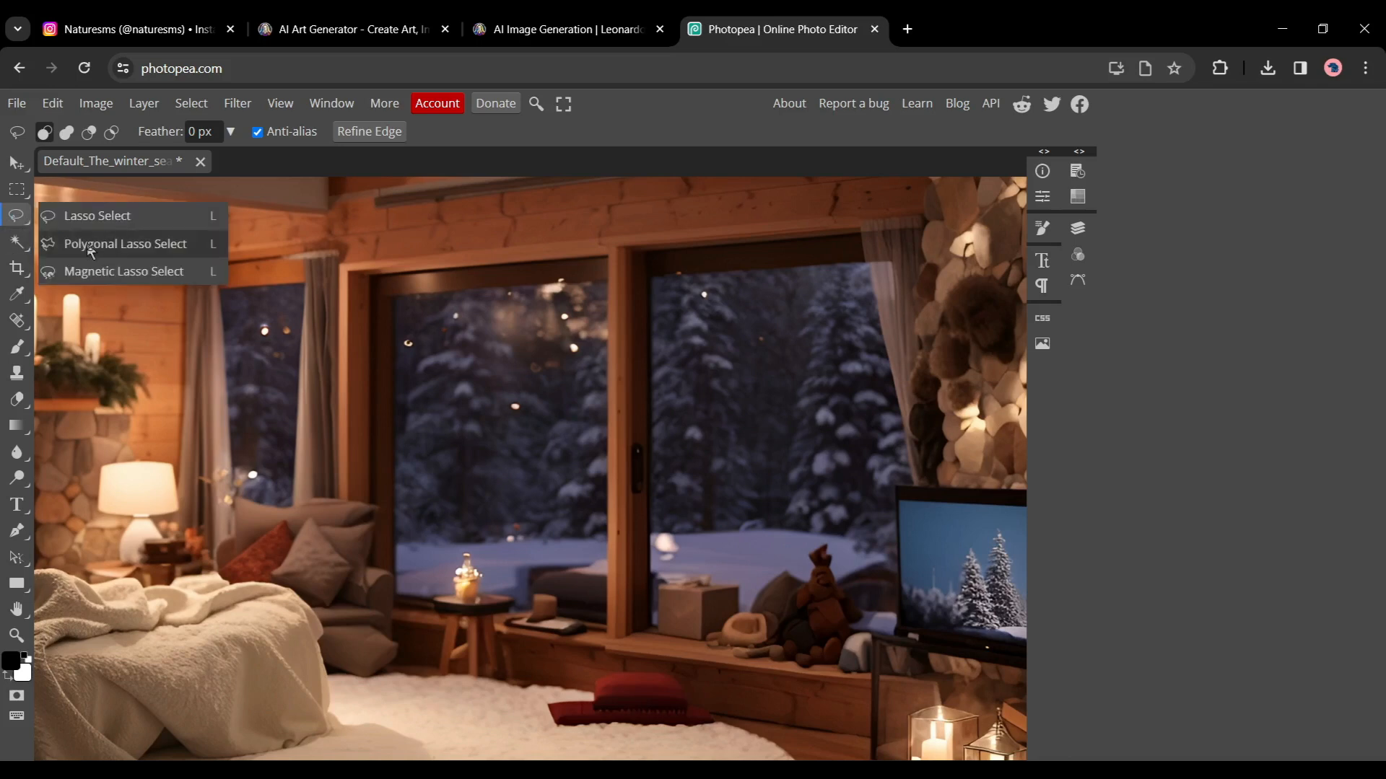
{"action": "left_click", "coordinate": [125, 244]}
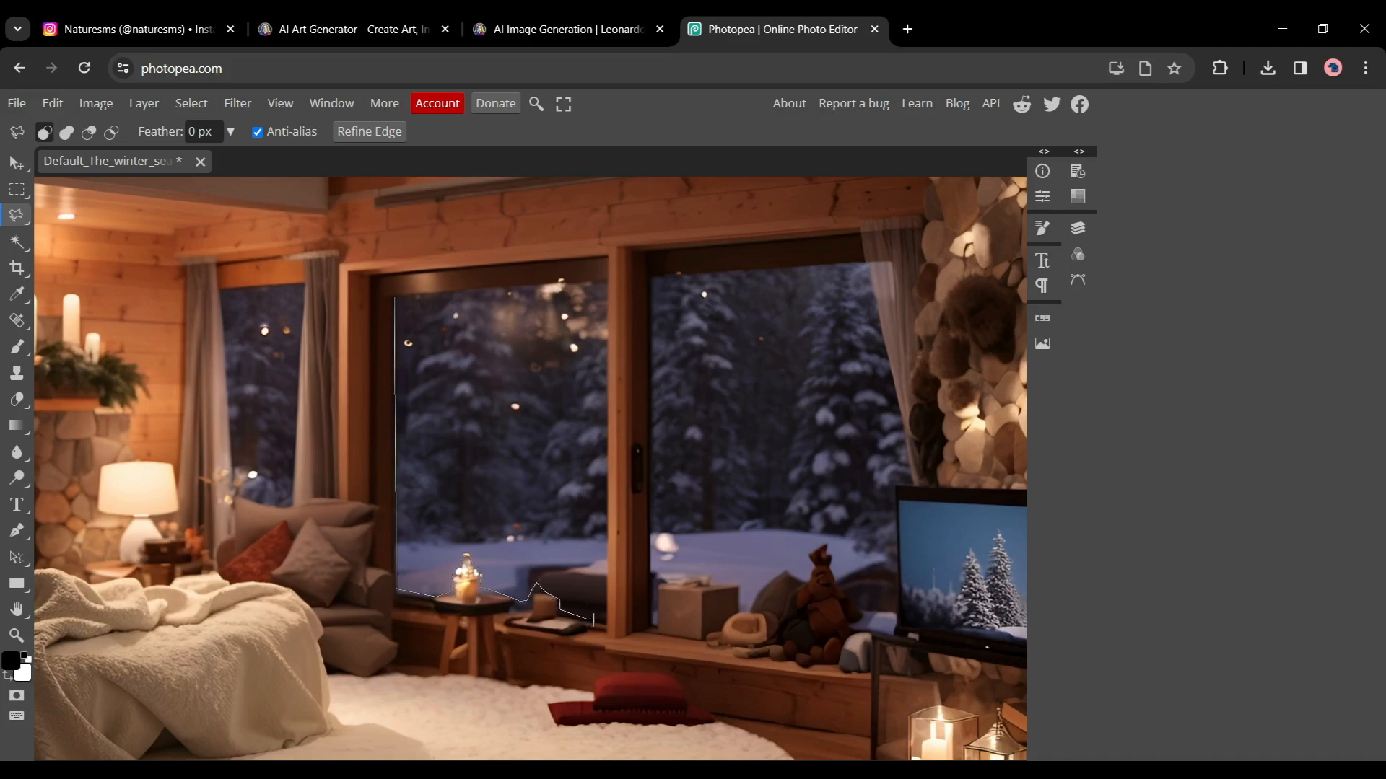
{"action": "key", "text": "Delete"}
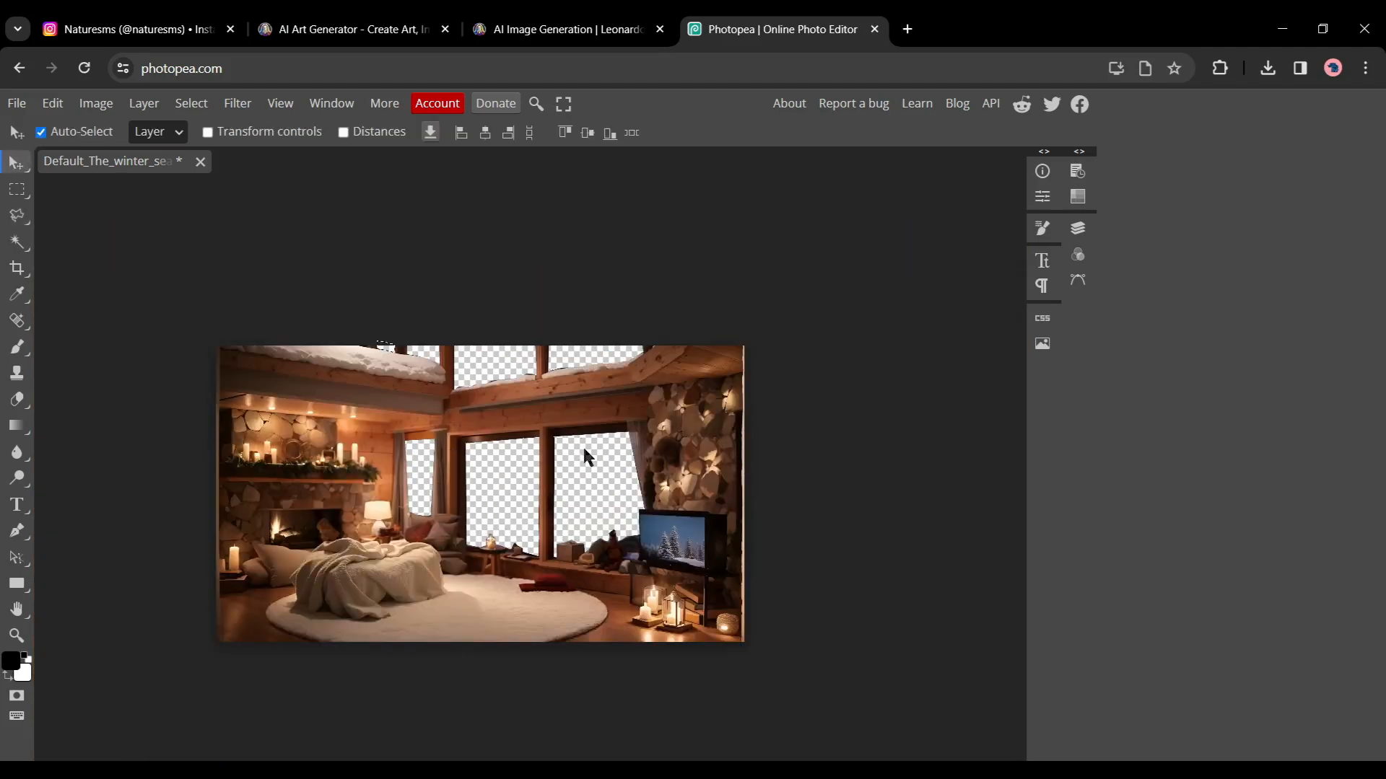
- Export the cutout cabin render as a full-colour PNG for Leonardo.Ai image guidance
{"action": "left_click", "coordinate": [16, 104]}
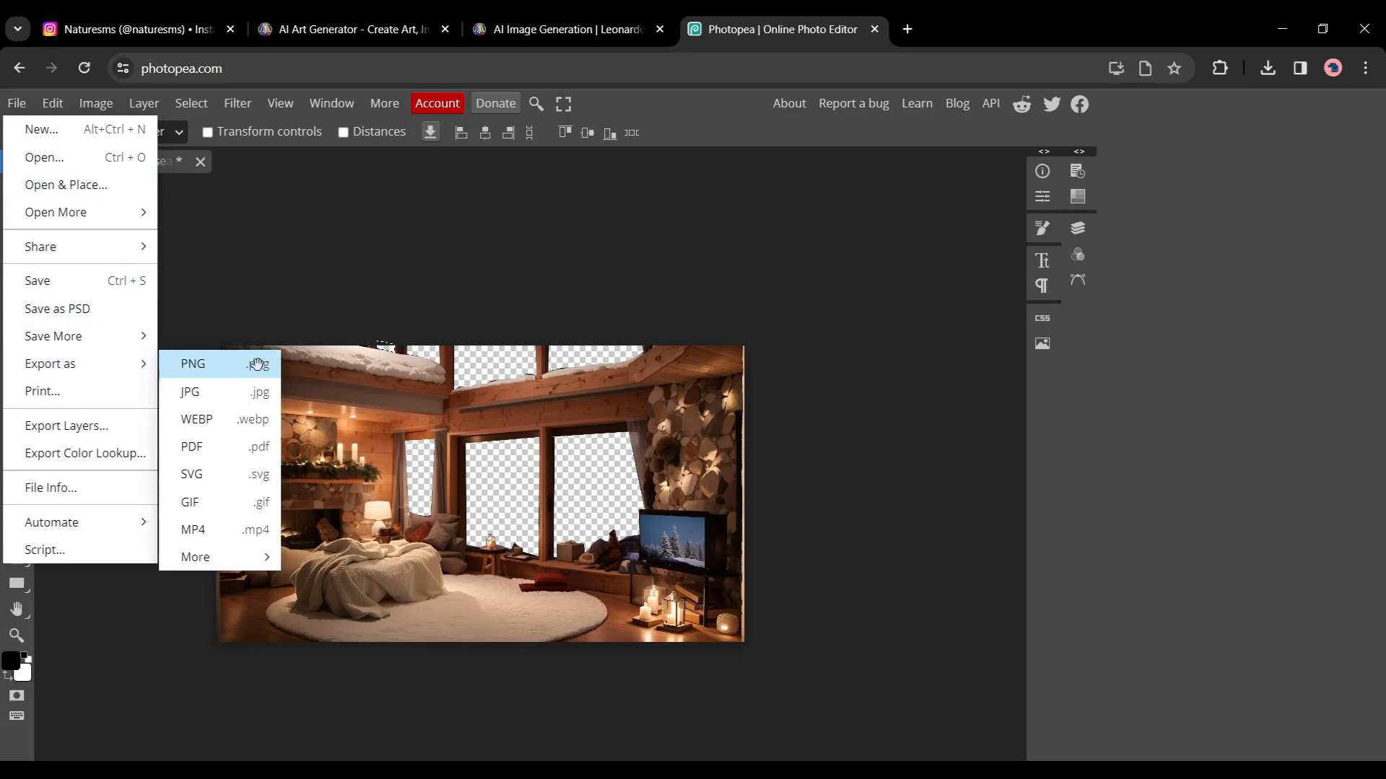
{"action": "left_click", "coordinate": [192, 363]}
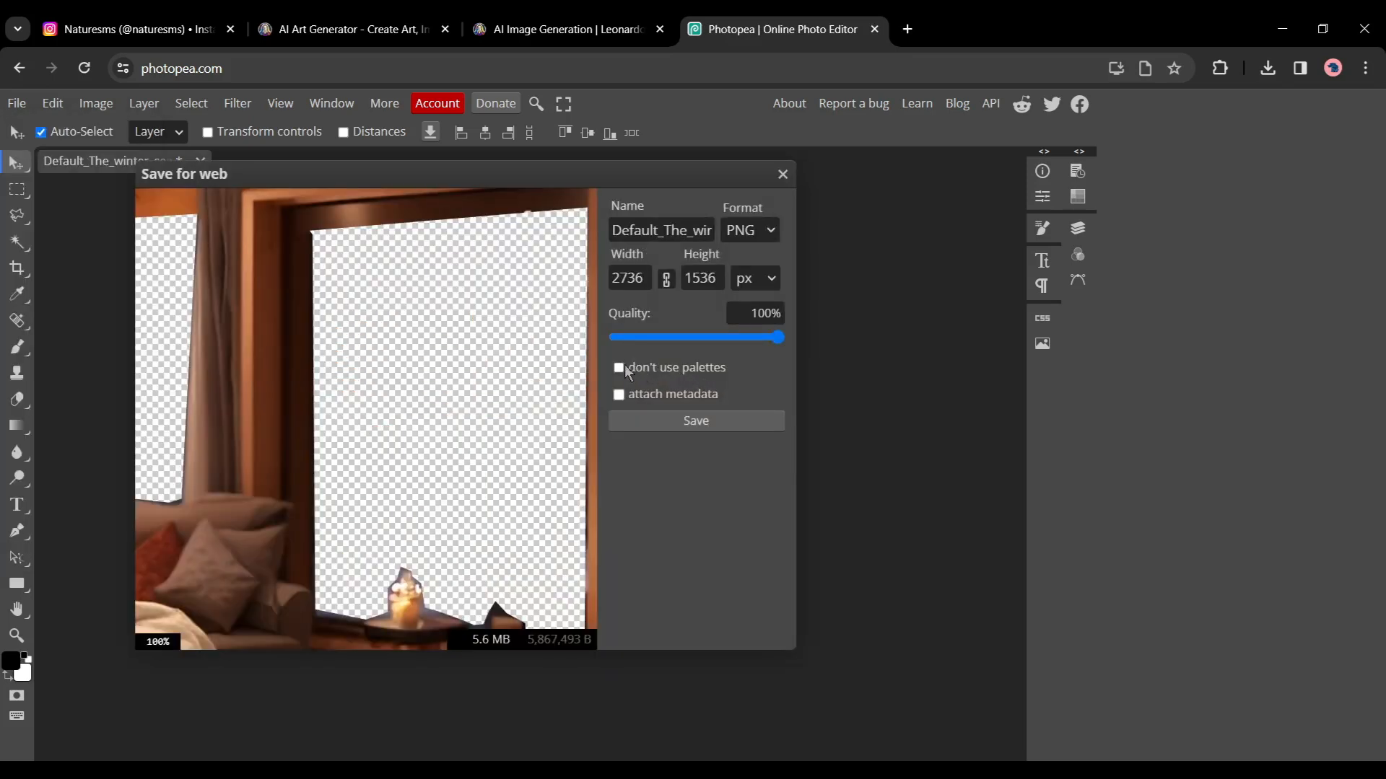
{"action": "left_click", "coordinate": [781, 174]}
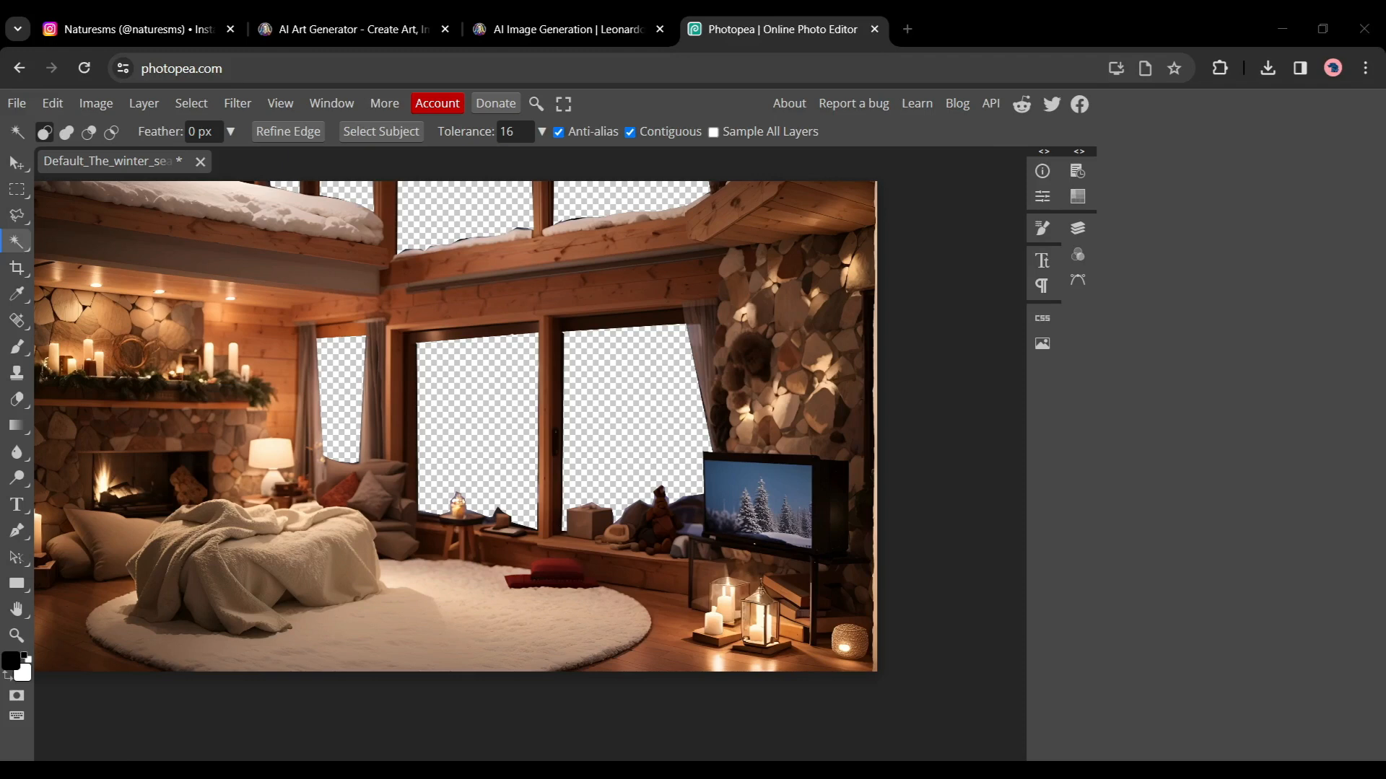
{"action": "left_click", "coordinate": [133, 29]}
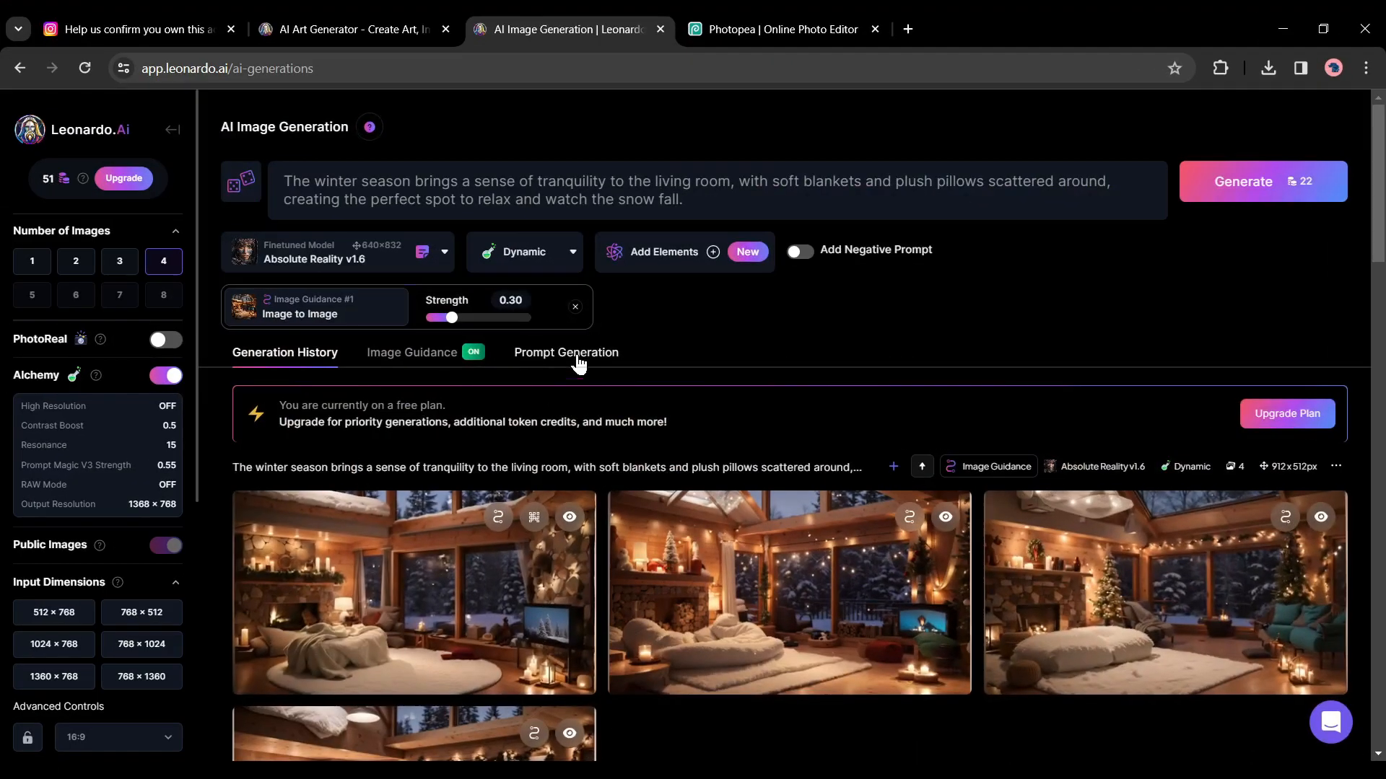
- Generate snowy red-cottage village images from a suggested prompt and open the fourth result
{"action": "left_click", "coordinate": [566, 351]}
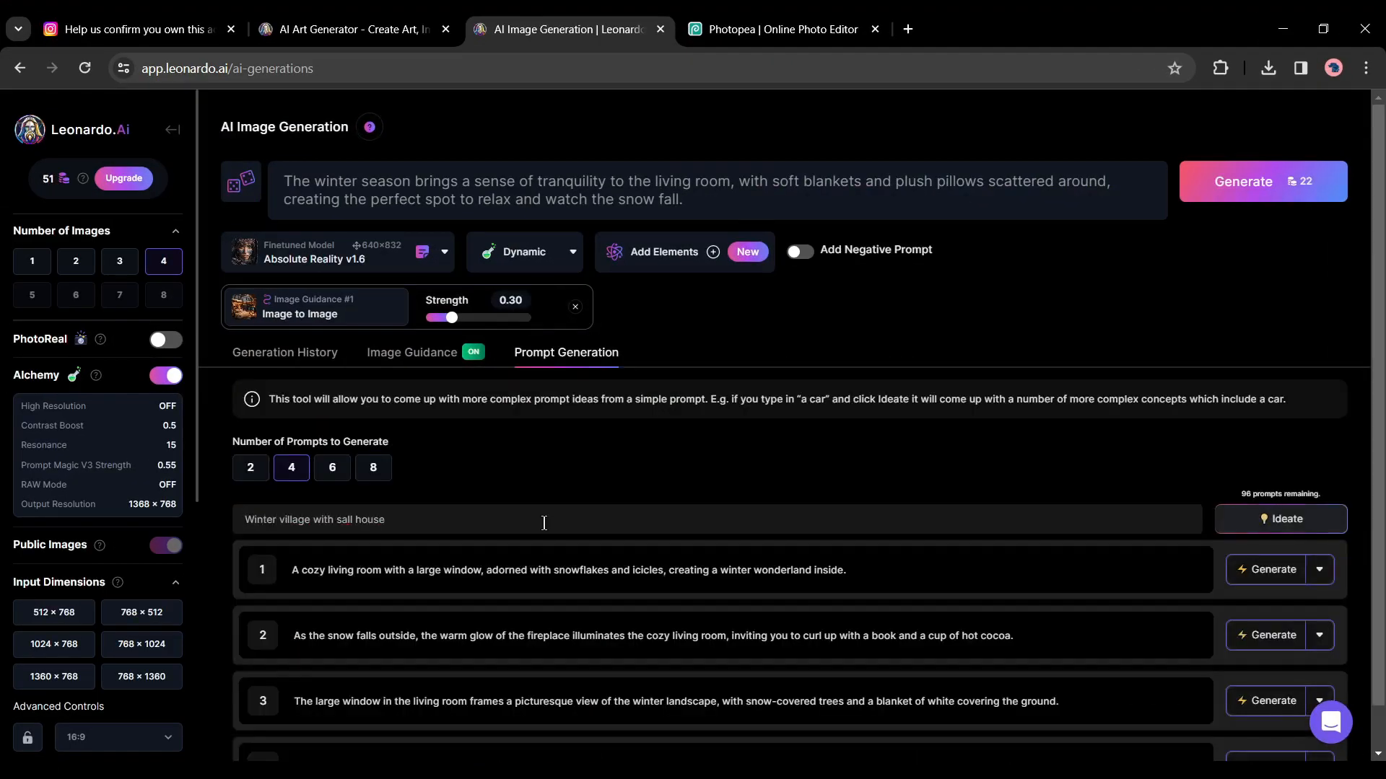
{"action": "left_click", "coordinate": [1240, 181]}
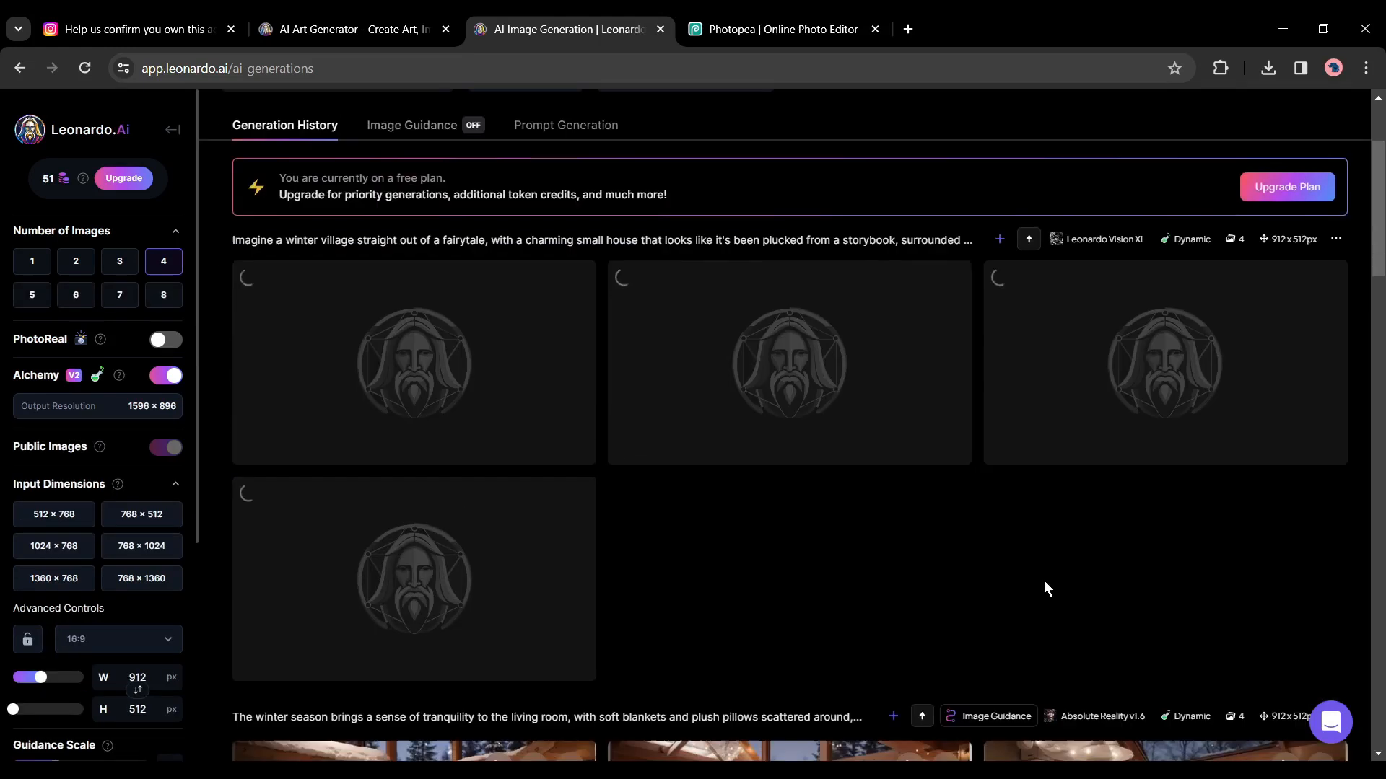
{"action": "scroll", "scroll_direction": "down", "scroll_amount": 3}
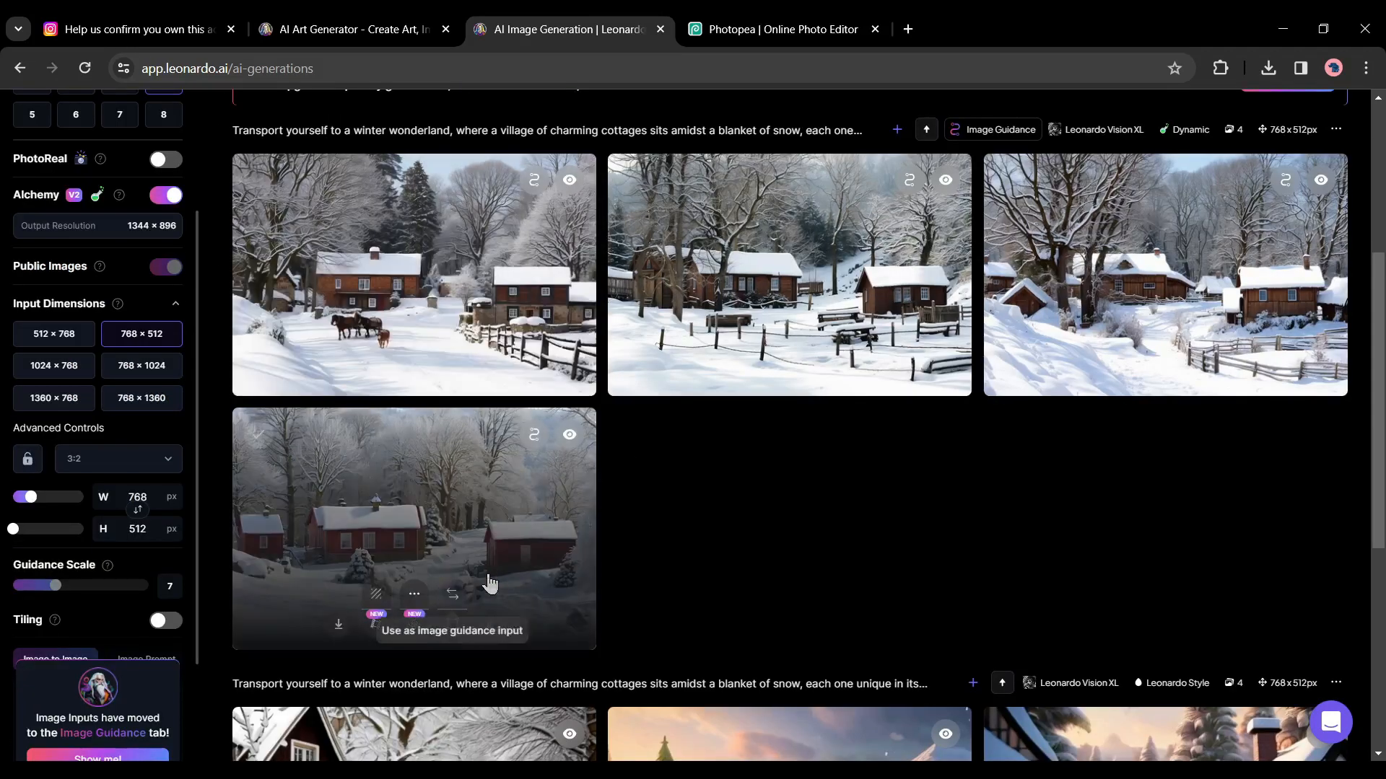
{"action": "left_click", "coordinate": [412, 528]}
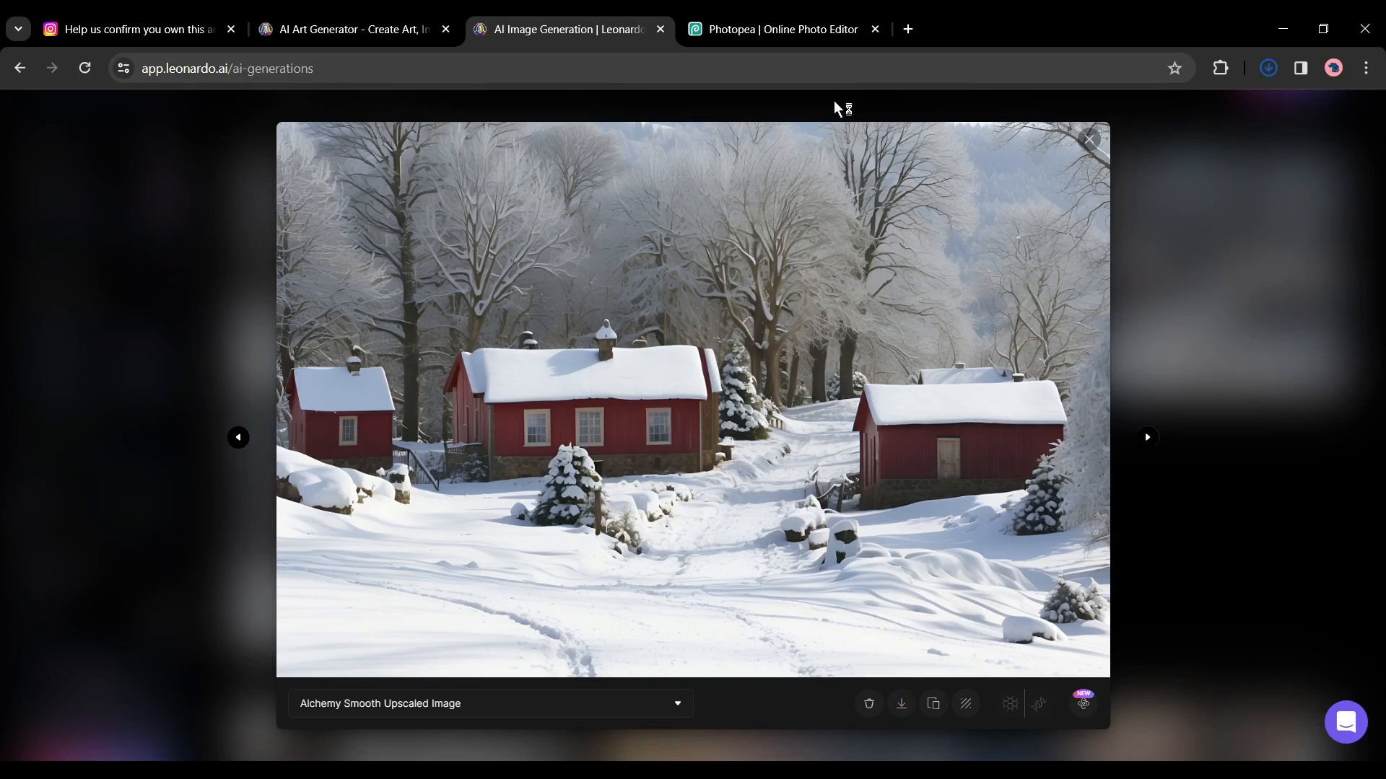
{"action": "left_click", "coordinate": [781, 29]}
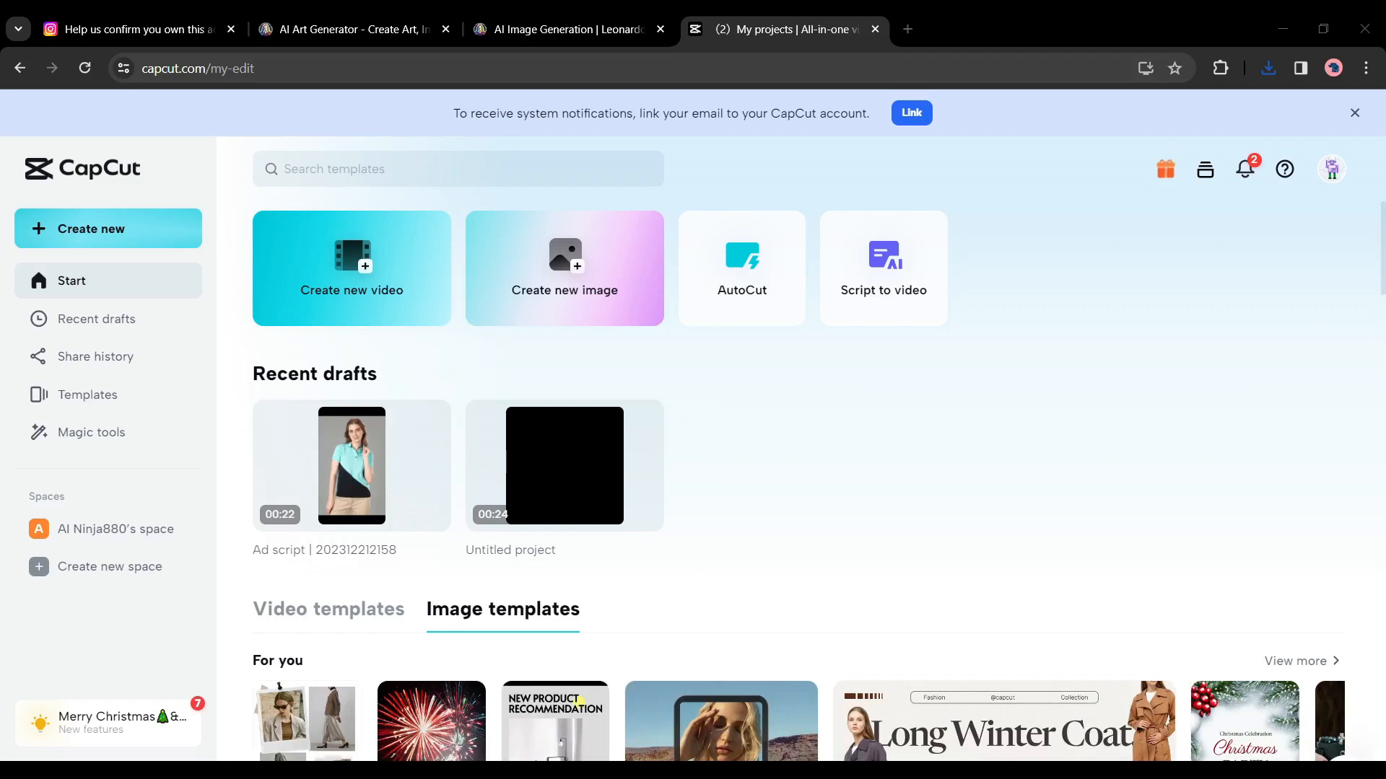
- Create a new CapCut video with 1.jpg on the timeline and the cabin PNG above
{"action": "left_click", "coordinate": [350, 267]}
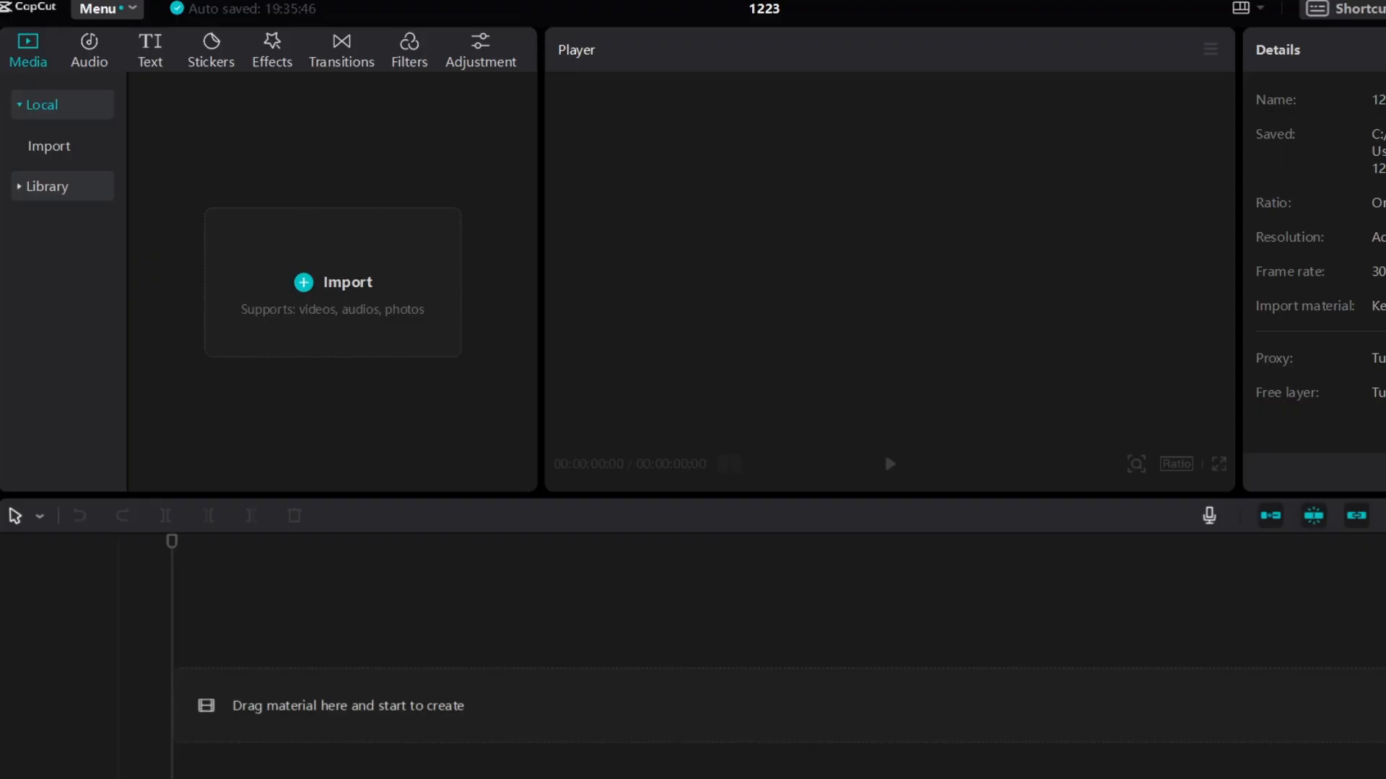
{"action": "mouse_move", "coordinate": [436, 537]}
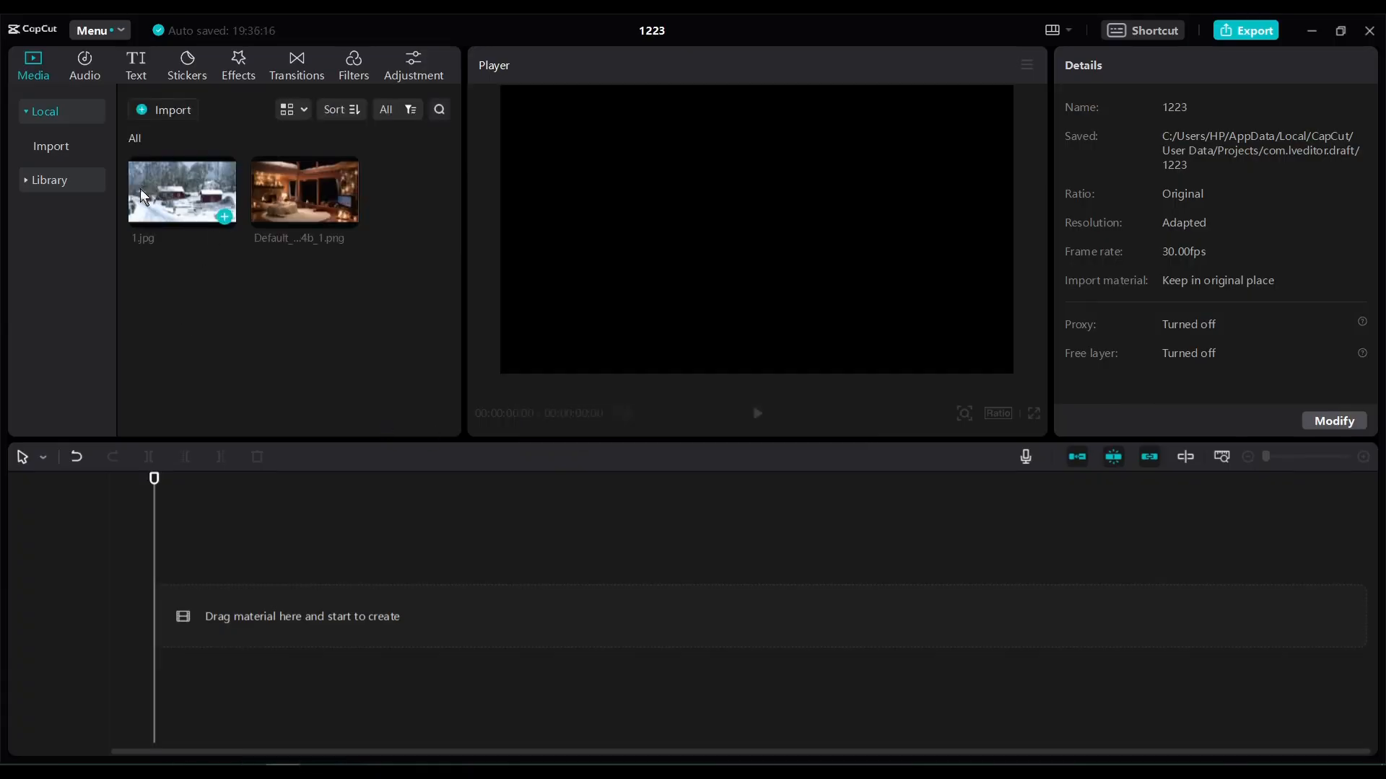
{"action": "left_click_drag", "start_coordinate": [181, 191], "coordinate": [353, 616]}
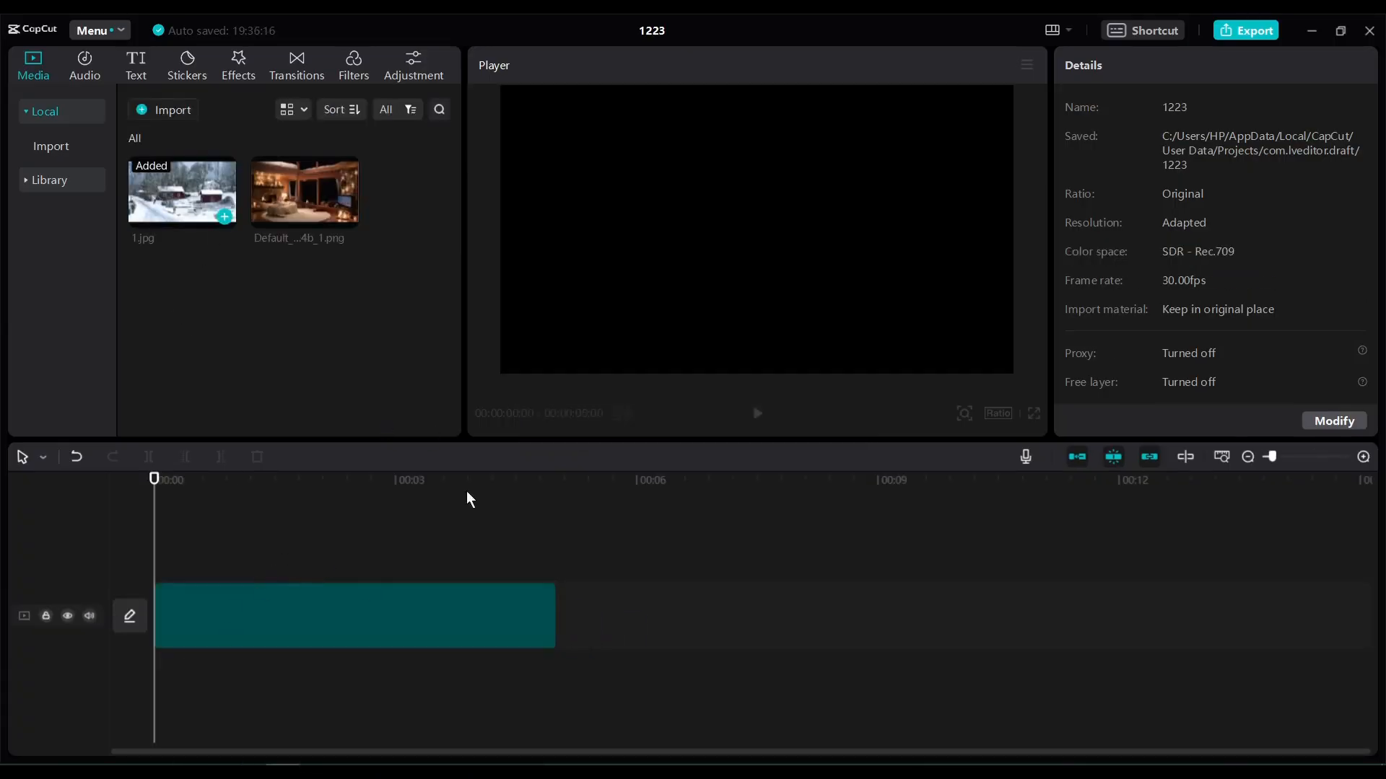
{"action": "left_click", "coordinate": [353, 616]}
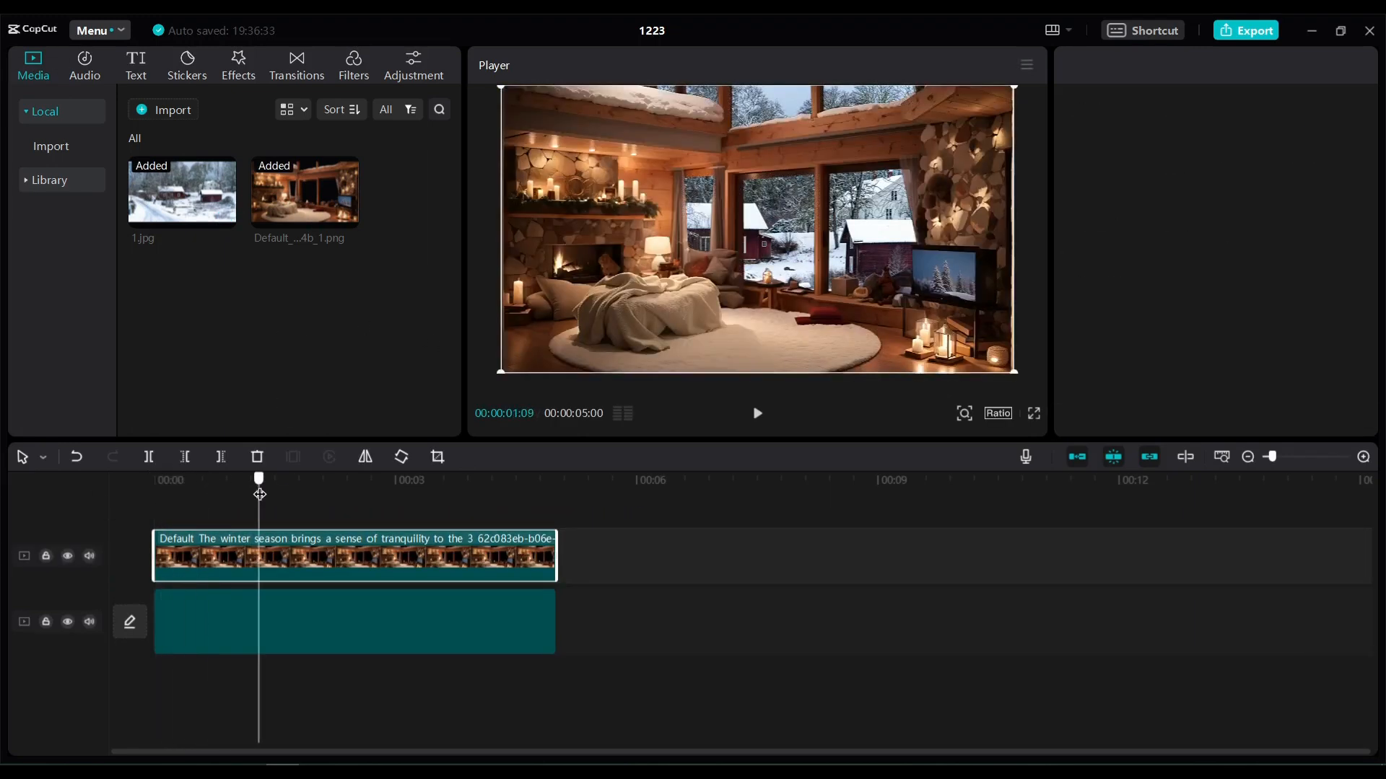
{"action": "left_click", "coordinate": [354, 621]}
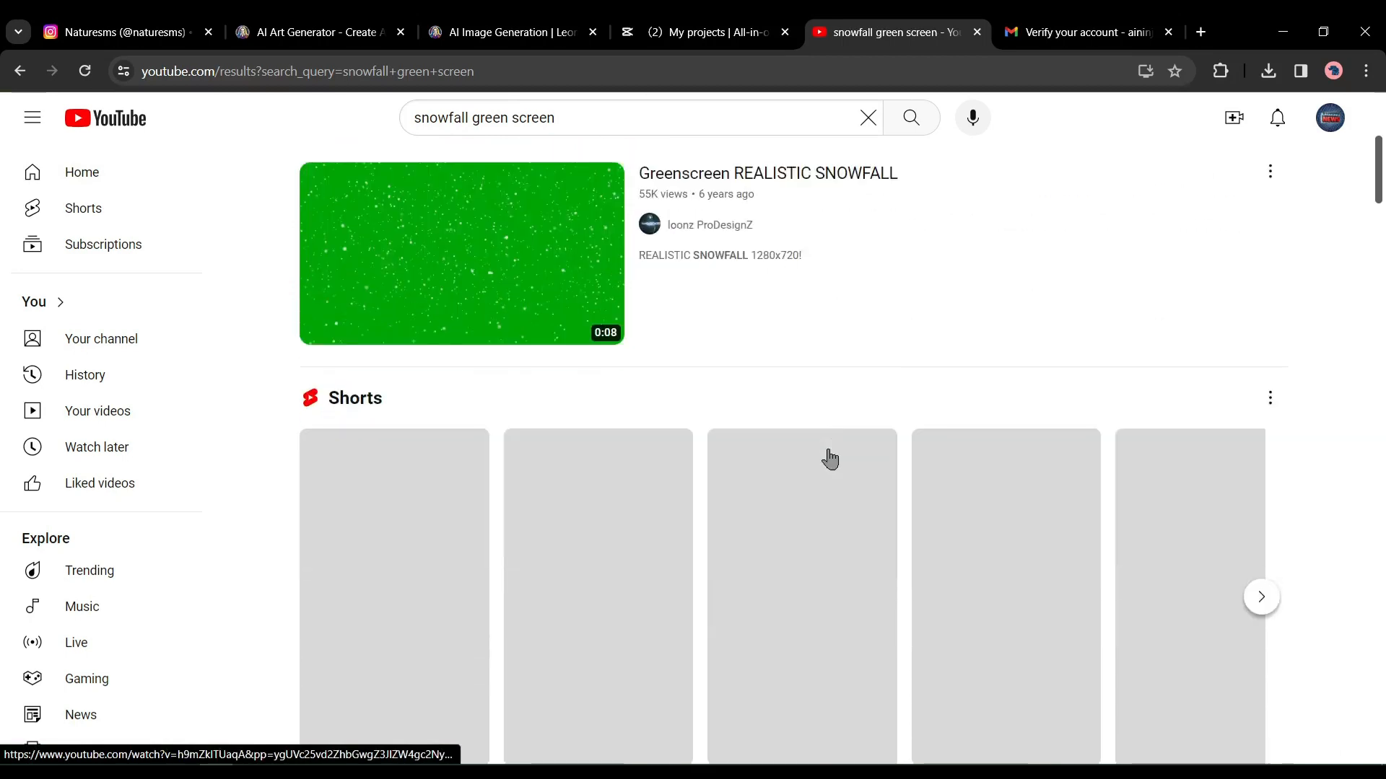
- Scroll through the YouTube 'snowfall green screen' search results
{"action": "scroll", "scroll_direction": "down", "scroll_amount": 3}
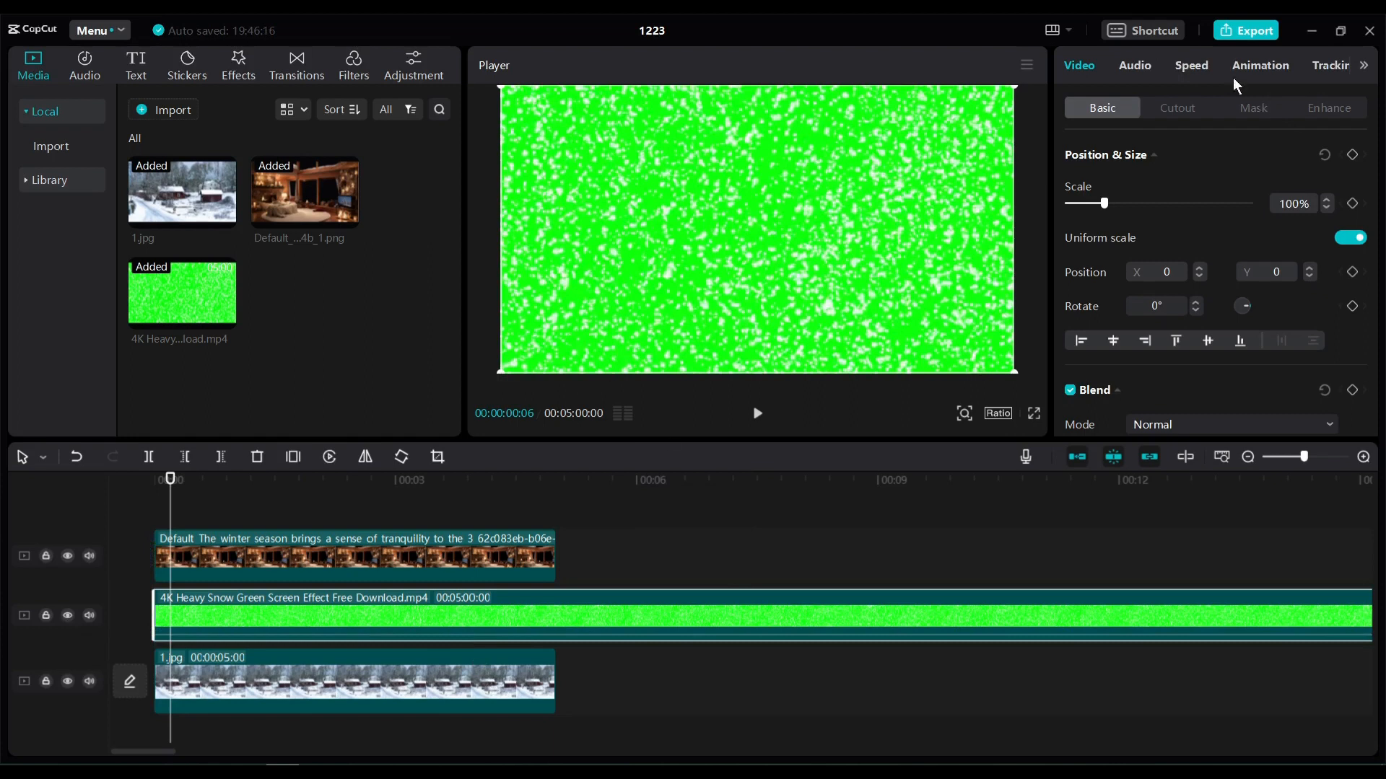
- Chroma-key the snowfall clip by sampling its green and raising the Strength
{"action": "left_click", "coordinate": [1176, 107]}
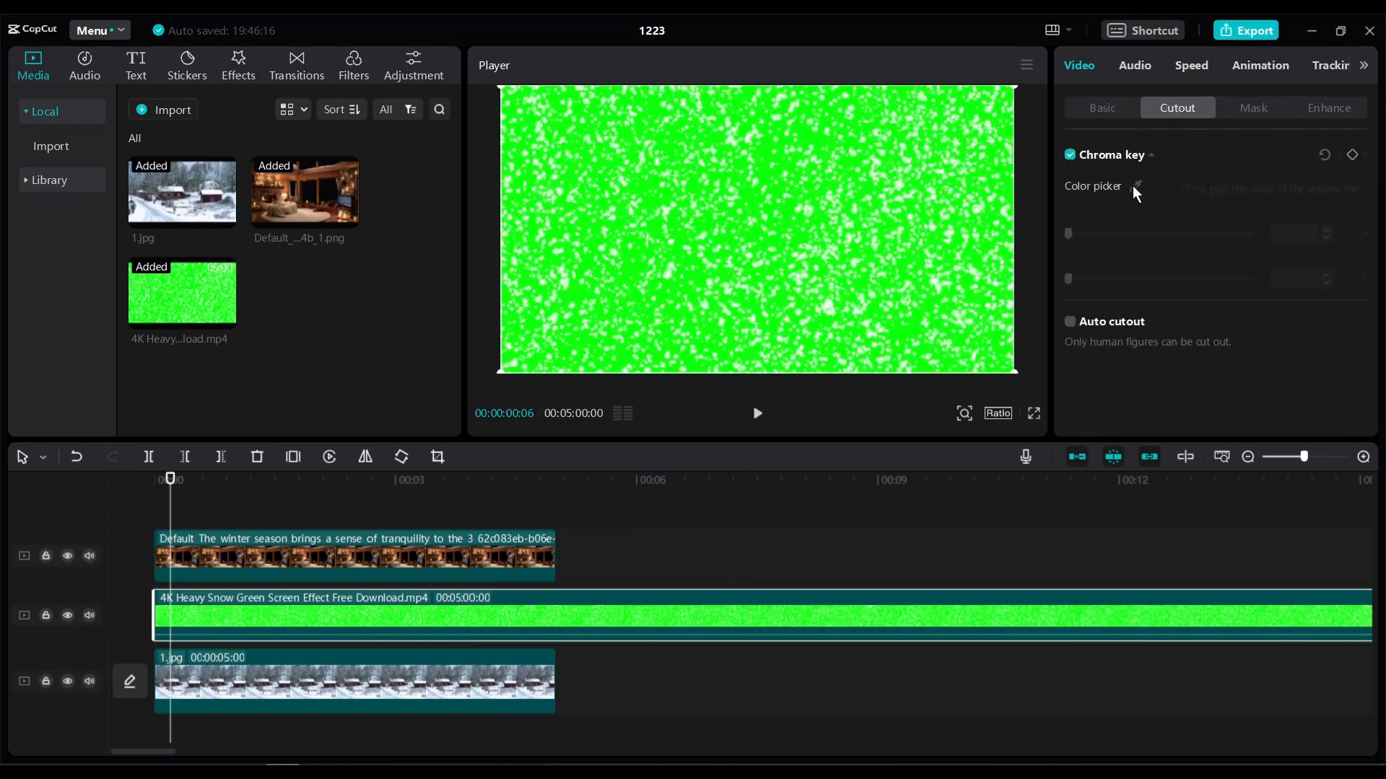
{"action": "left_click", "coordinate": [1137, 186]}
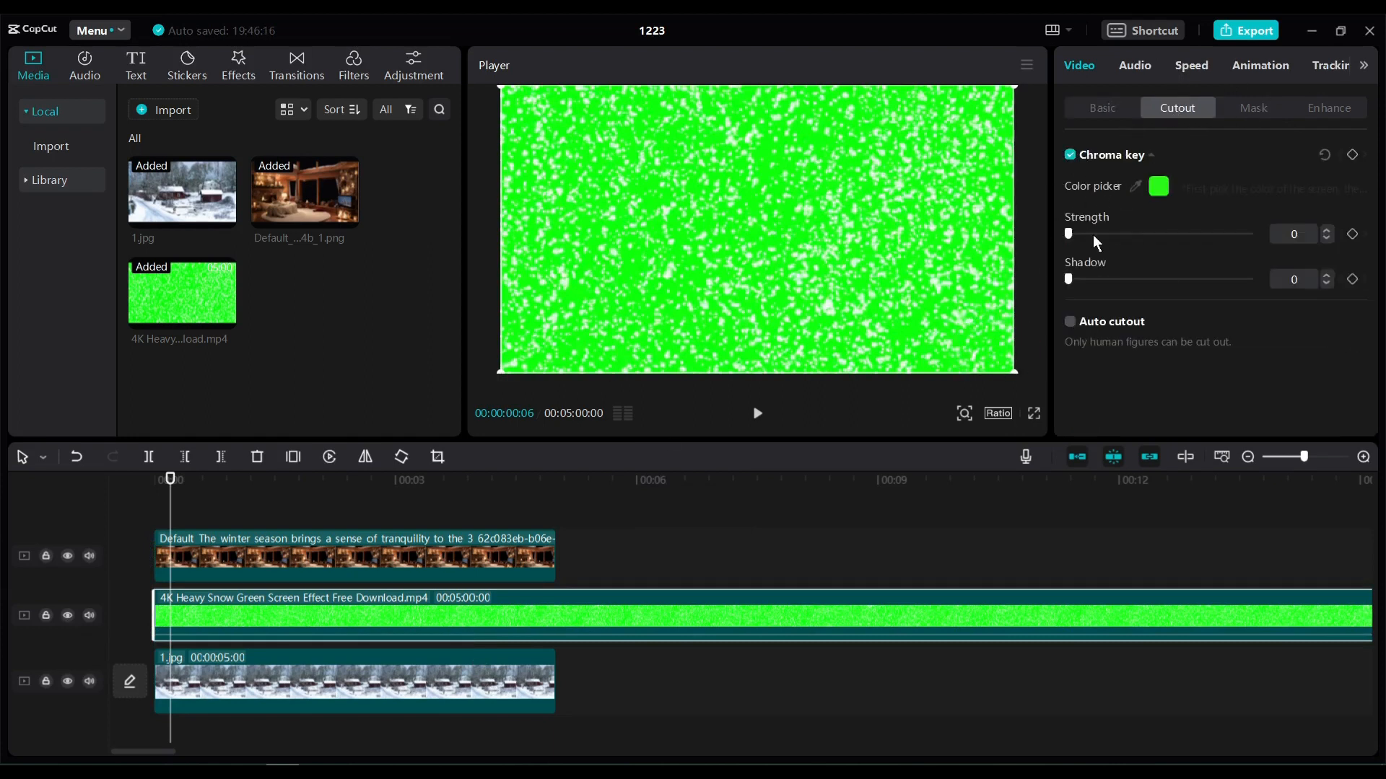
{"action": "left_click_drag", "start_coordinate": [1070, 233], "coordinate": [1248, 233]}
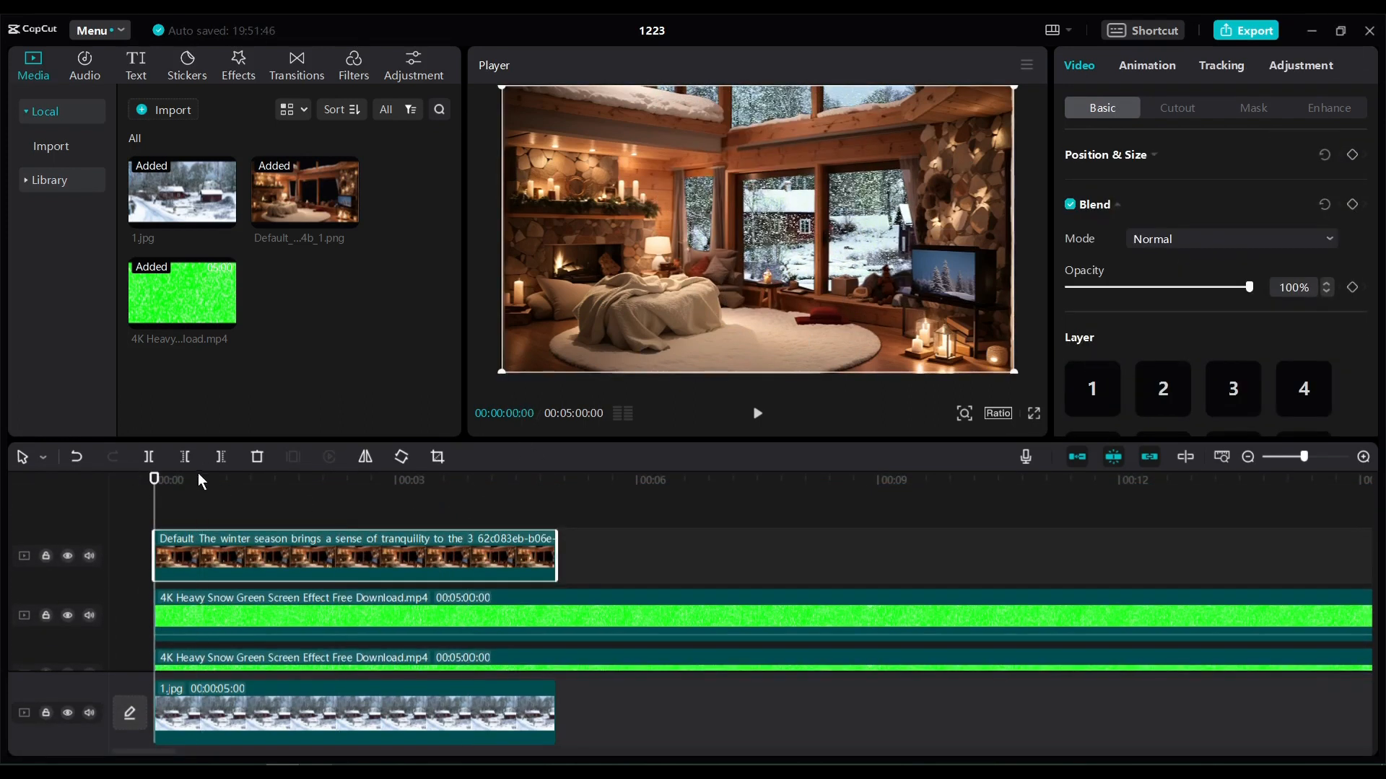
{"action": "left_click", "coordinate": [756, 413]}
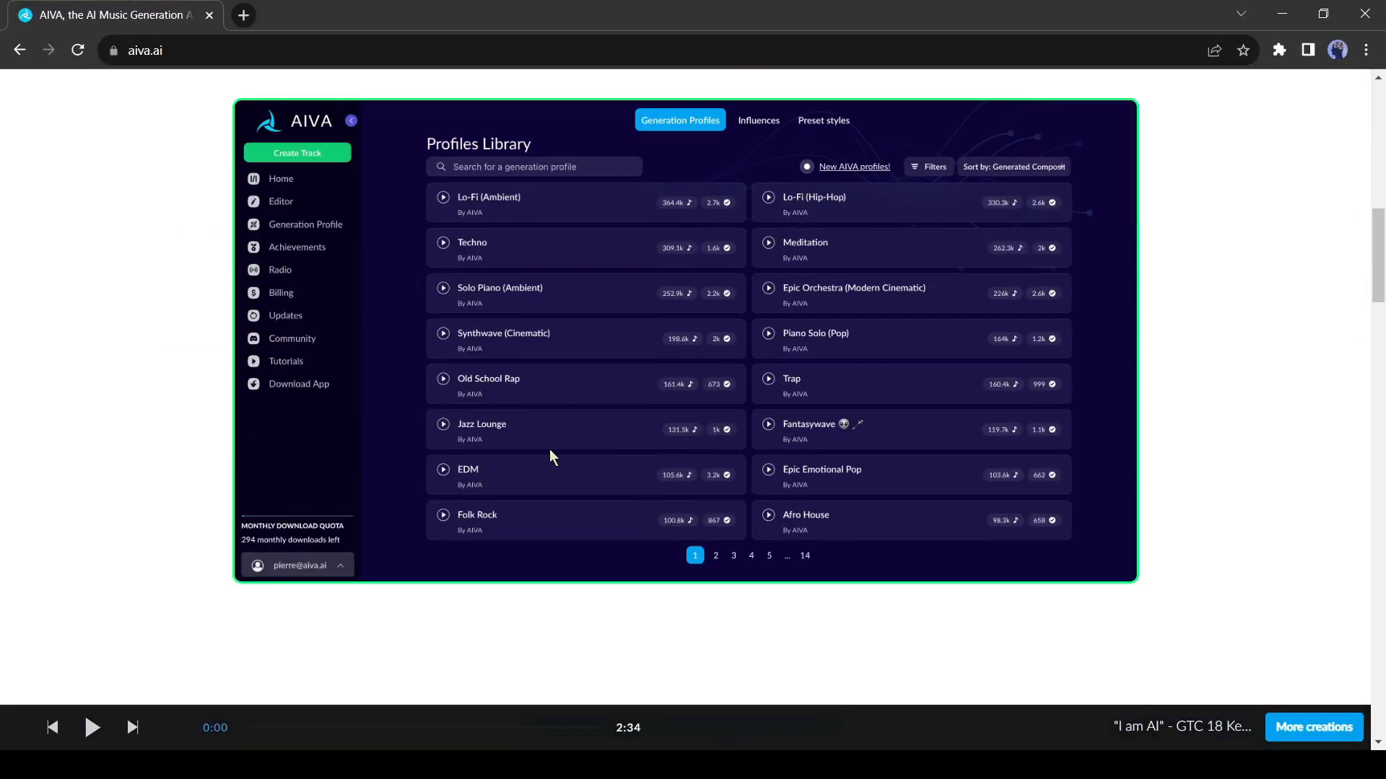
- Scroll through the aiva.ai landing page to reach the empty compositions dashboard
{"action": "scroll", "scroll_direction": "down", "scroll_amount": 3}
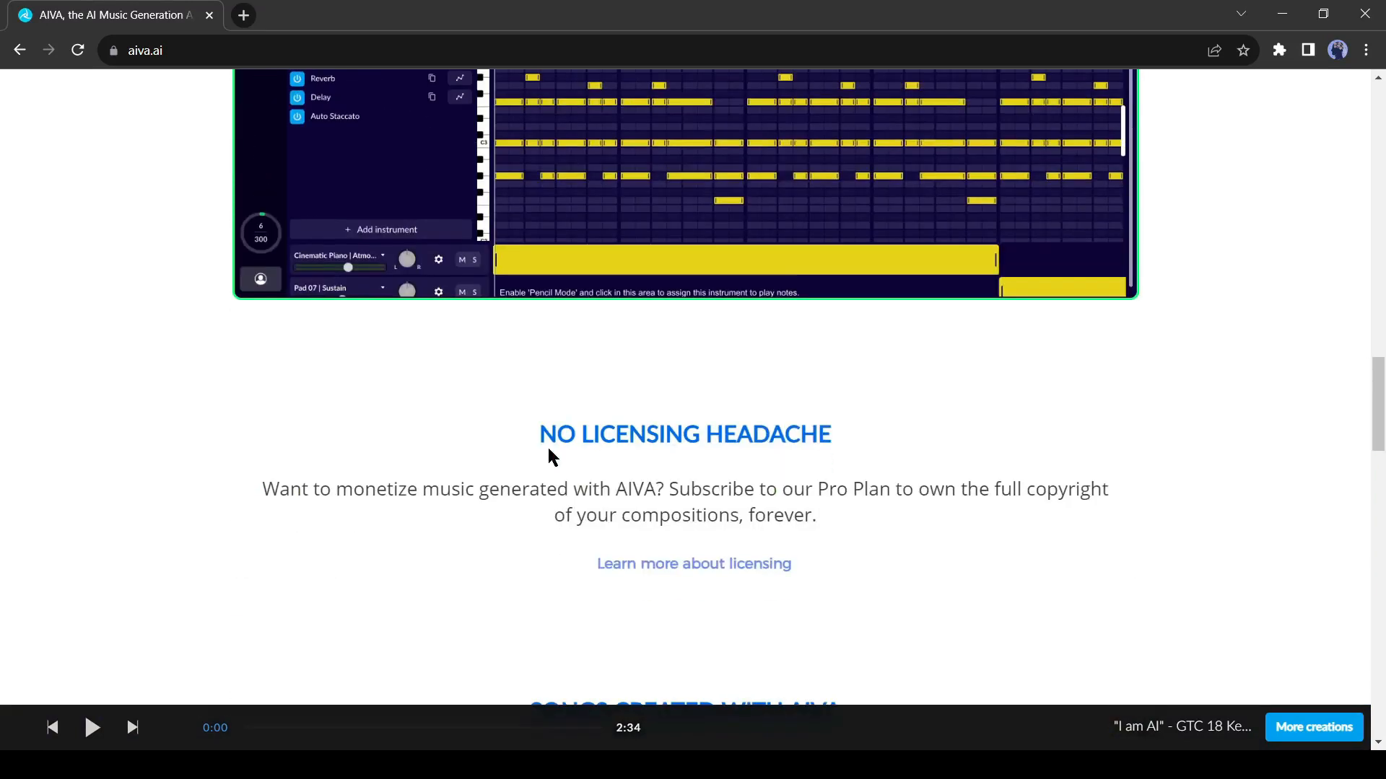
{"action": "scroll", "scroll_direction": "down", "scroll_amount": 3}
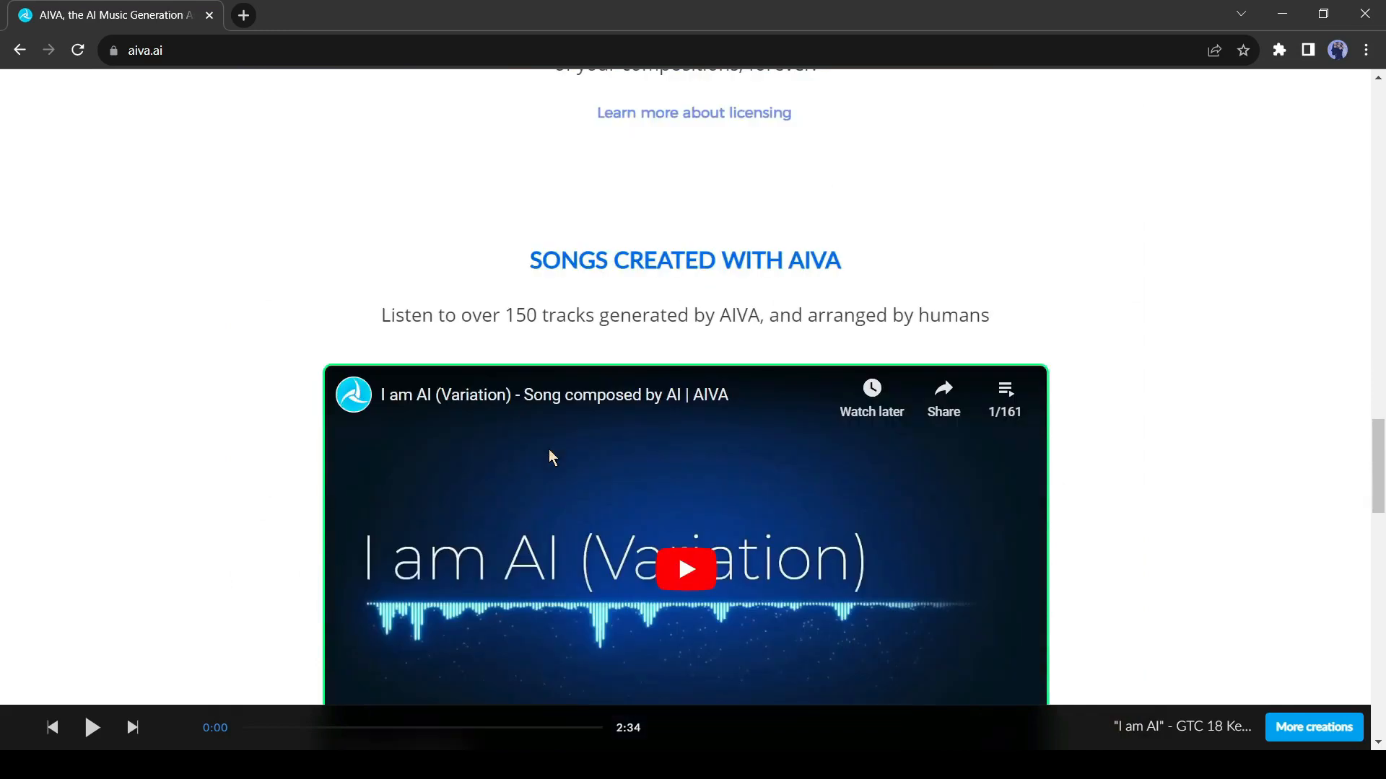
{"action": "scroll", "scroll_direction": "up", "scroll_amount": 3}
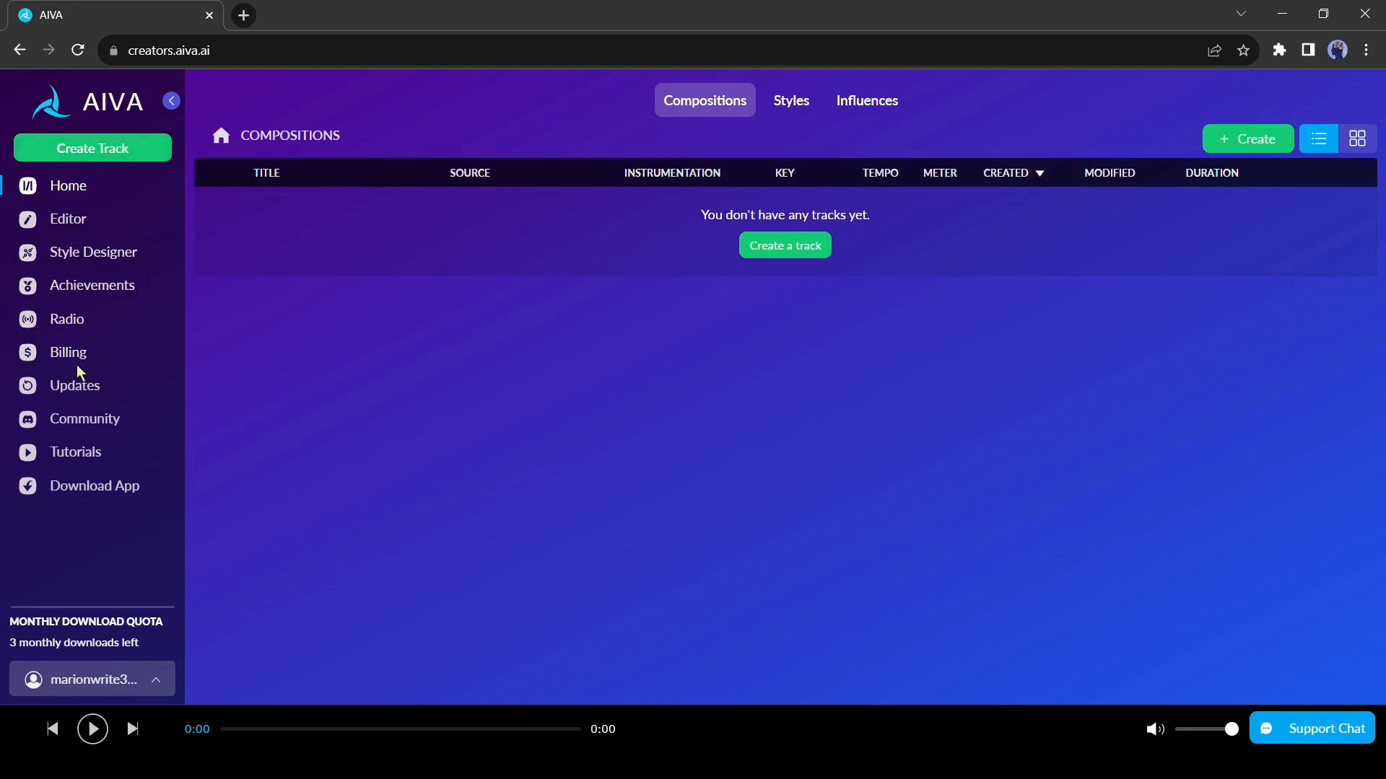
{"action": "mouse_move", "coordinate": [88, 496]}
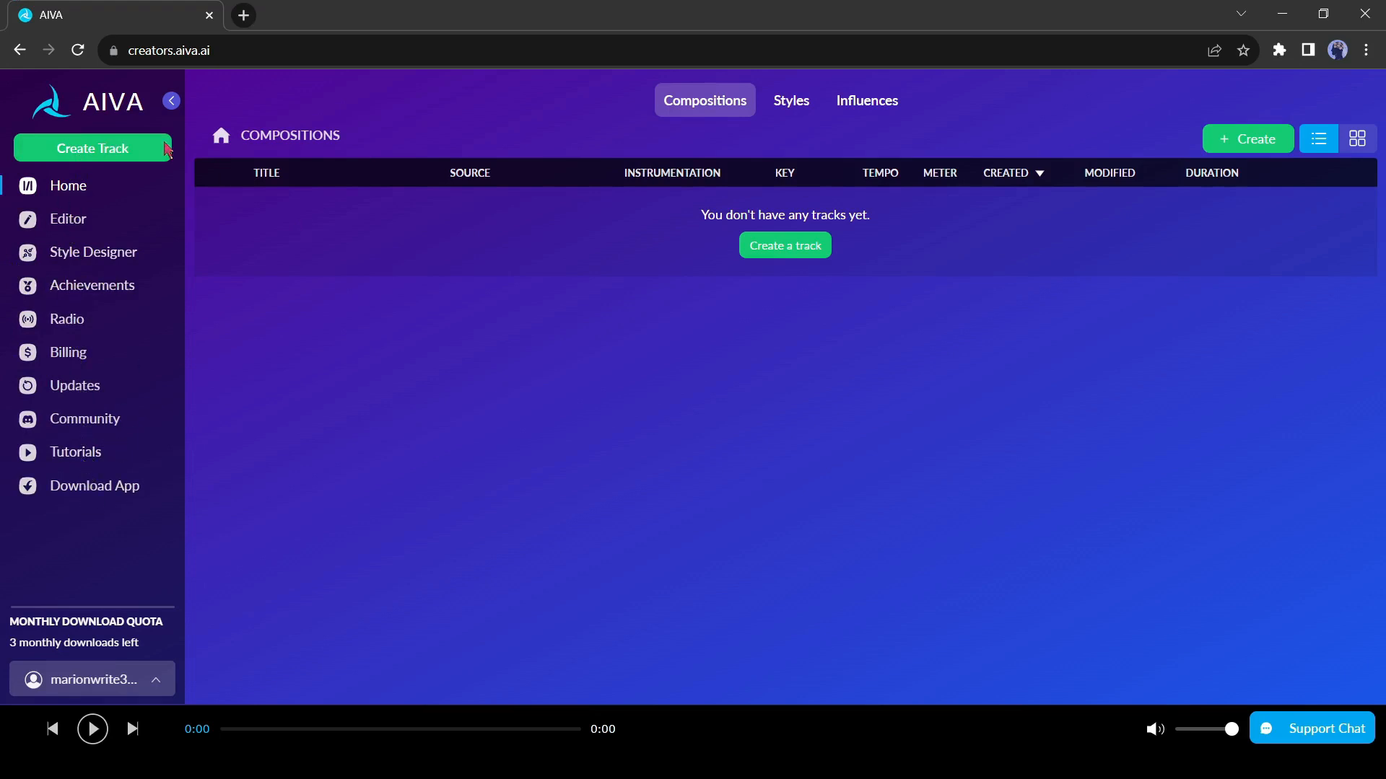
{"action": "mouse_move", "coordinate": [747, 298]}
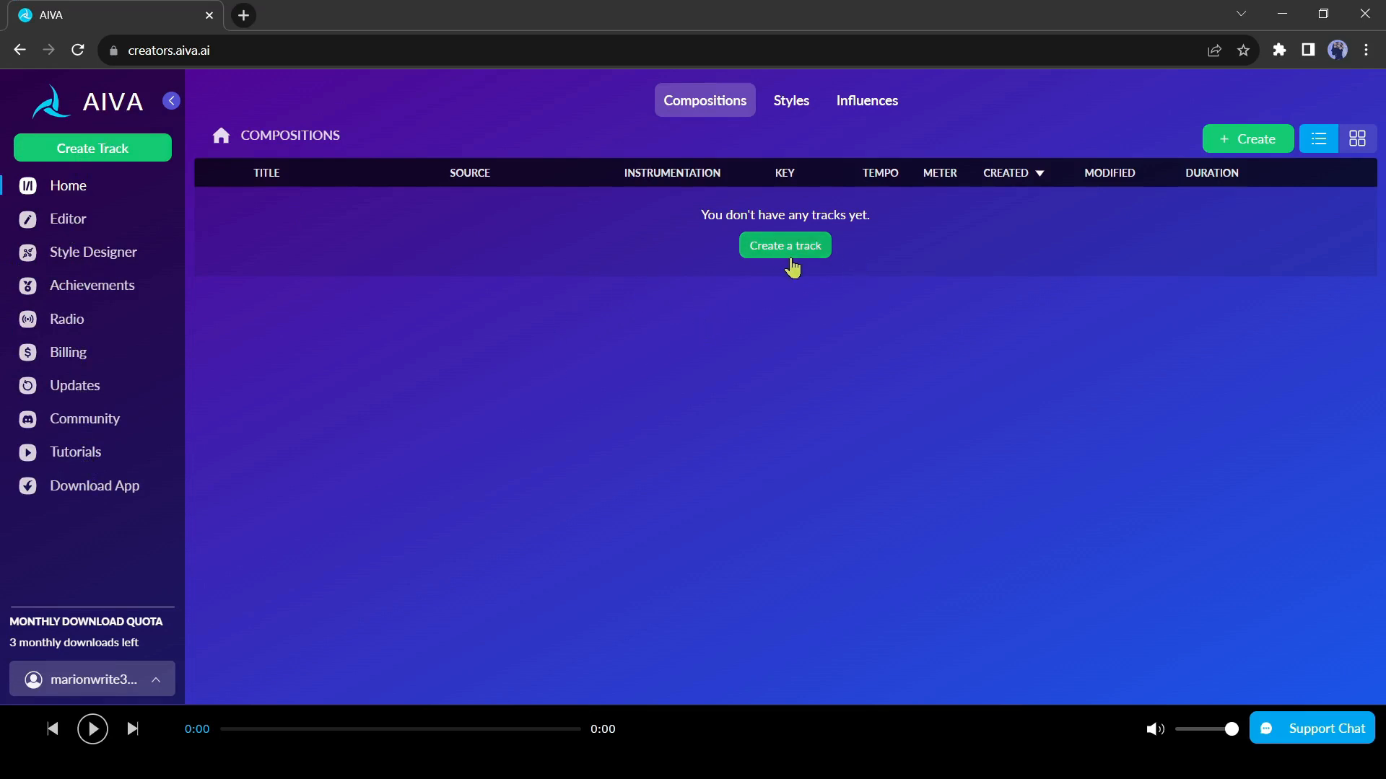
- Open AIVA's Create a track menu with its style, chord progression and influence options
{"action": "left_click", "coordinate": [784, 245]}
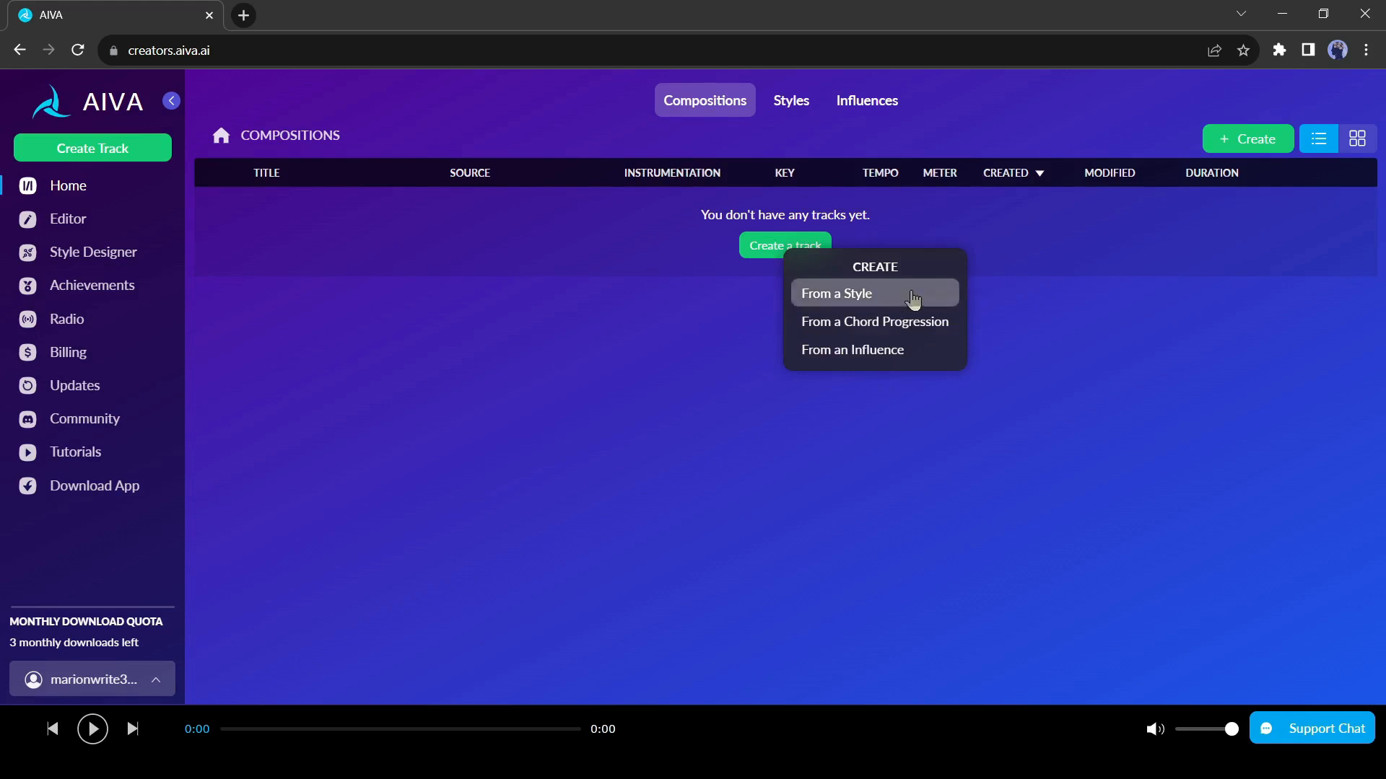
{"action": "mouse_move", "coordinate": [874, 321]}
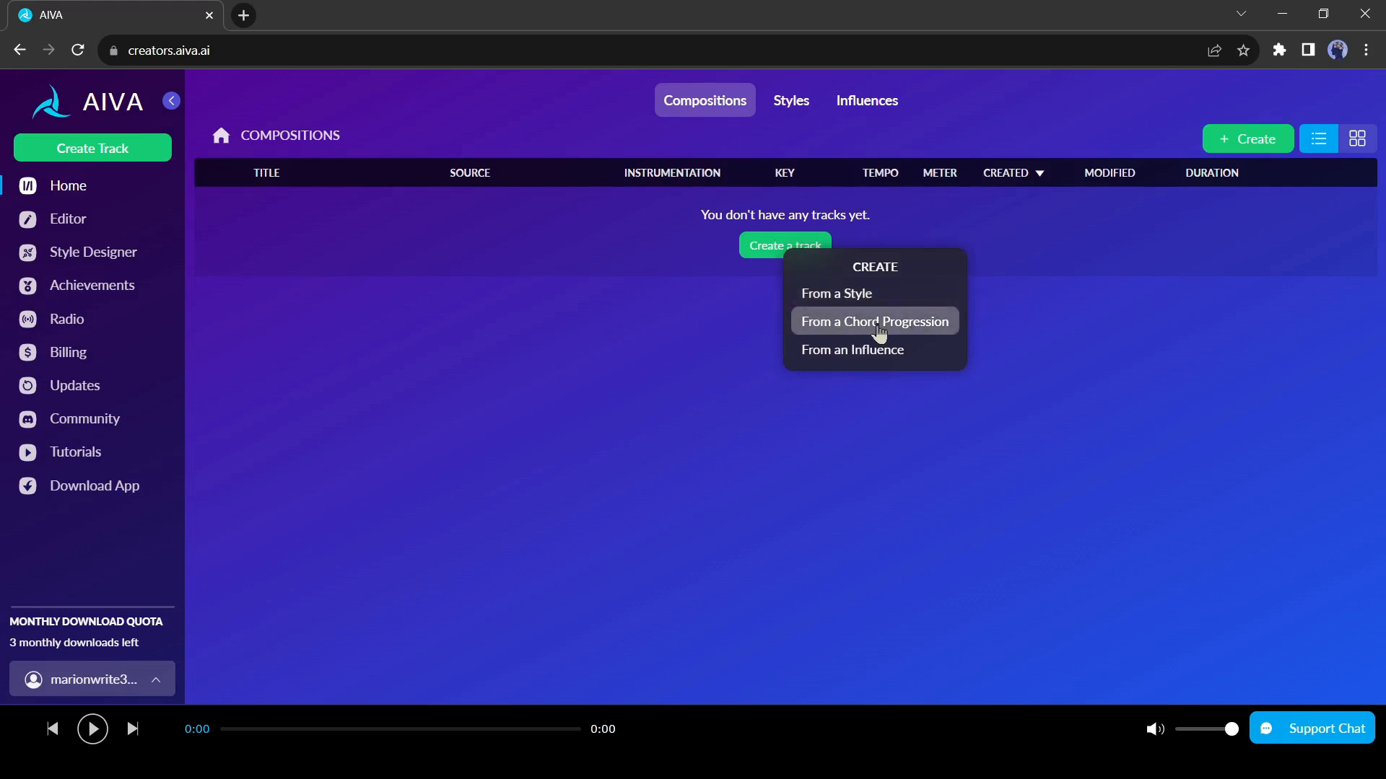
{"action": "mouse_move", "coordinate": [862, 350]}
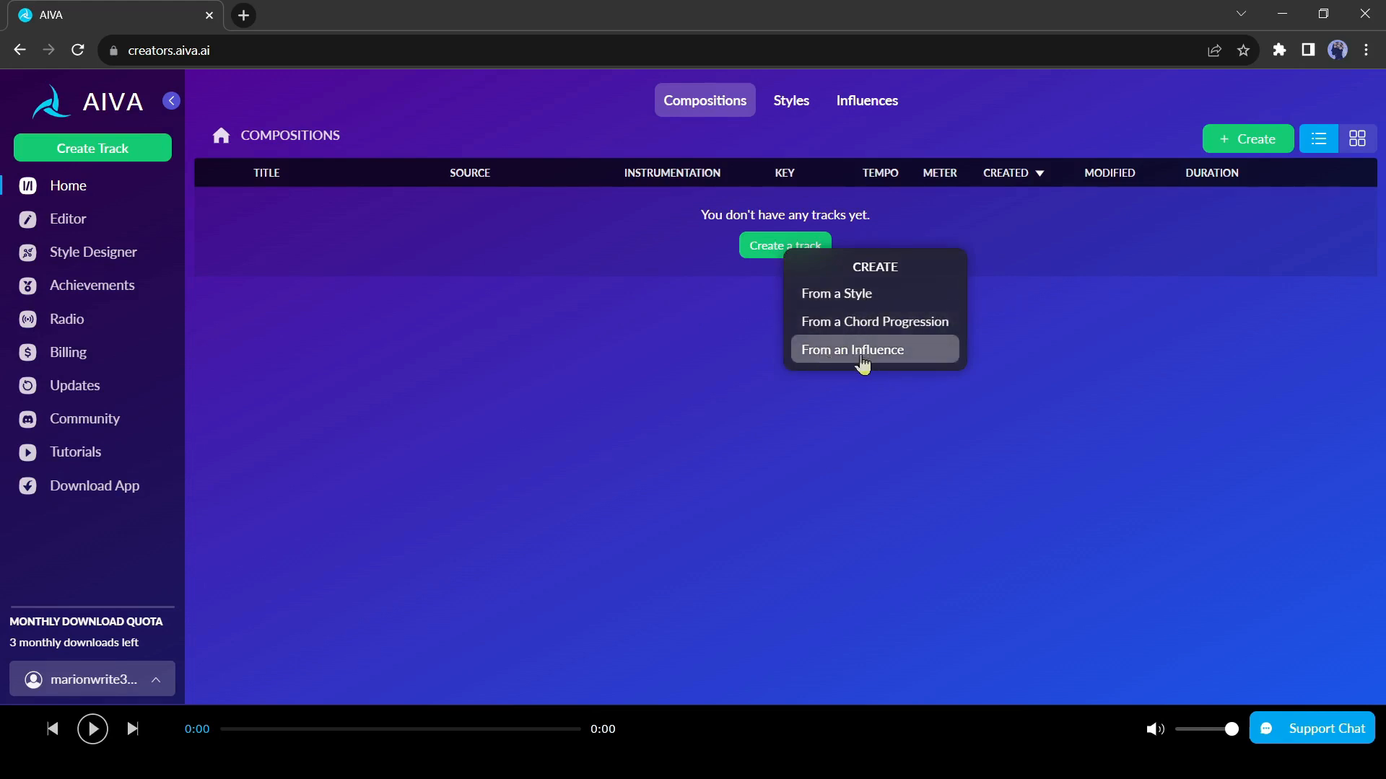
{"action": "mouse_move", "coordinate": [873, 320]}
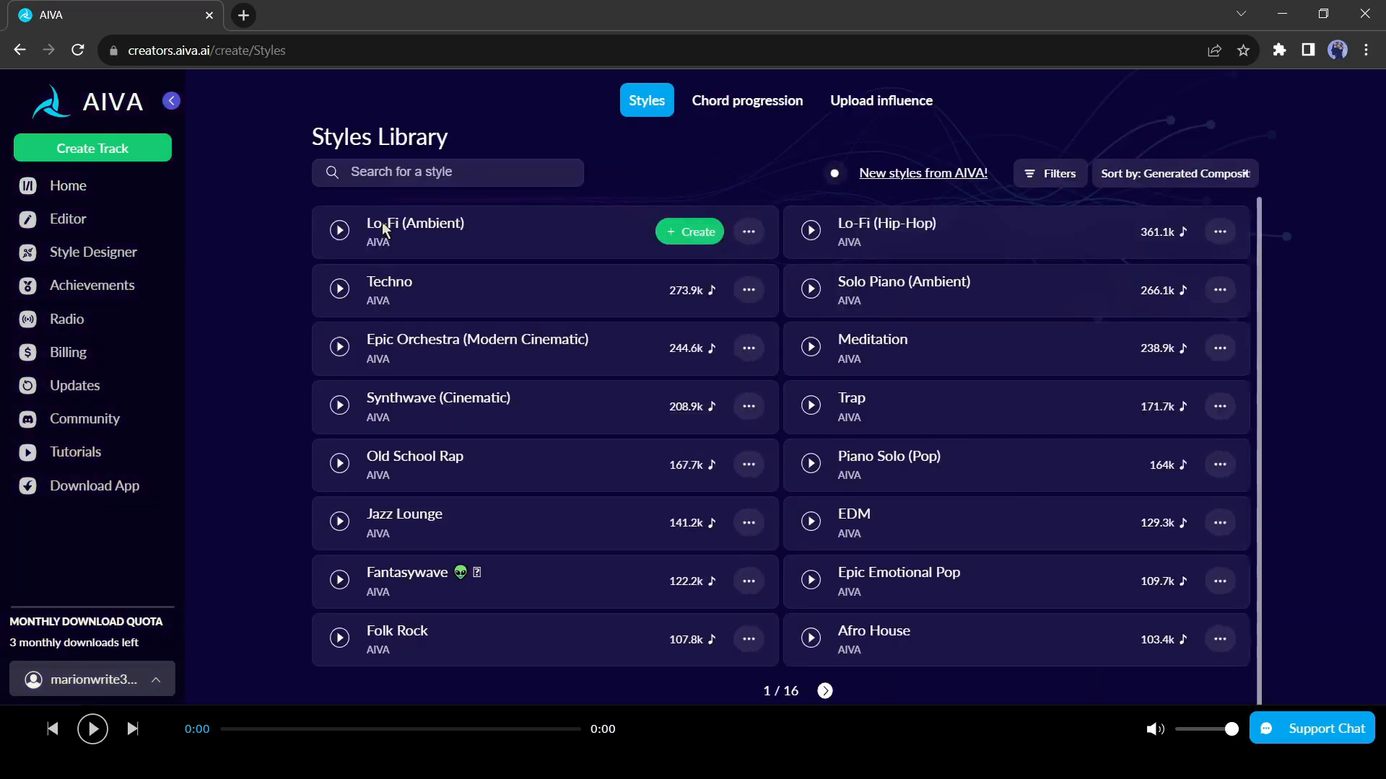
- Page through the Styles Library, search 'Lo-Fi', and choose Create on a Lo-Fi style
{"action": "left_click", "coordinate": [823, 690]}
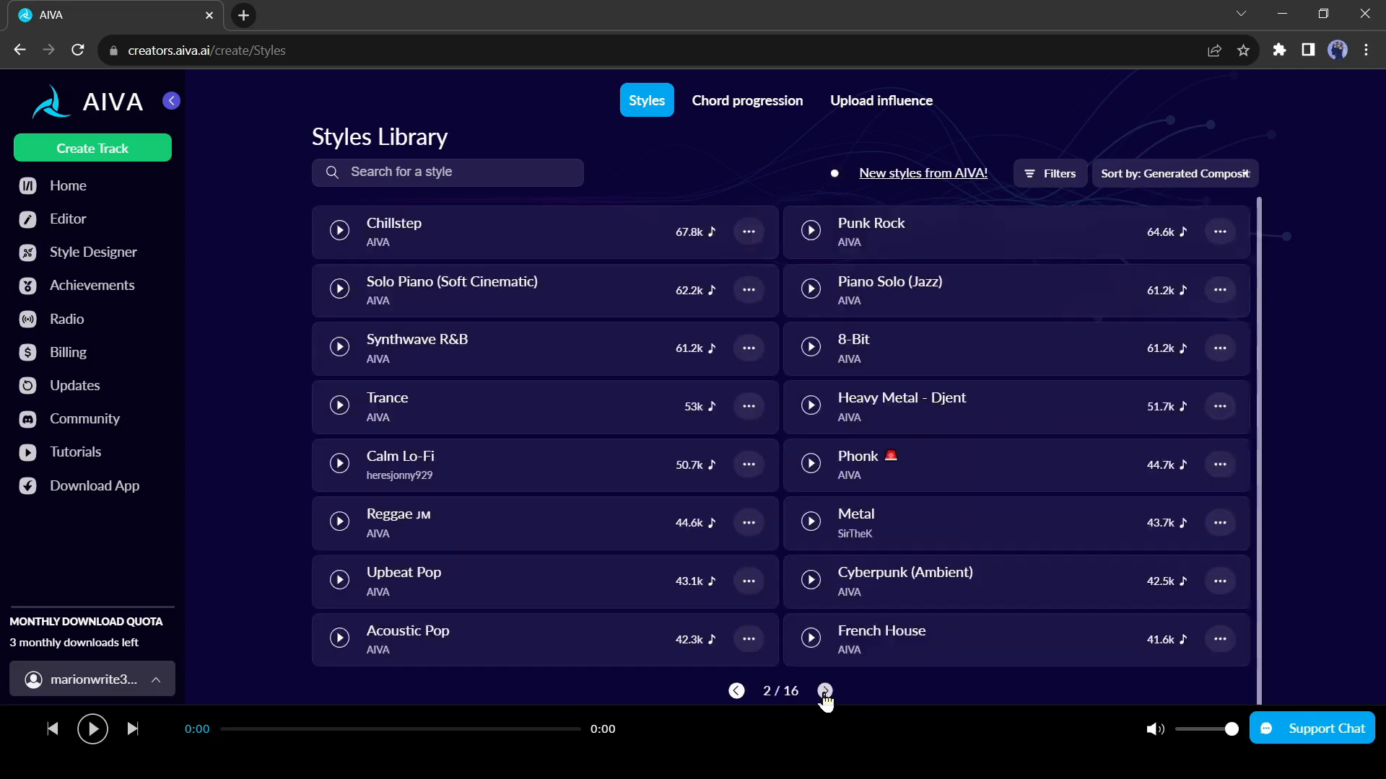
{"action": "left_click", "coordinate": [822, 692]}
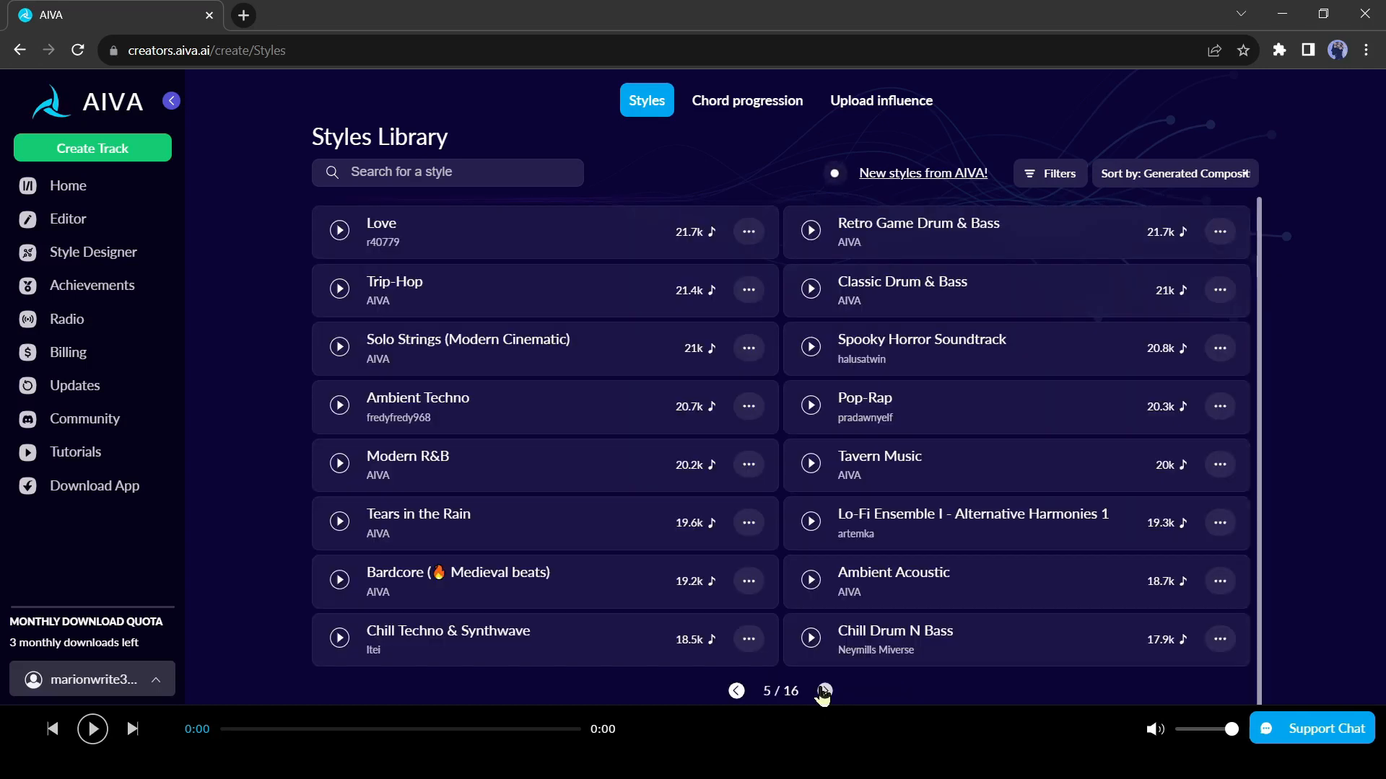
{"action": "left_click", "coordinate": [823, 691]}
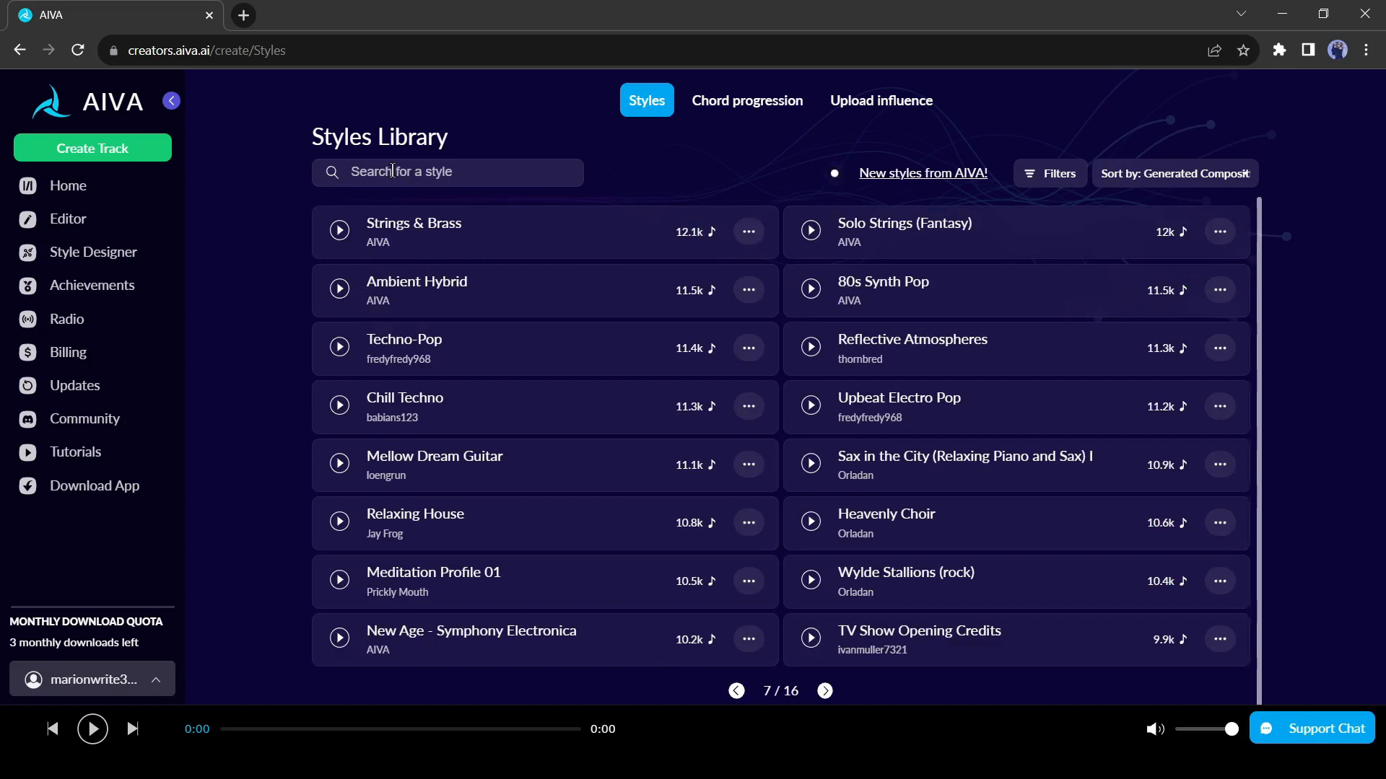
{"action": "type", "text": "Lo-Fi"}
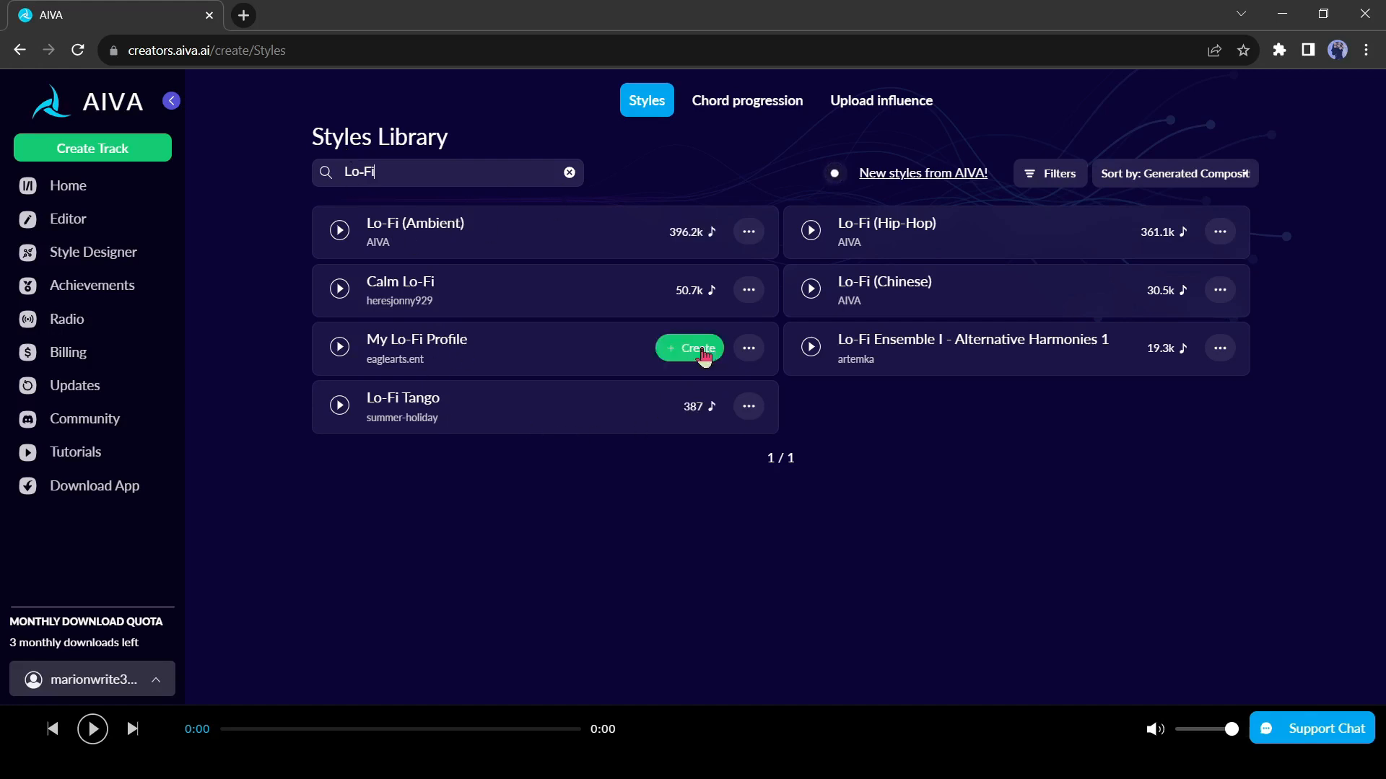
{"action": "mouse_move", "coordinate": [334, 303]}
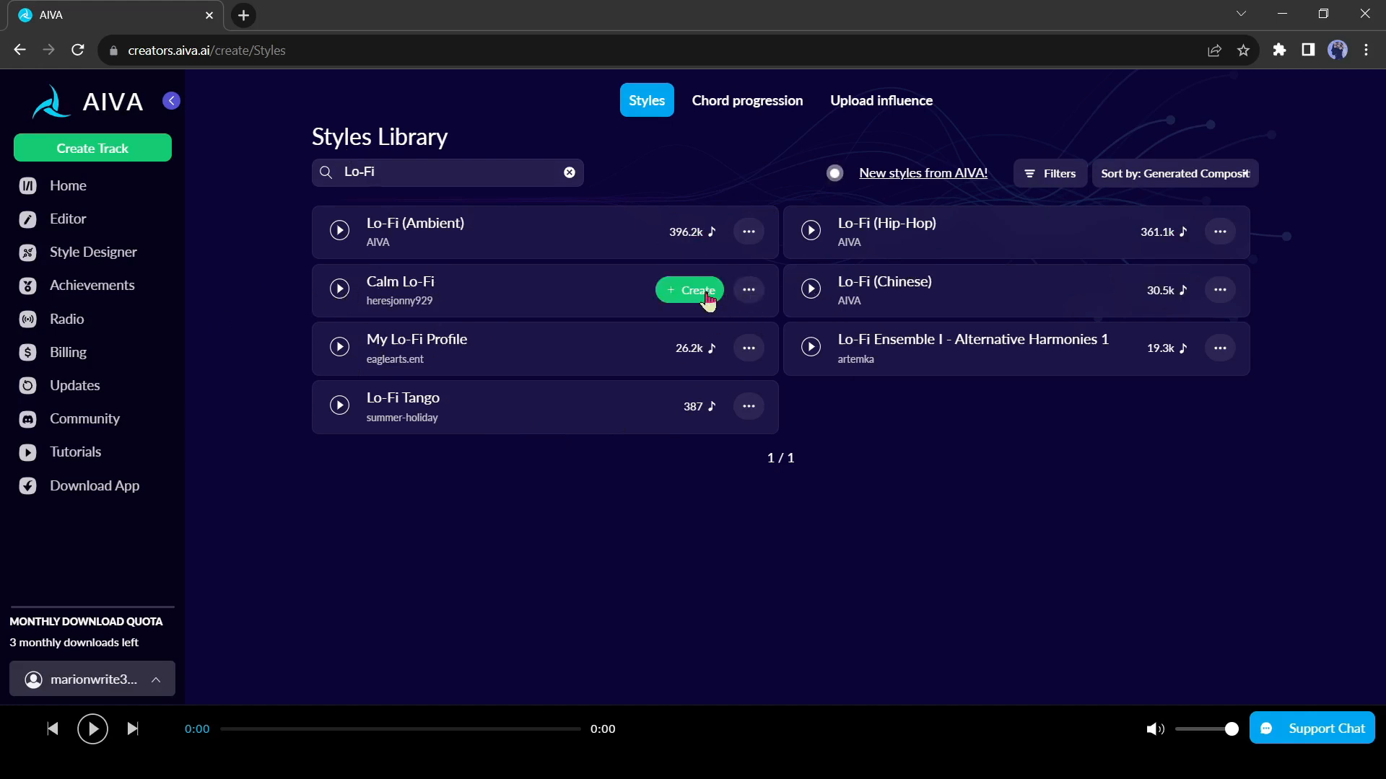
{"action": "left_click", "coordinate": [689, 290]}
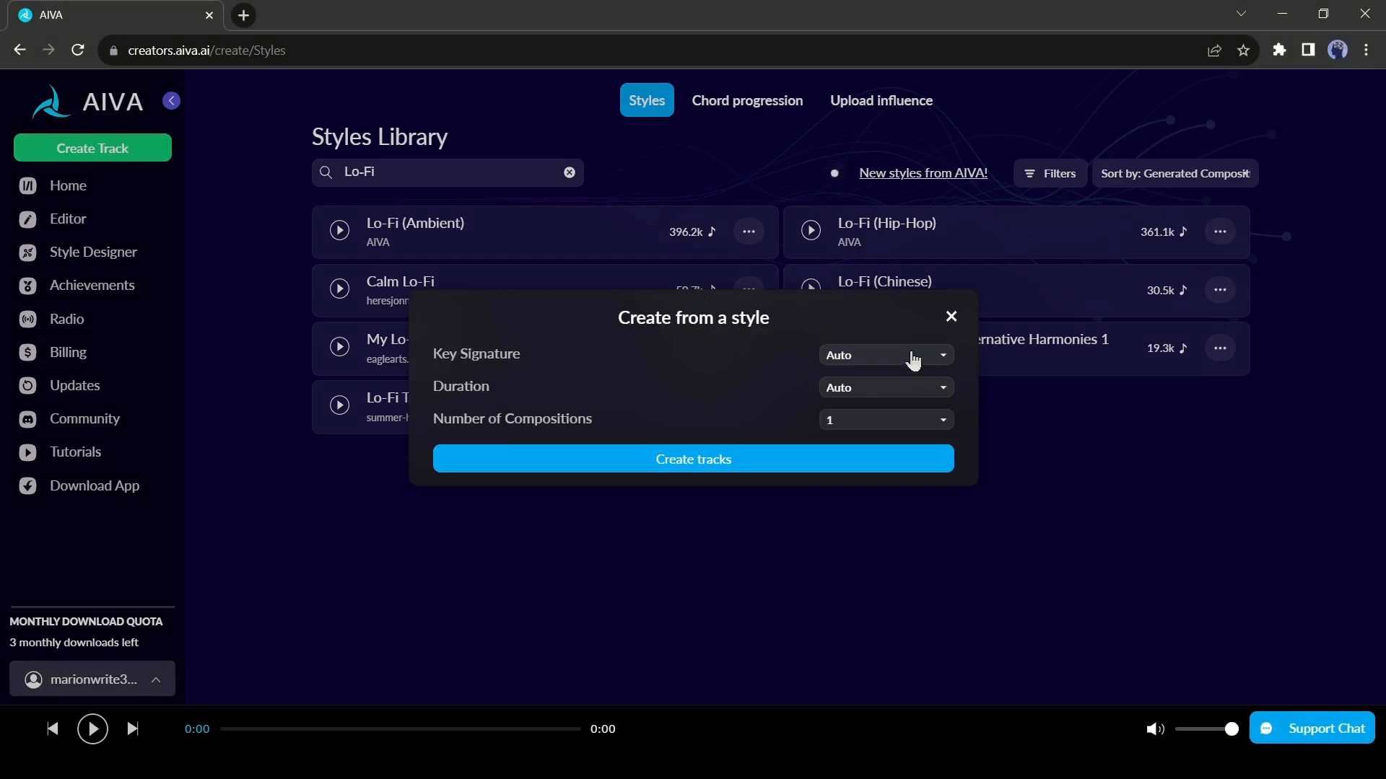
- Check the Key Signature choices, then create tracks to list five new compositions
{"action": "left_click", "coordinate": [885, 354]}
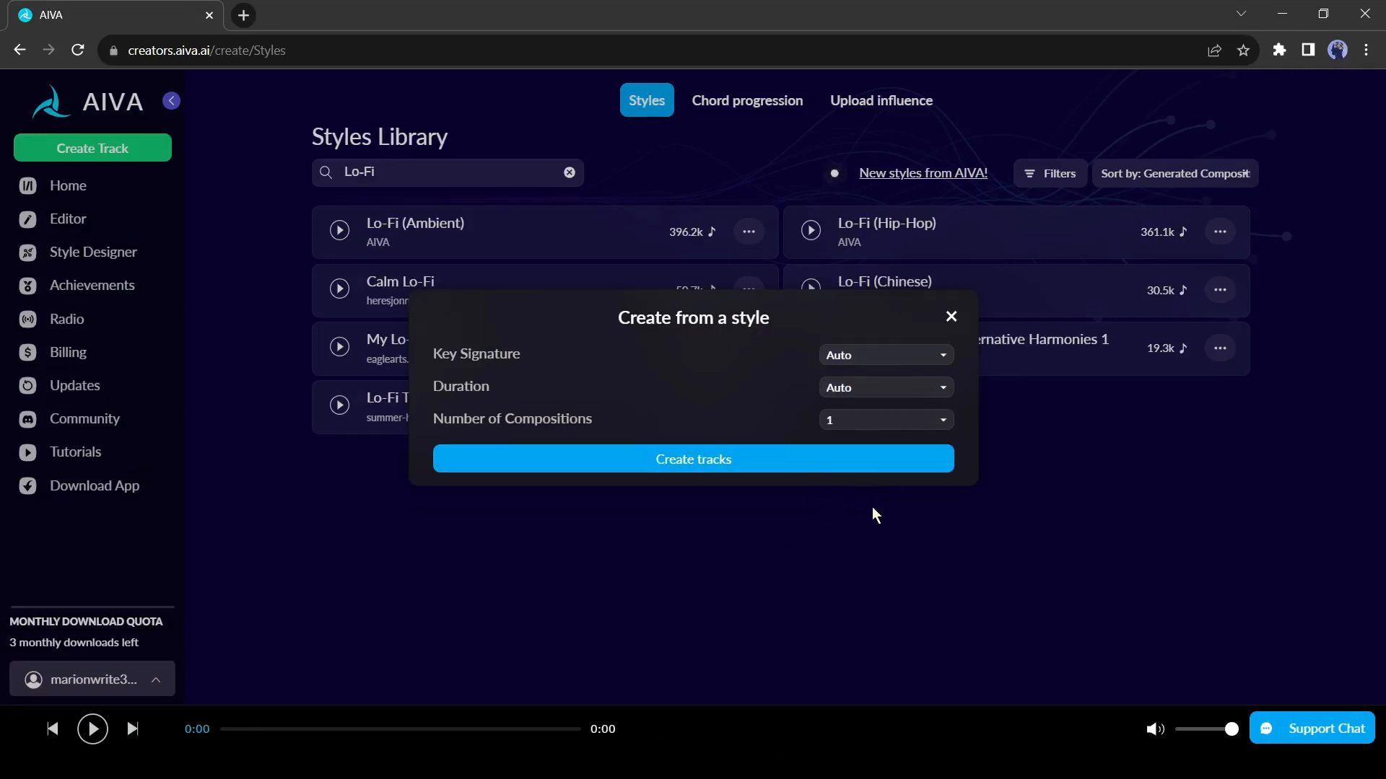
{"action": "left_click", "coordinate": [693, 459]}
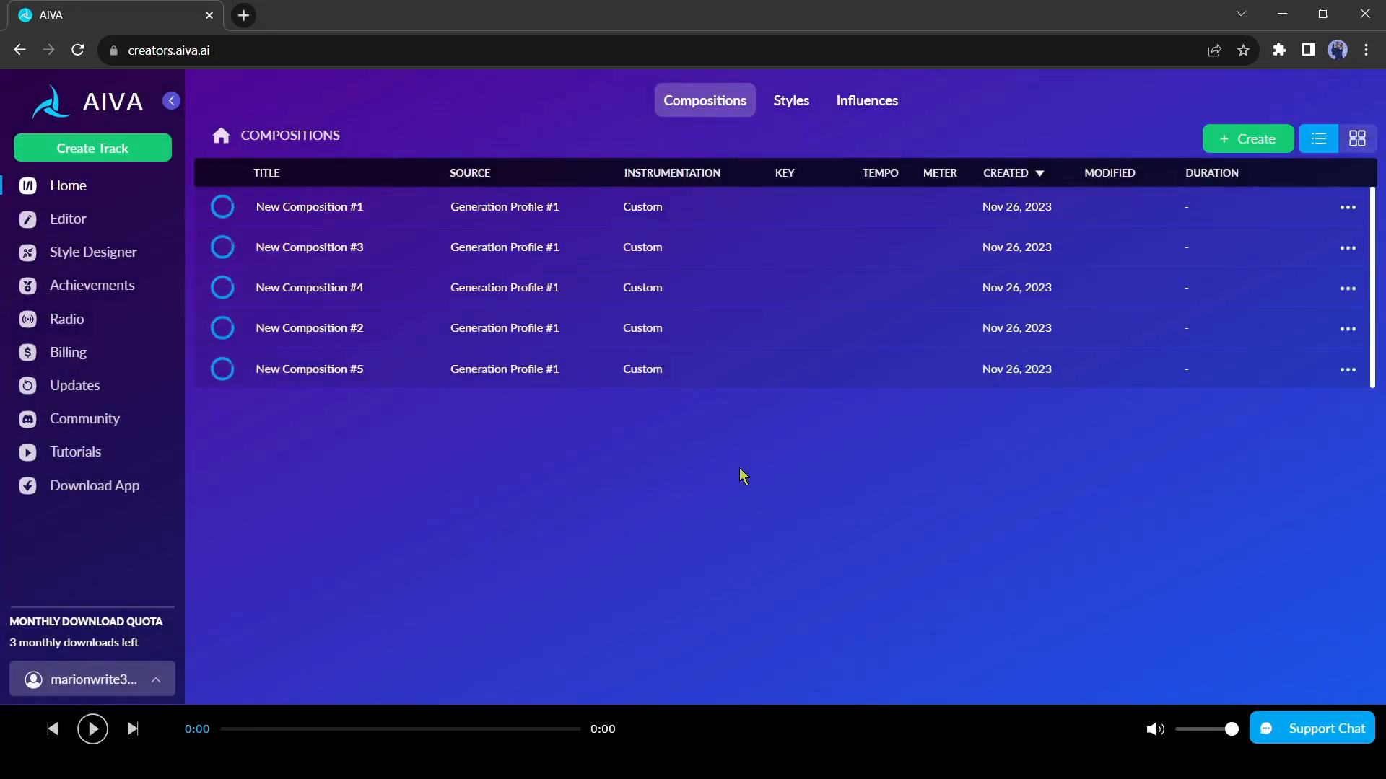
- Preview New Compositions #2 and #3, then reopen the create-from-a-style options
{"action": "left_click", "coordinate": [223, 327]}
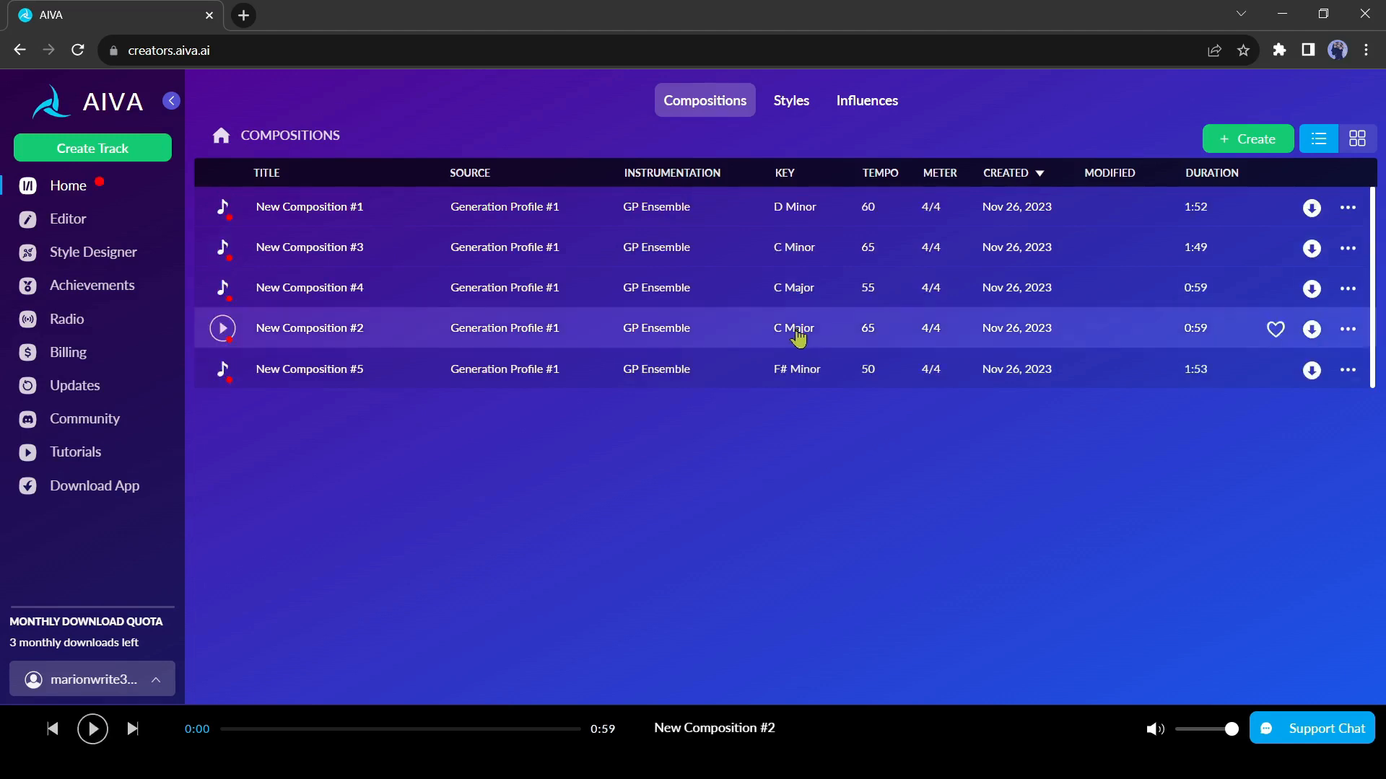
{"action": "left_click", "coordinate": [223, 247]}
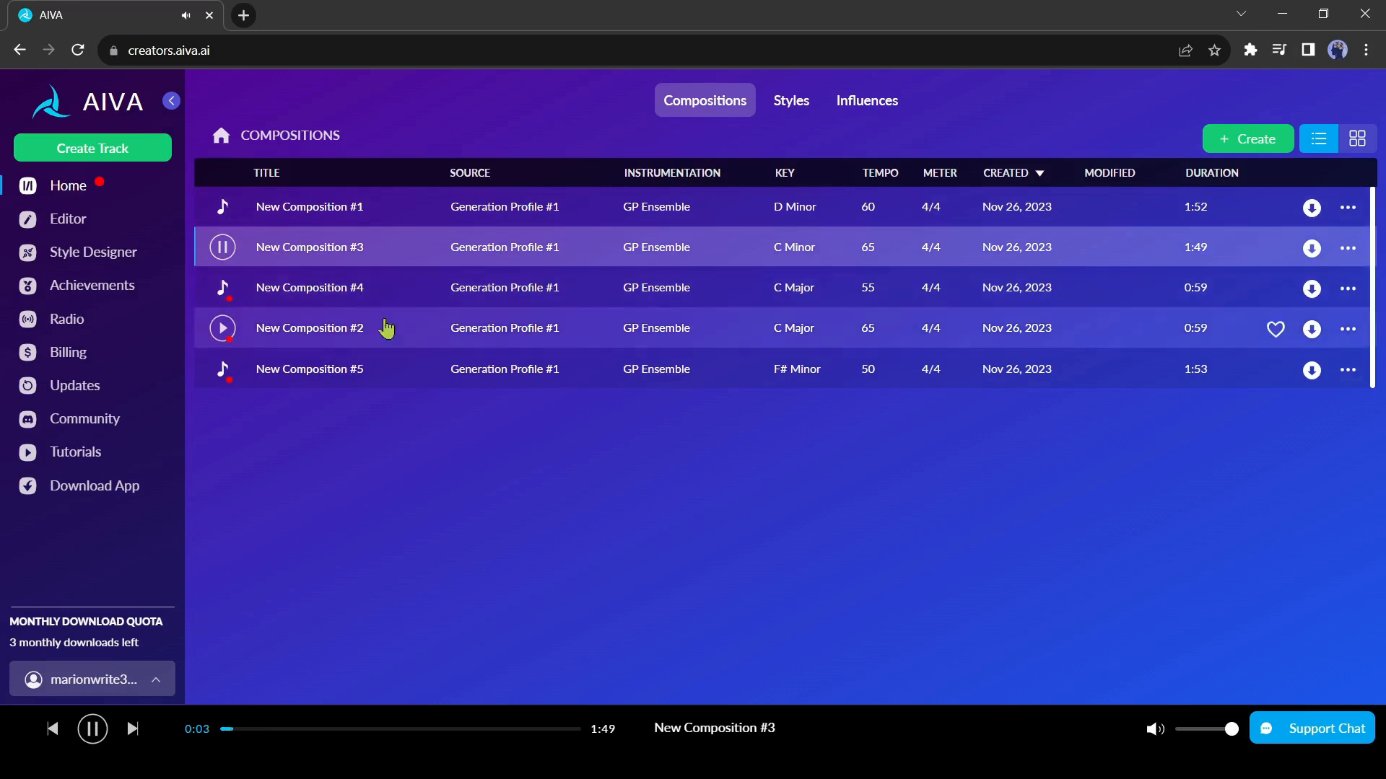
{"action": "left_click", "coordinate": [790, 101]}
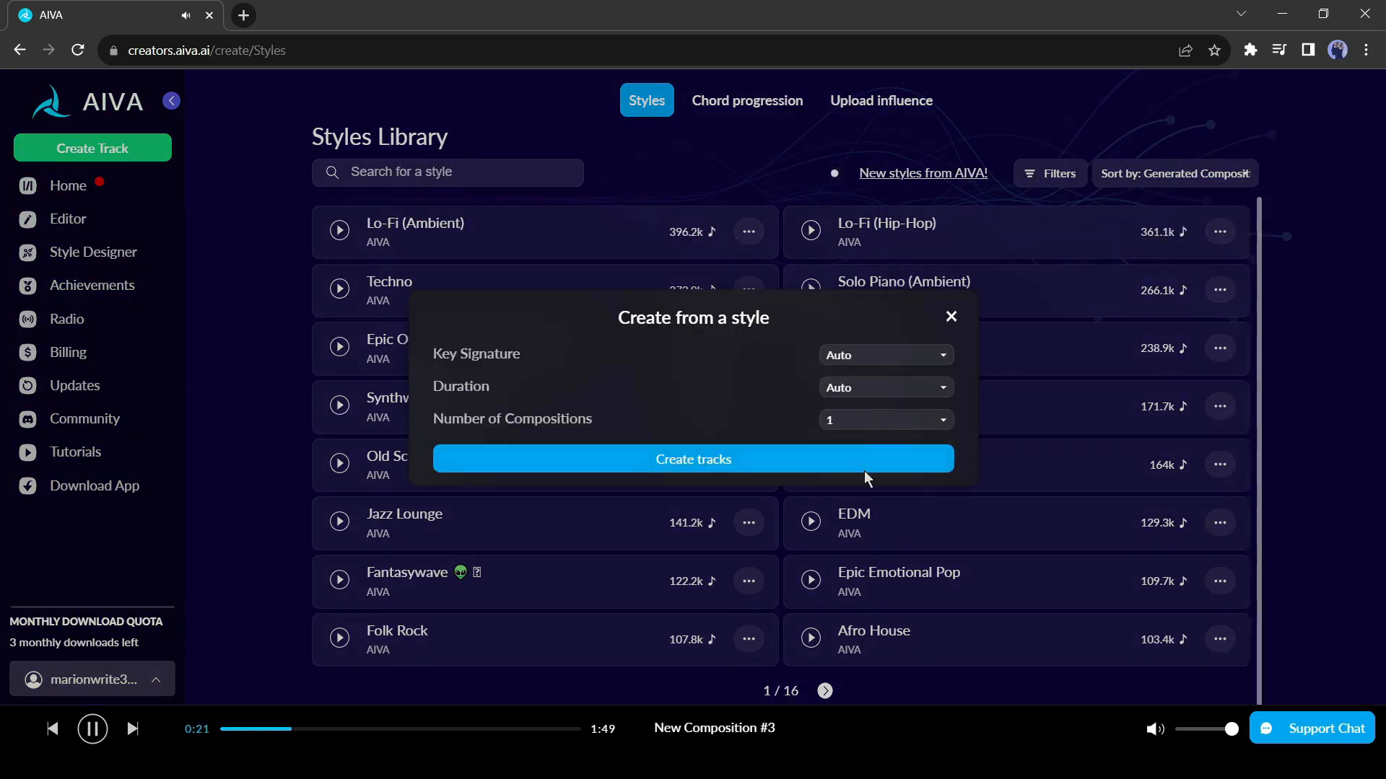
- Generate Lo-Fi compositions #6–#9 from the chosen style
{"action": "left_click", "coordinate": [693, 459]}
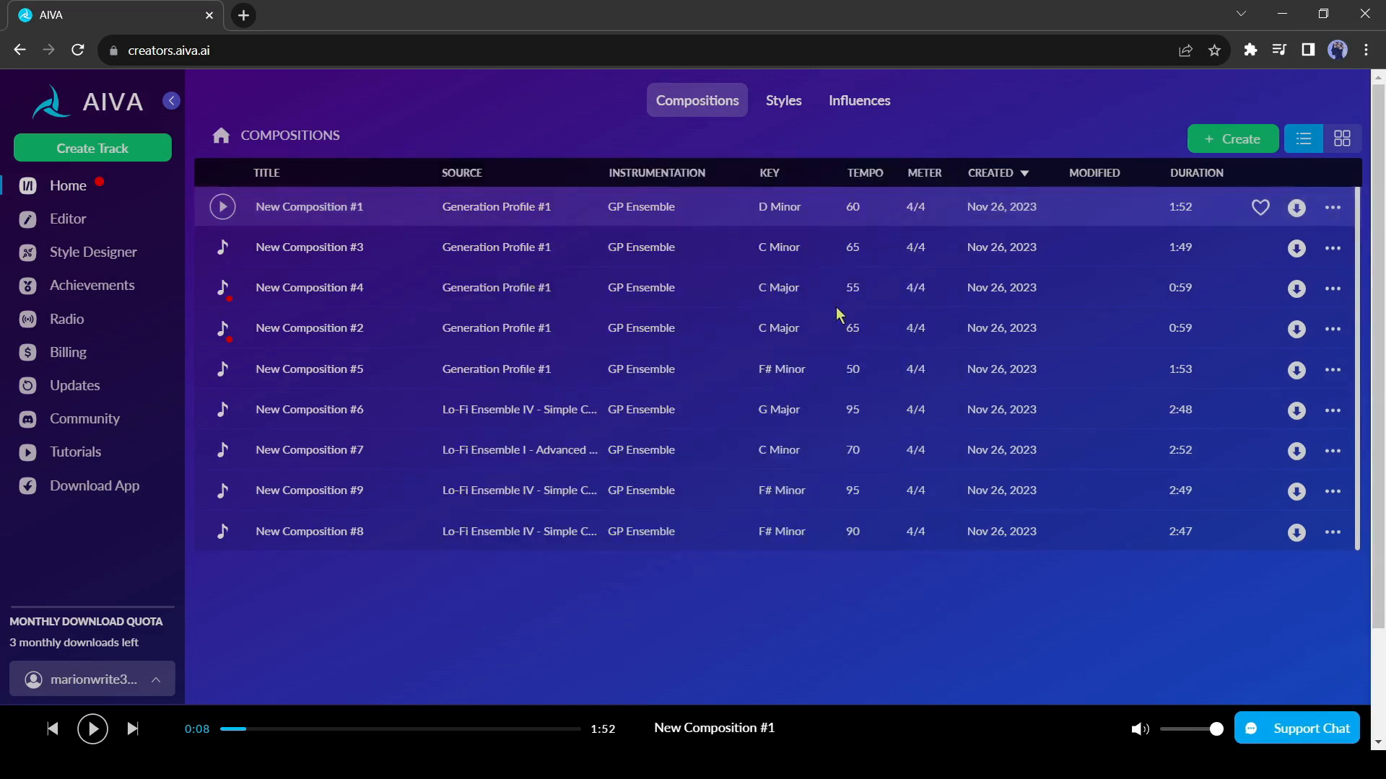
{"action": "left_click", "coordinate": [1295, 207]}
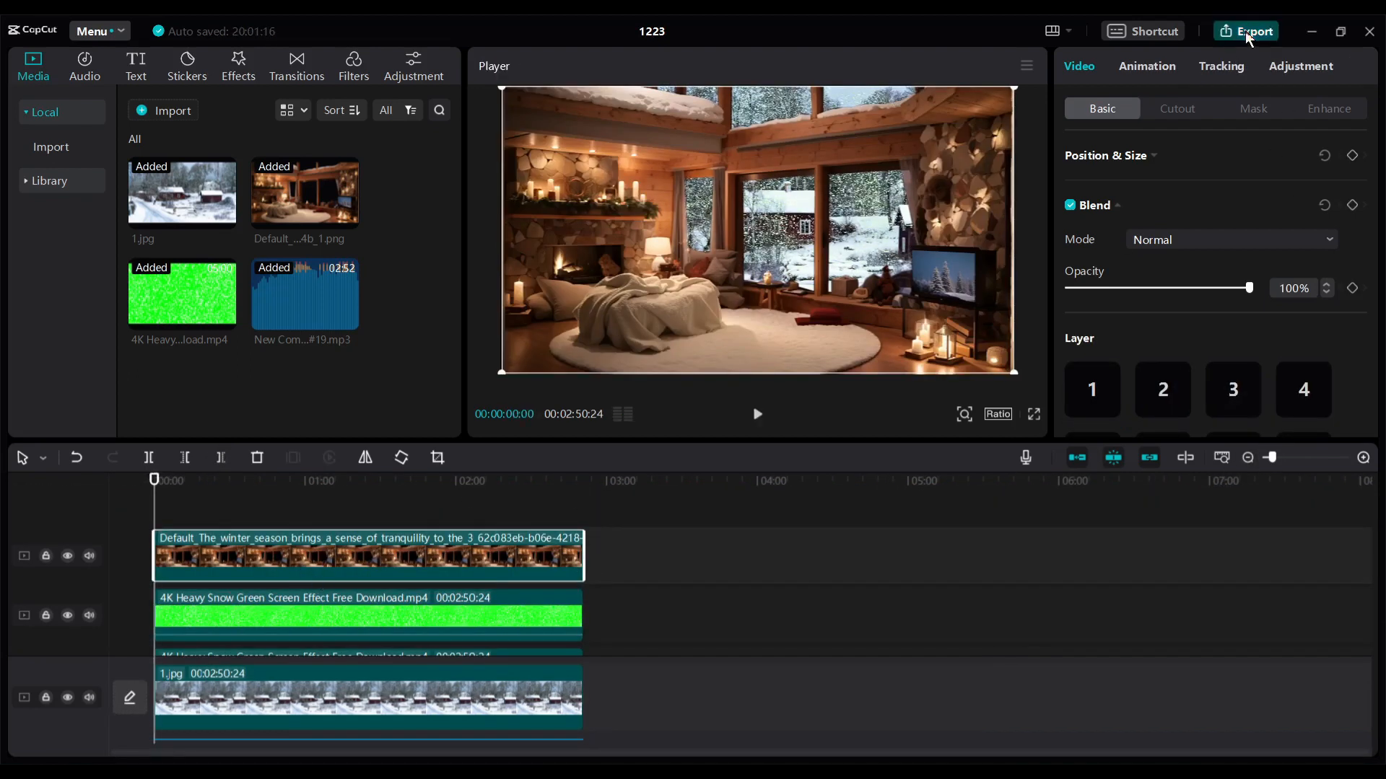
- Export the cozy cabin video from CapCut with the title 'Lofi'
{"action": "left_click", "coordinate": [1252, 31]}
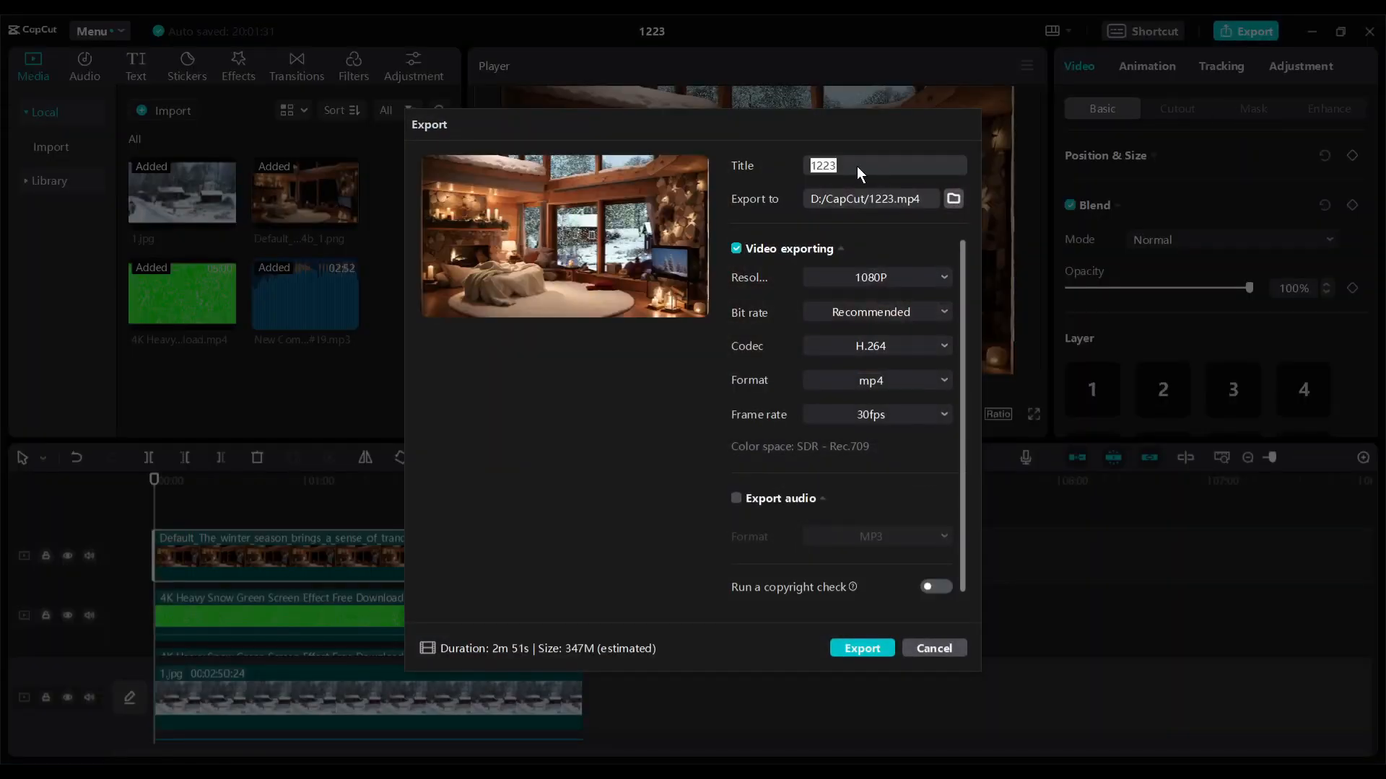
{"action": "type", "text": "Lofi"}
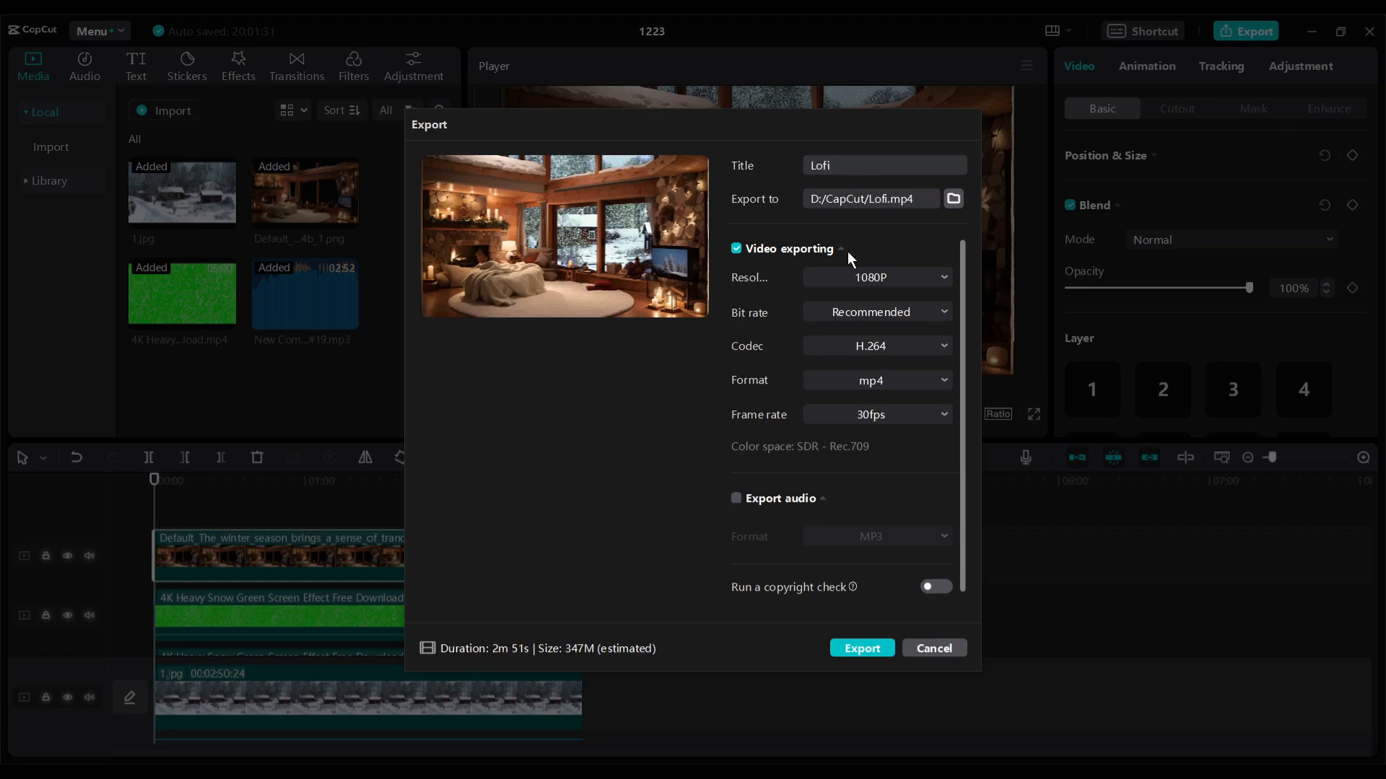
{"action": "left_click", "coordinate": [861, 648]}
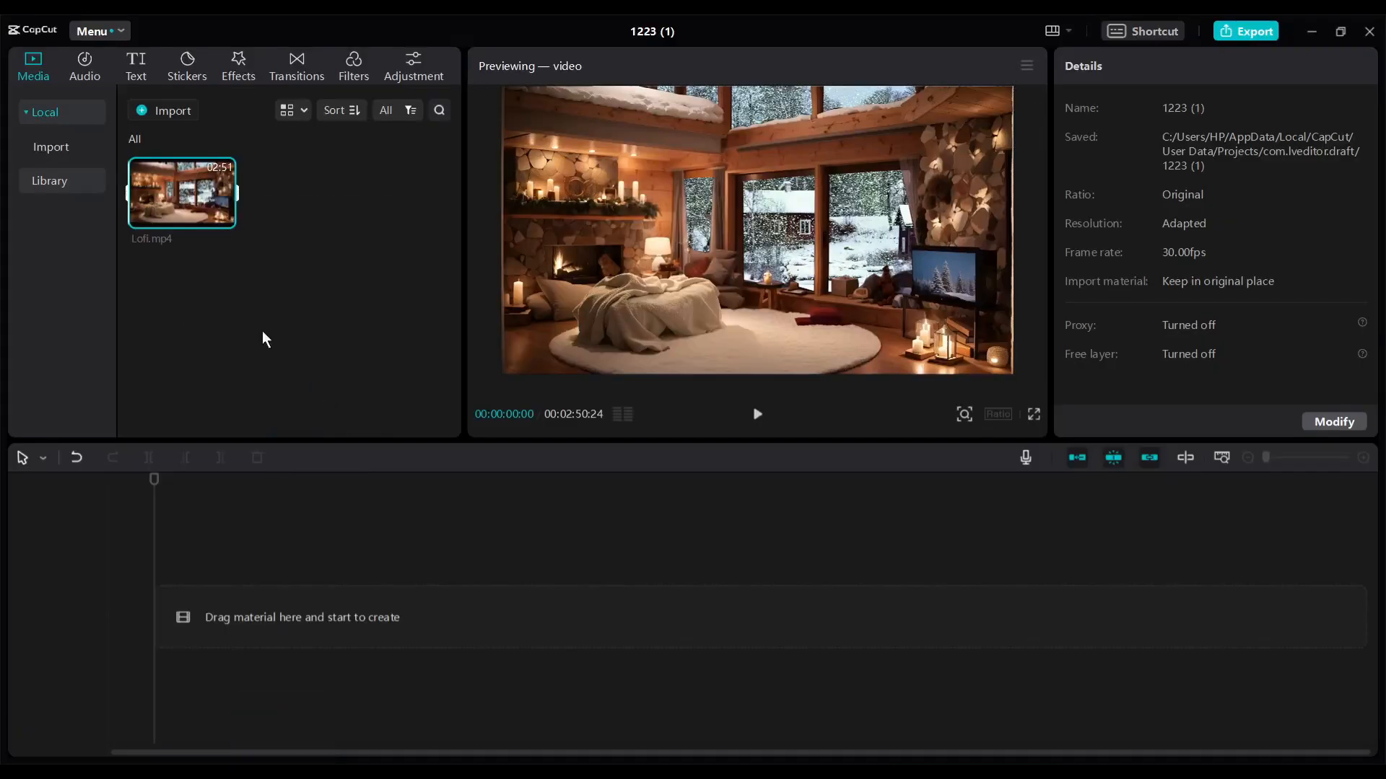
- Place Lofi.mp4 on the timeline, switch to 9:16, and scale the clip to fill the frame
{"action": "left_click_drag", "start_coordinate": [181, 193], "coordinate": [354, 617]}
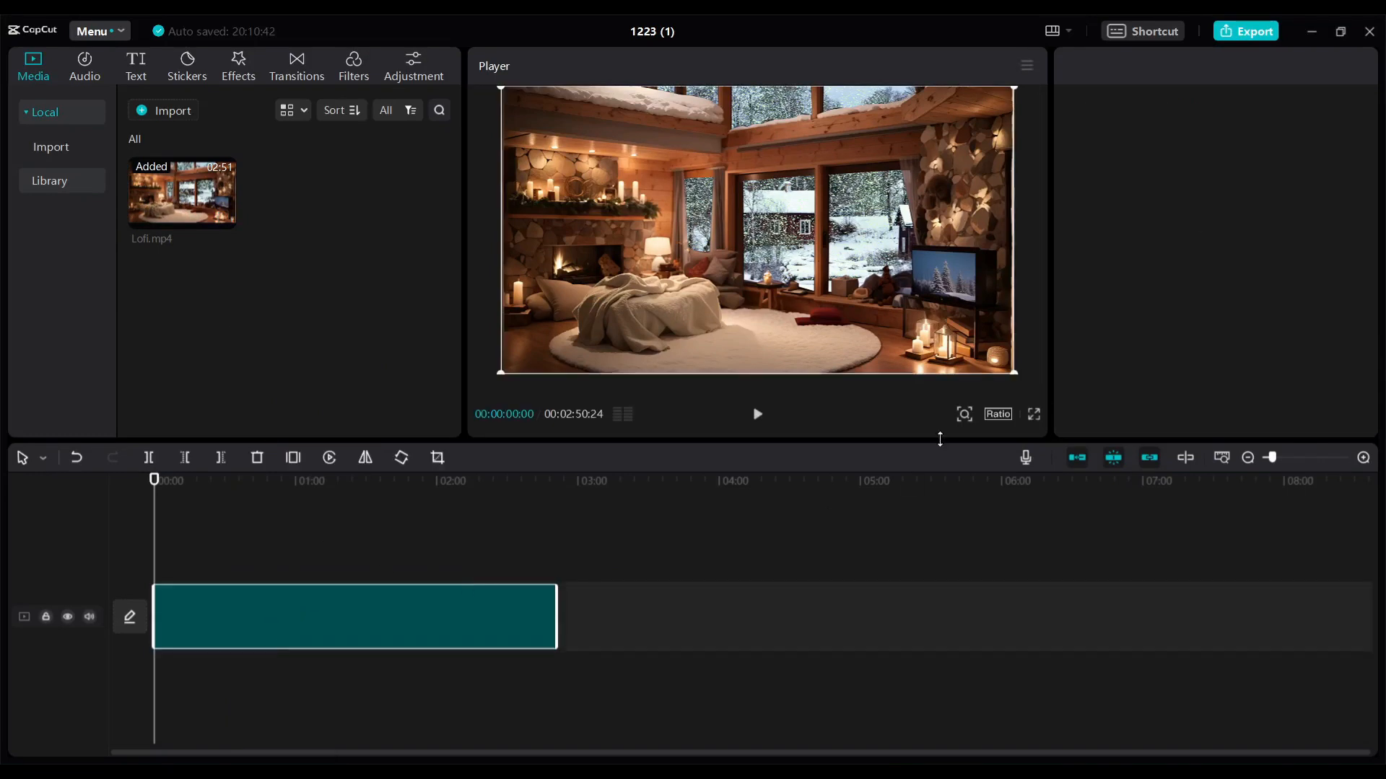
{"action": "left_click", "coordinate": [996, 414]}
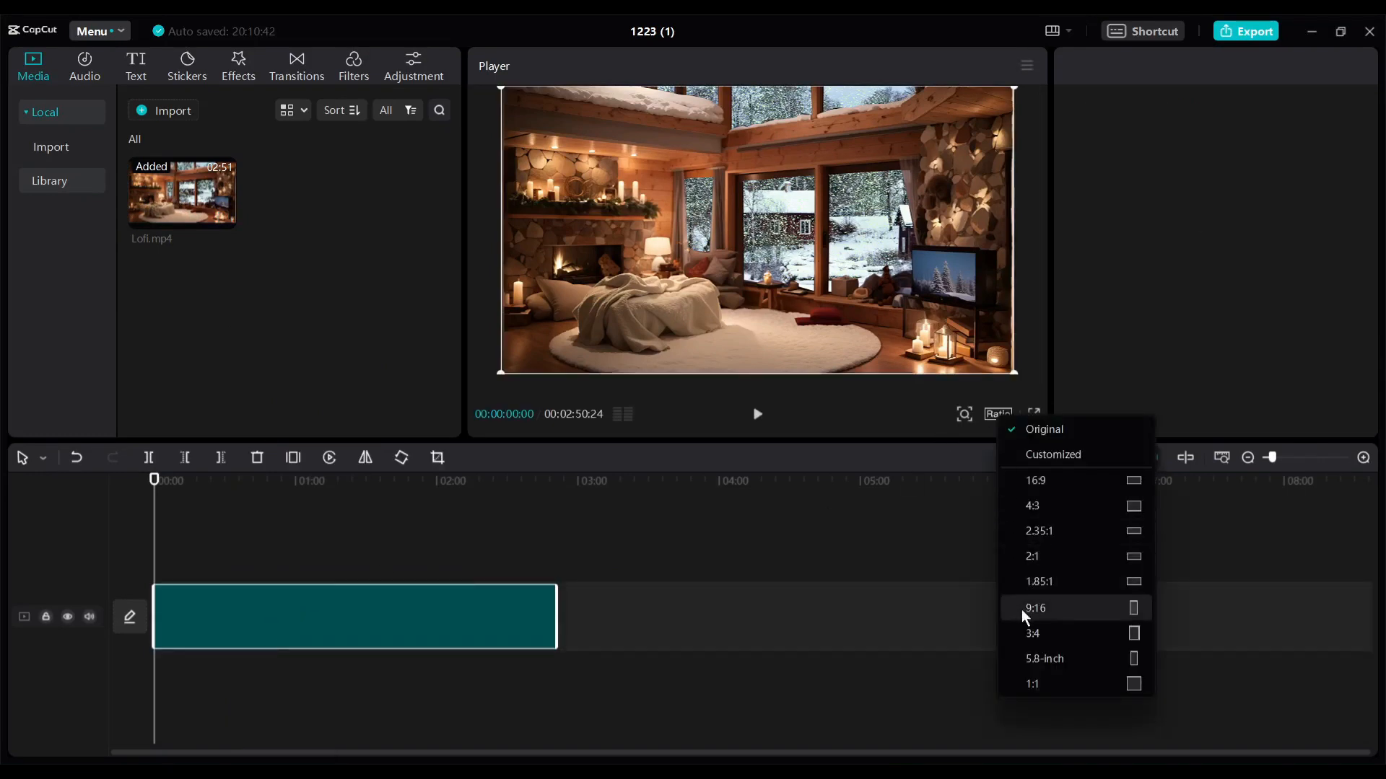
{"action": "left_click", "coordinate": [1035, 607]}
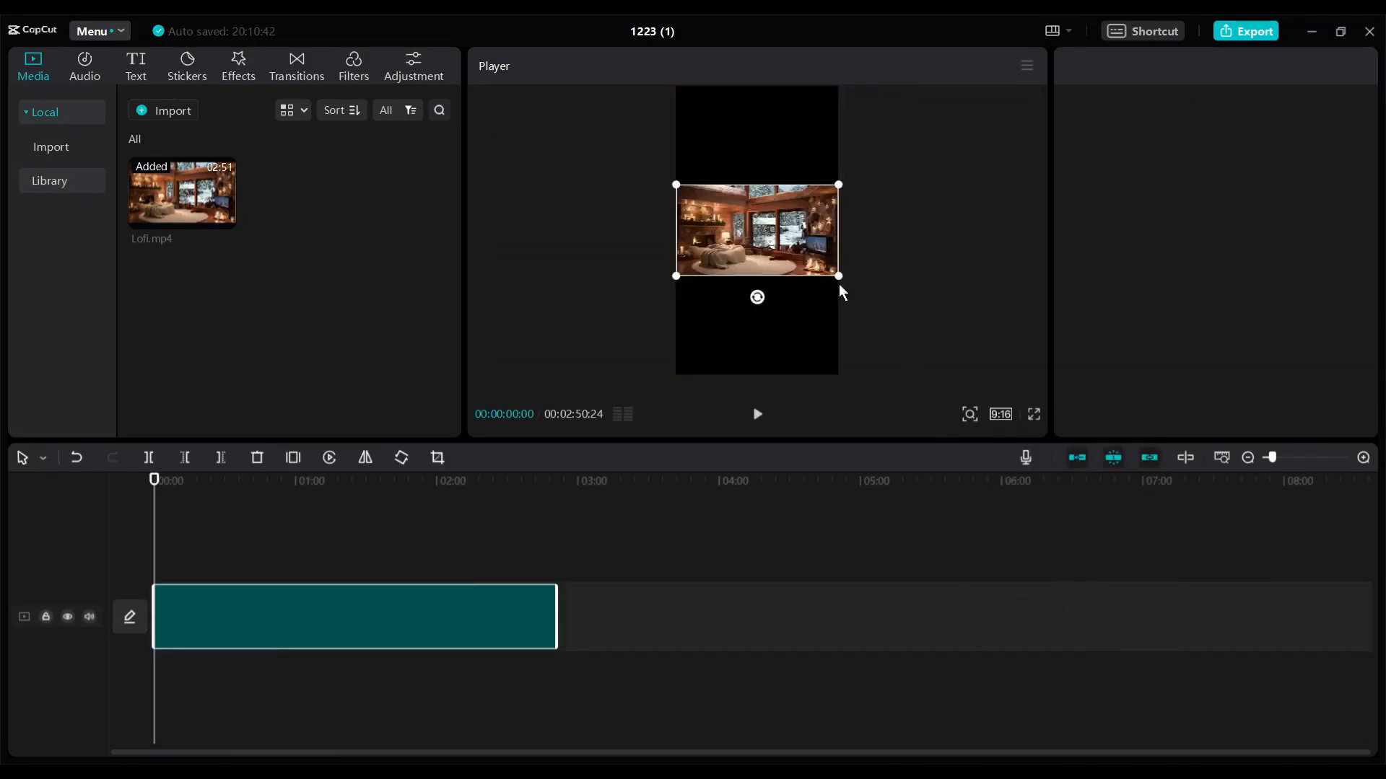
{"action": "left_click_drag", "start_coordinate": [837, 275], "coordinate": [953, 340]}
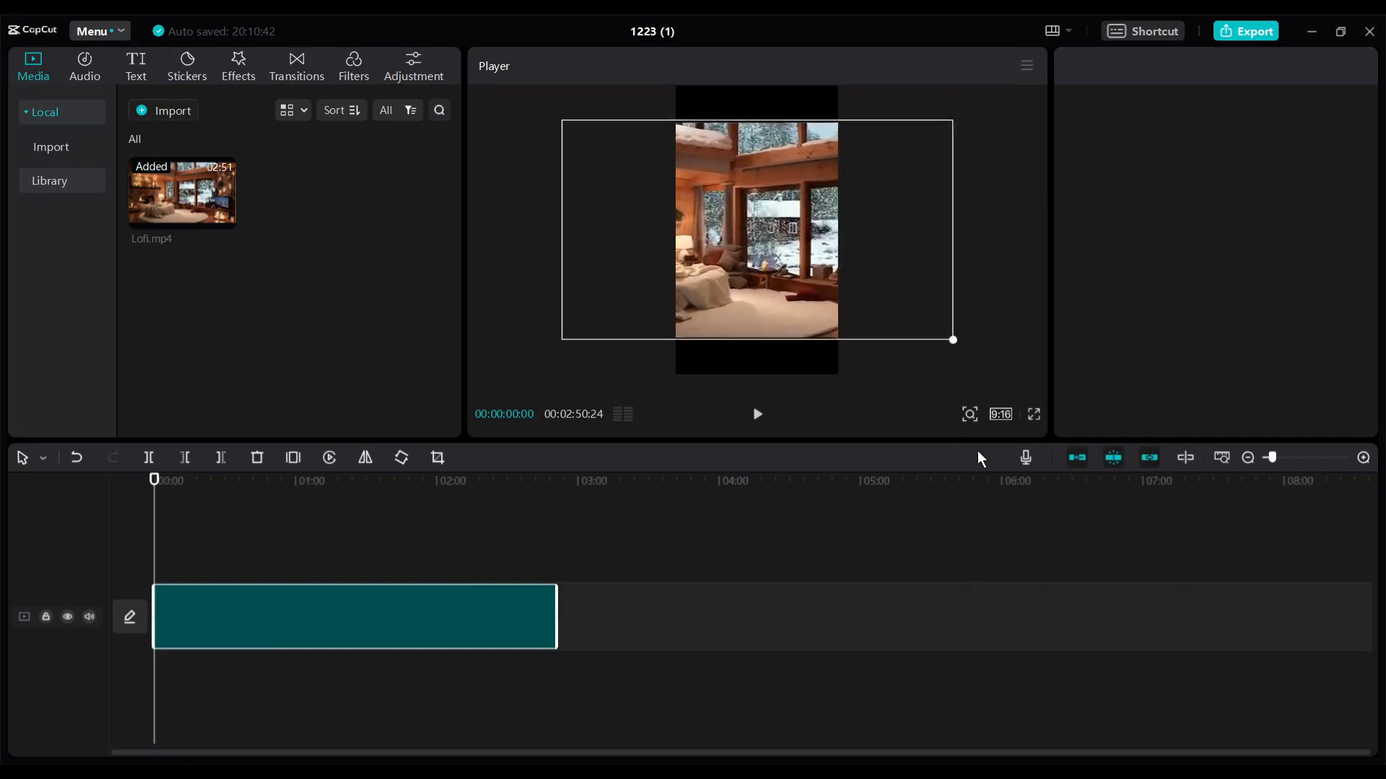
{"action": "left_click_drag", "start_coordinate": [953, 340], "coordinate": [1015, 370]}
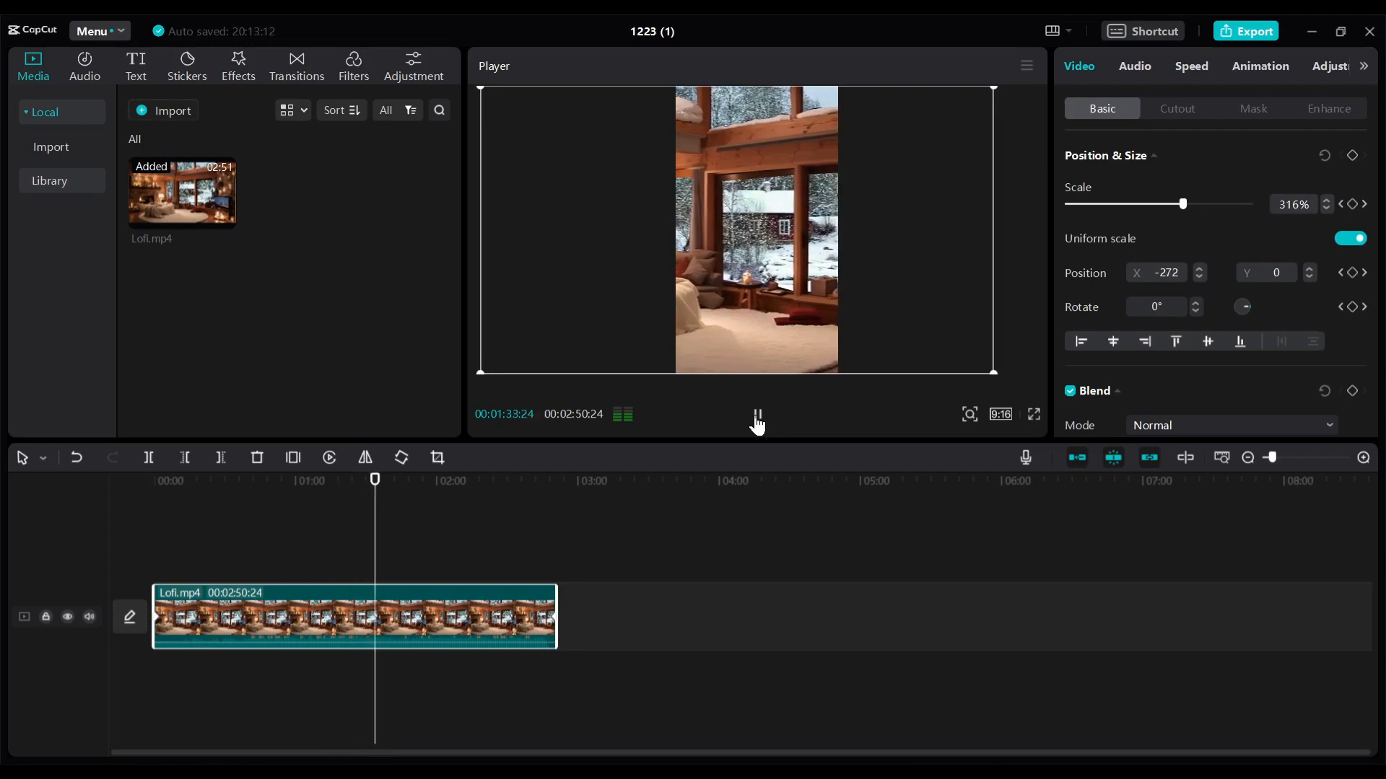
- Play back the portrait video to preview the sideways pan across the cabin scene
{"action": "left_click", "coordinate": [756, 414]}
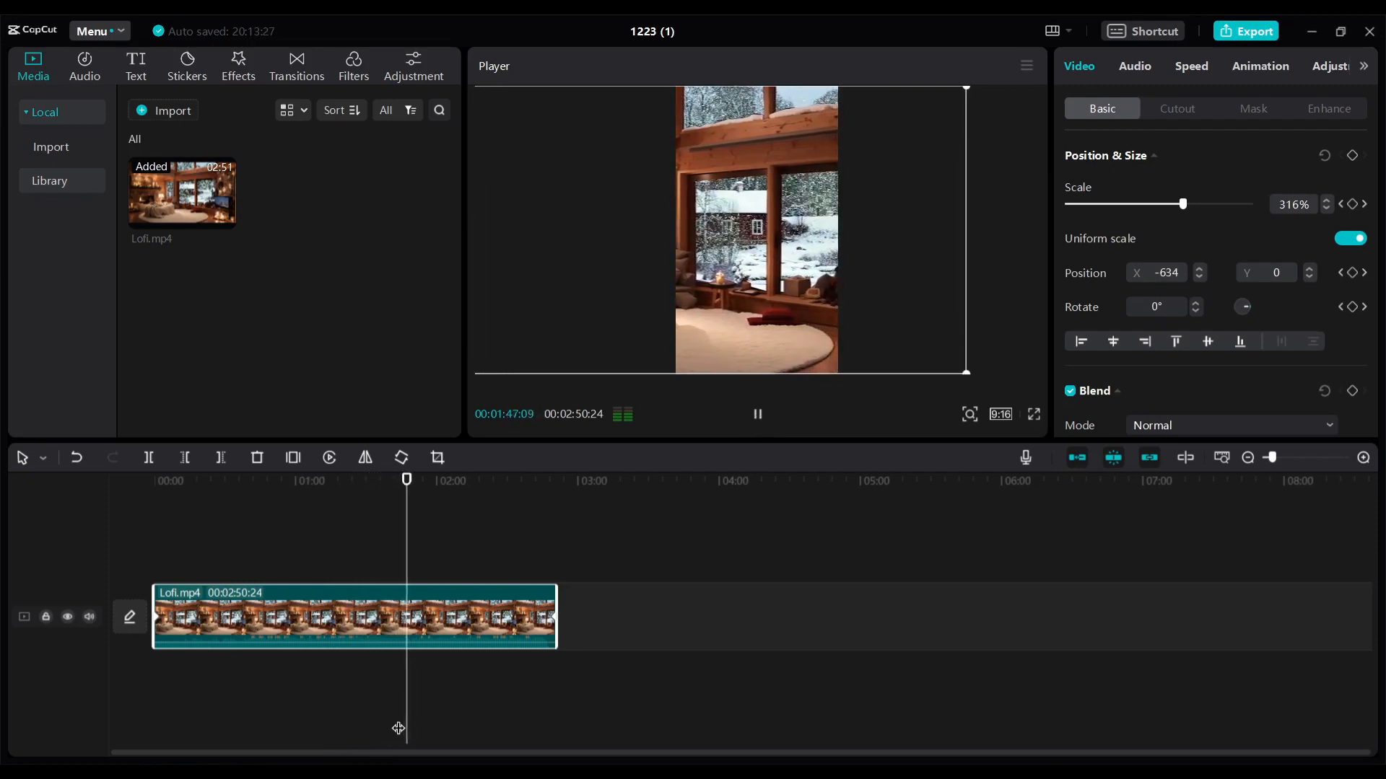